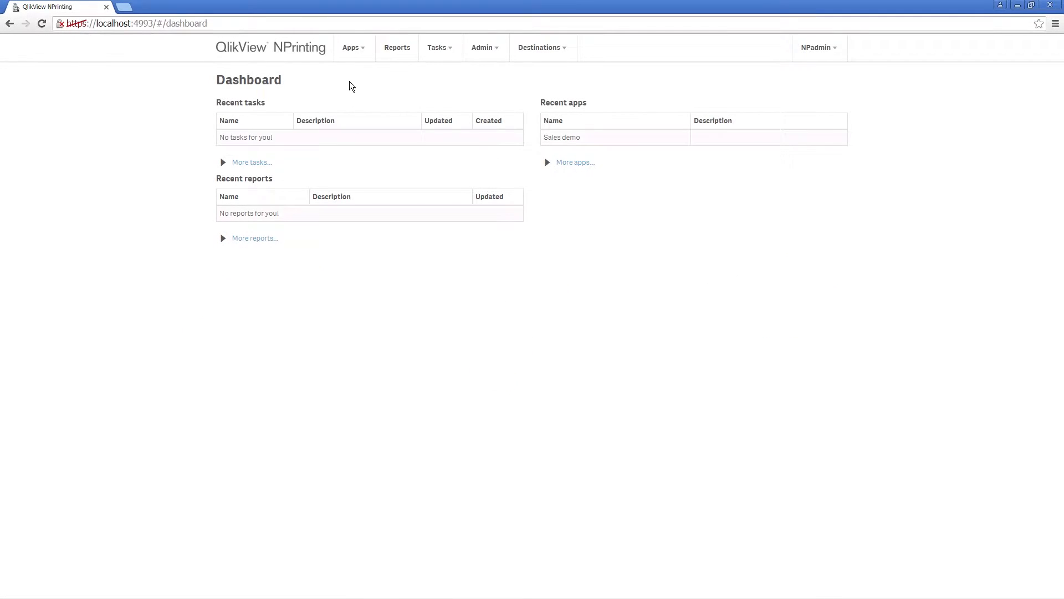
- Create a new app named Sales 2016 from the Apps list
left_click(350, 47)
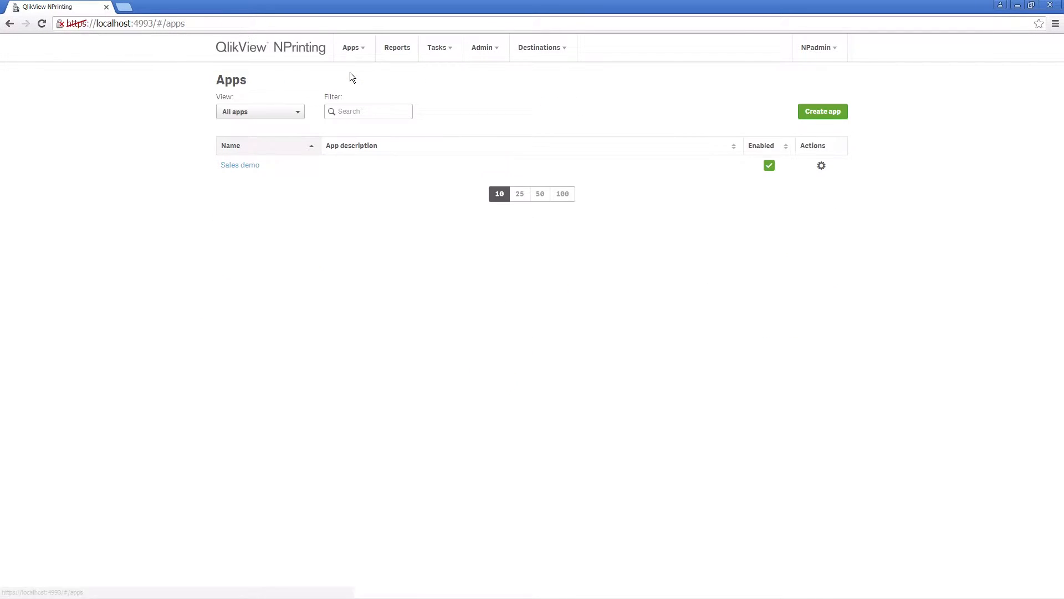
mouse_move(817, 120)
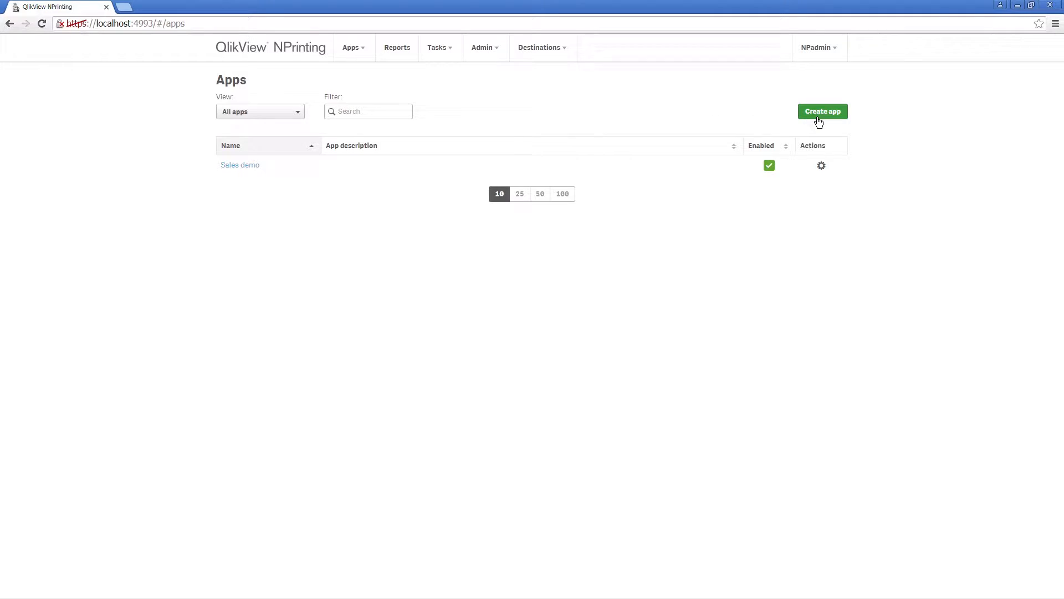
left_click(823, 111)
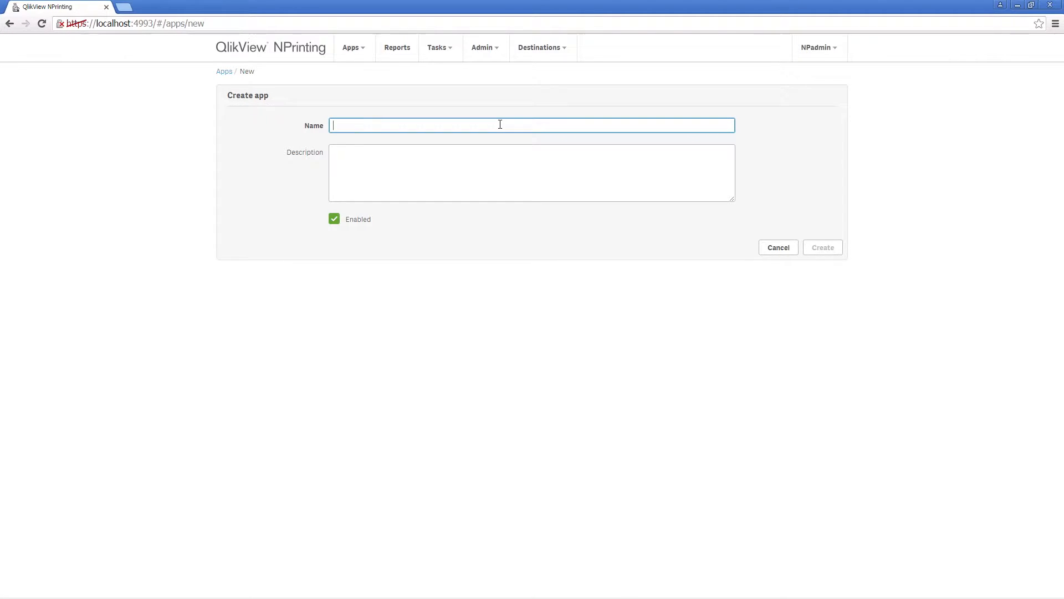
type("Sales 2016")
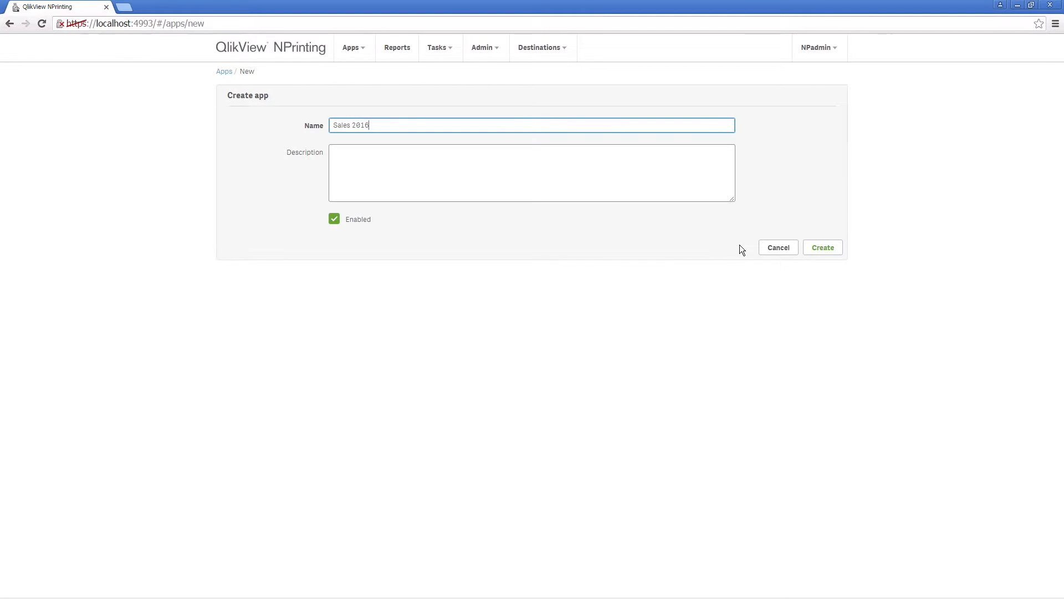
left_click(823, 247)
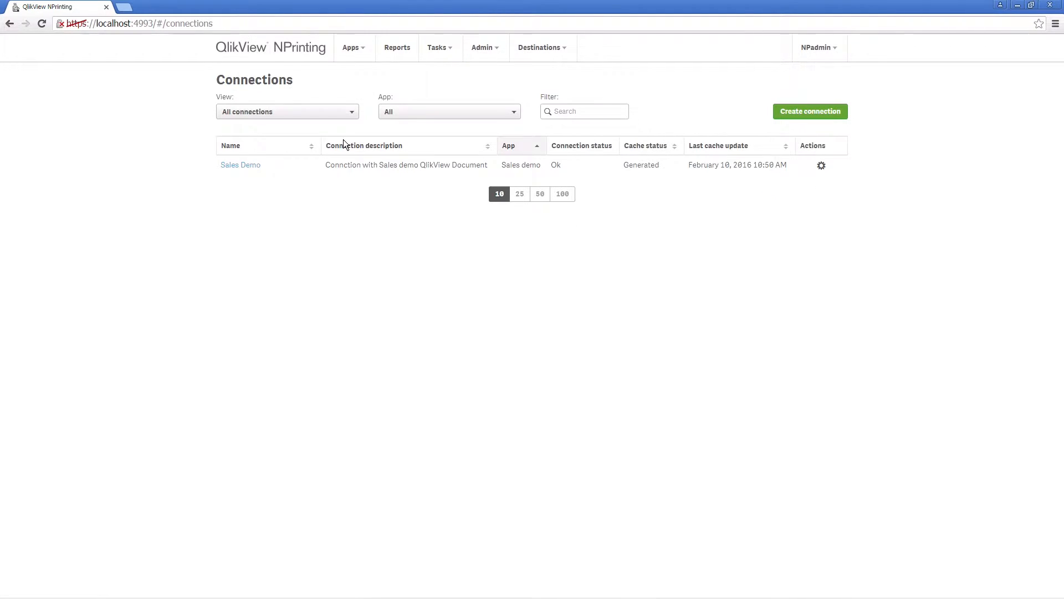
- Review the Sales Demo connection, toggling its type between Server and Local
left_click(240, 164)
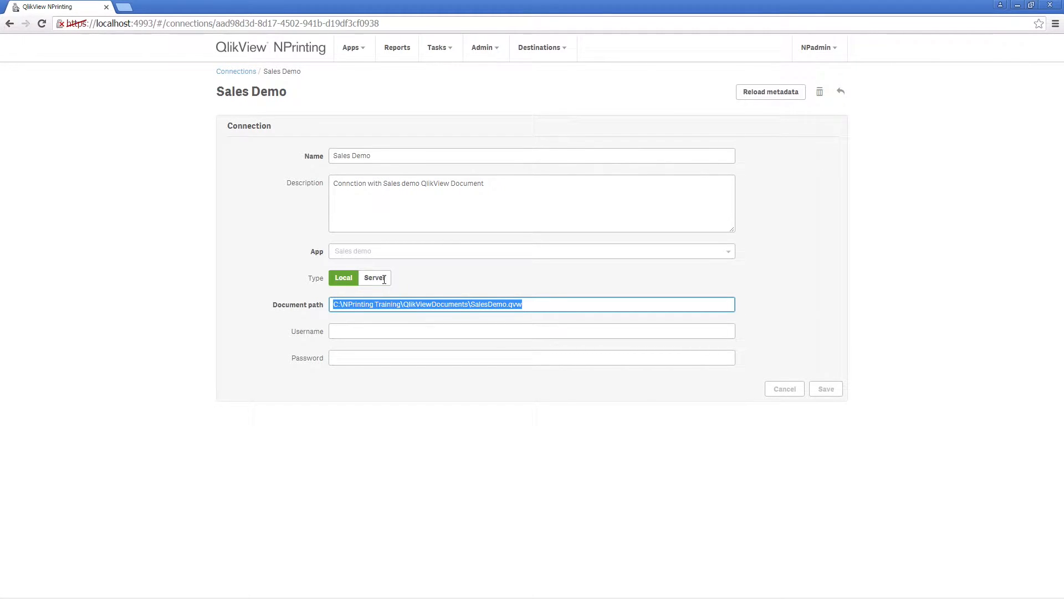
left_click(374, 277)
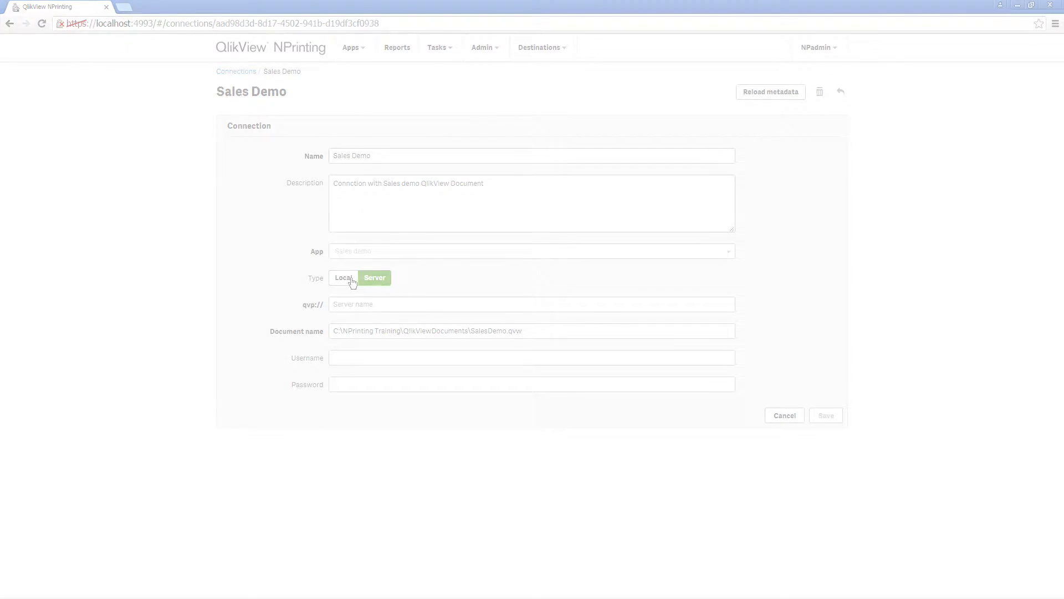
left_click(344, 277)
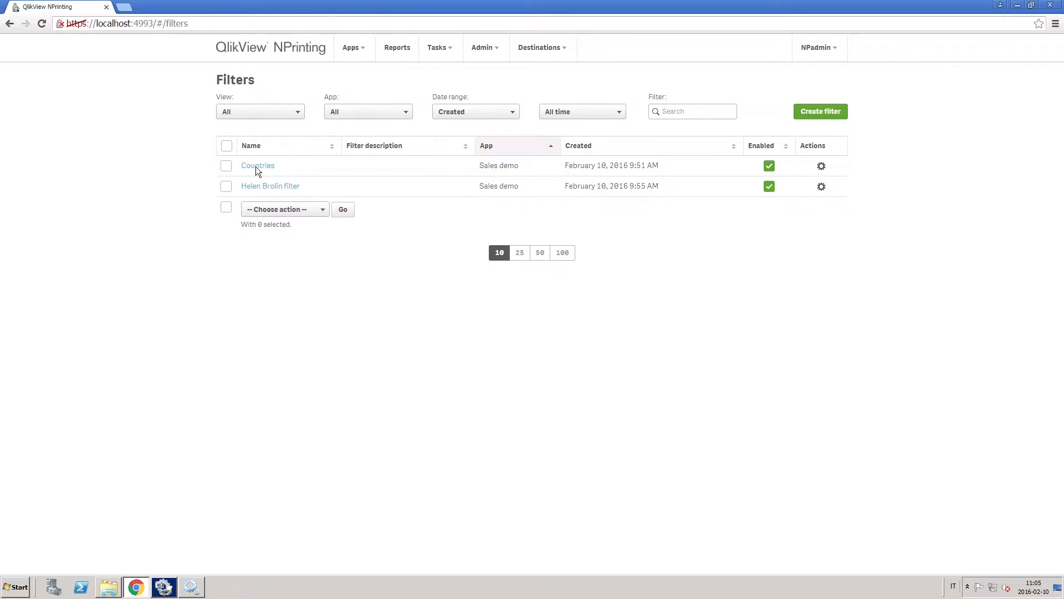
- Remove Austria from the Countries filter's Country field values and save
left_click(258, 165)
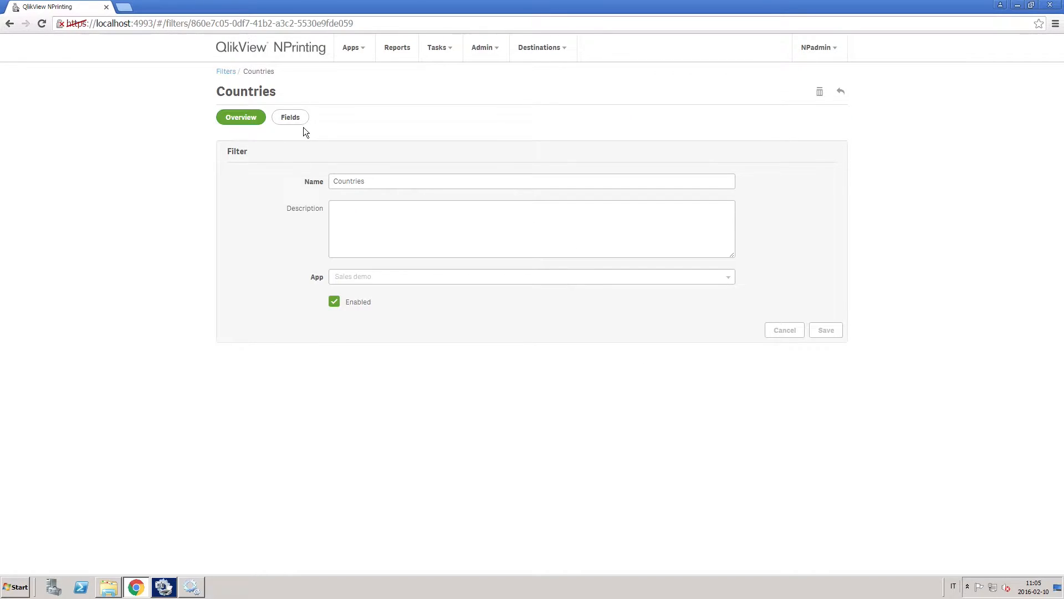
left_click(290, 118)
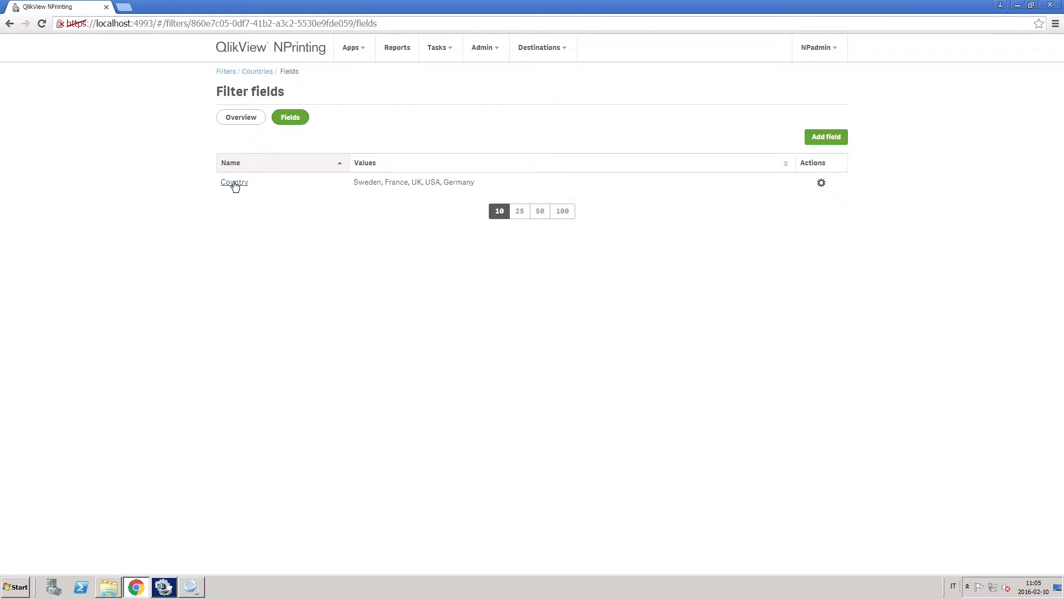
left_click(234, 182)
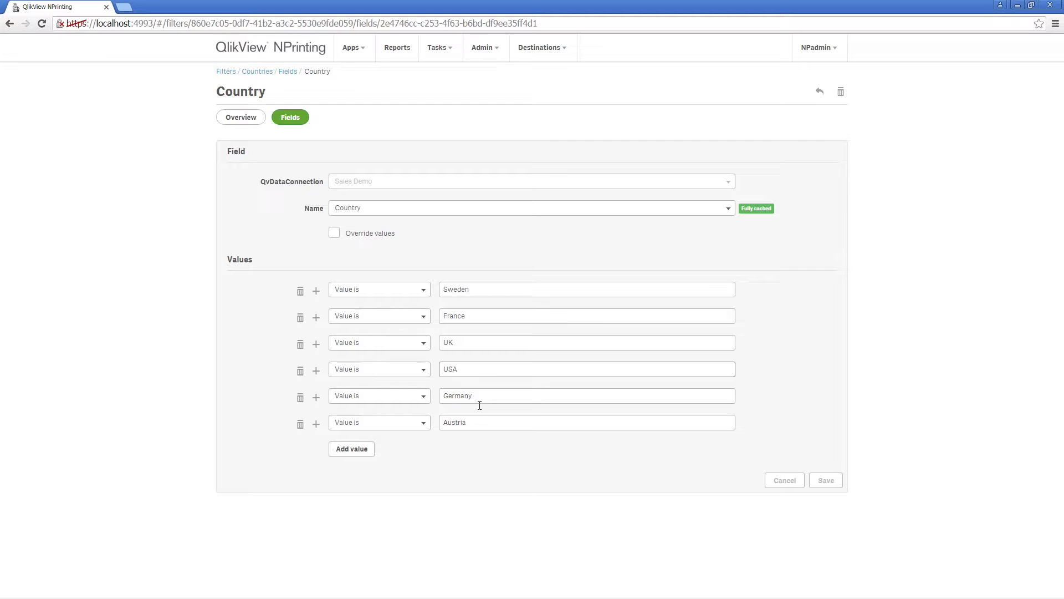
mouse_move(464, 314)
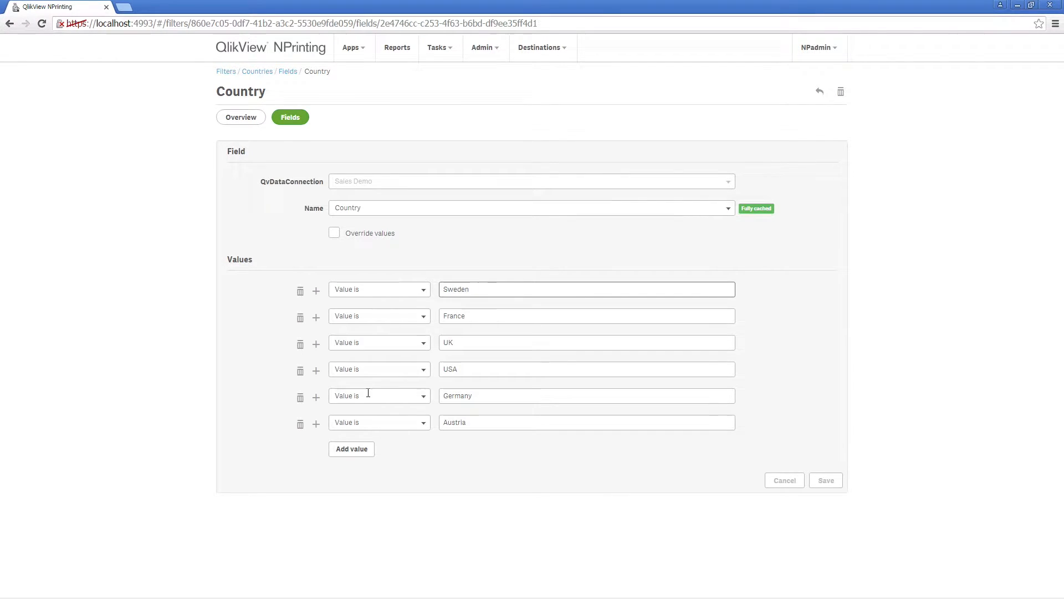
left_click(299, 424)
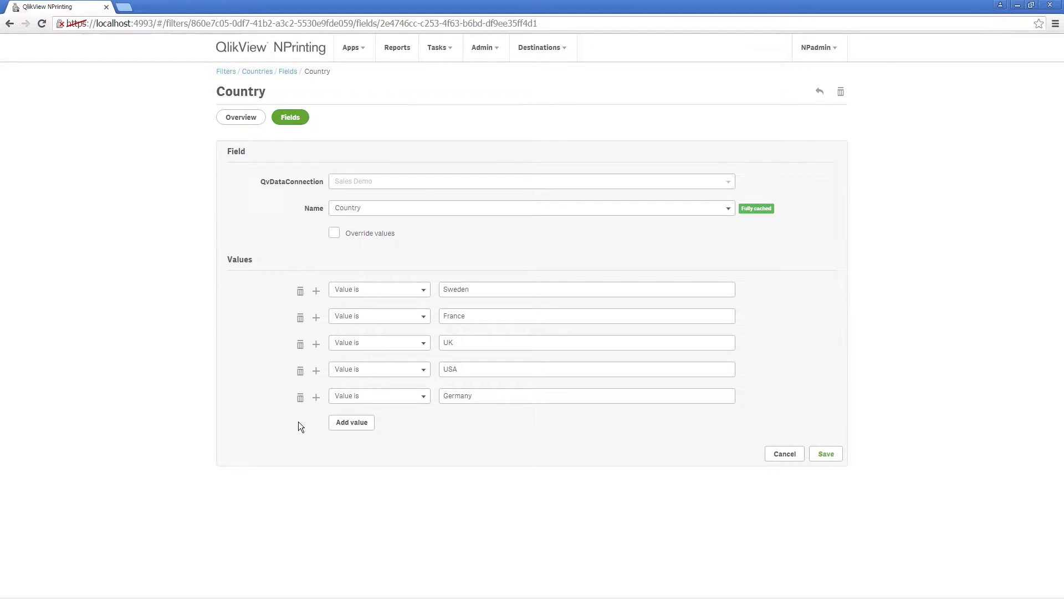
left_click(826, 454)
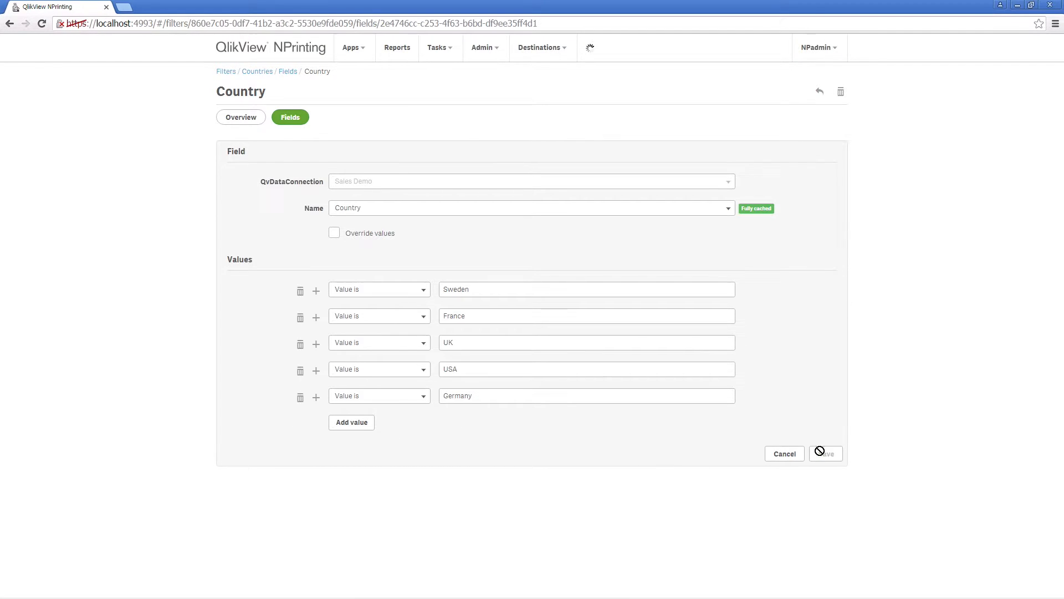
- Return to the Filters list via the Apps menu
left_click(352, 47)
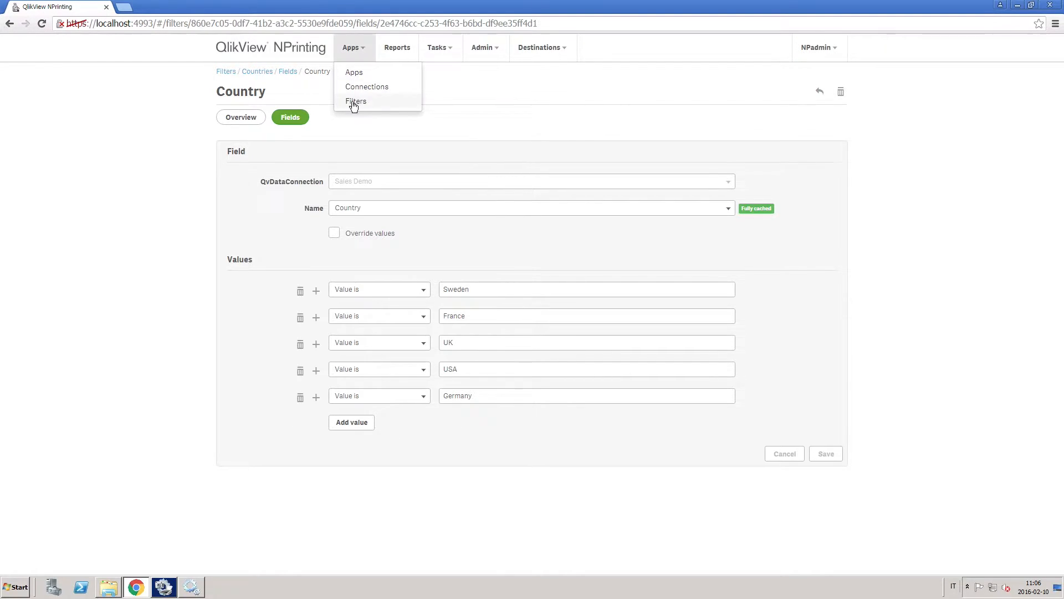
left_click(356, 100)
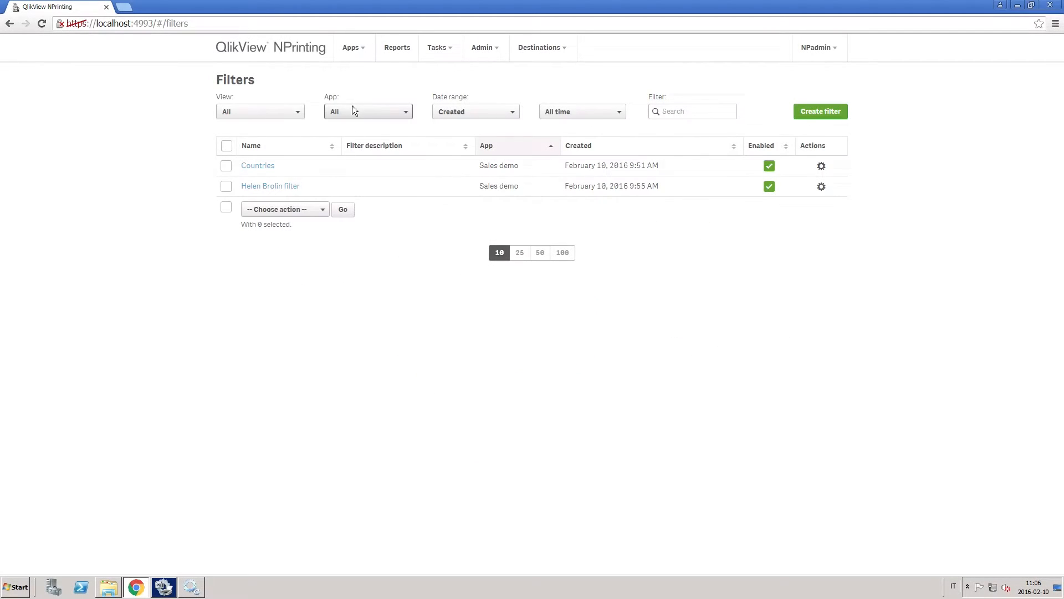
left_click(269, 186)
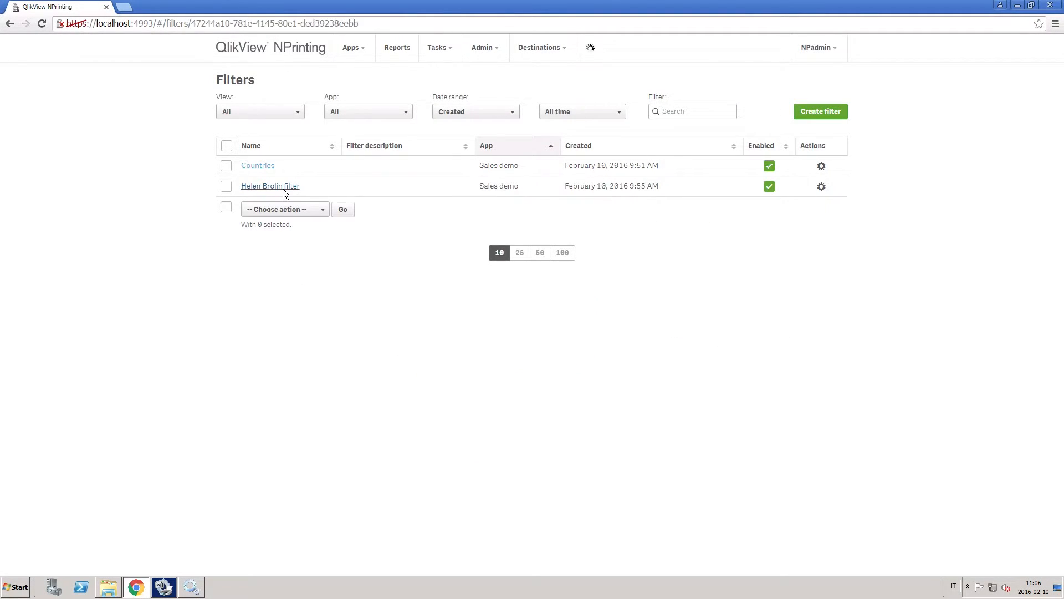
left_click(269, 186)
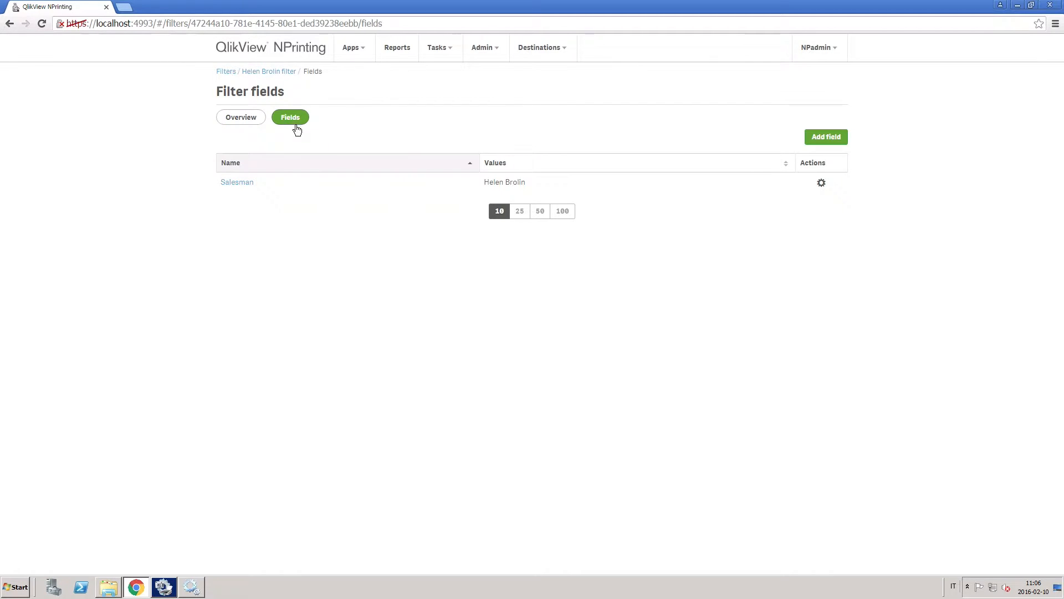
left_click(237, 182)
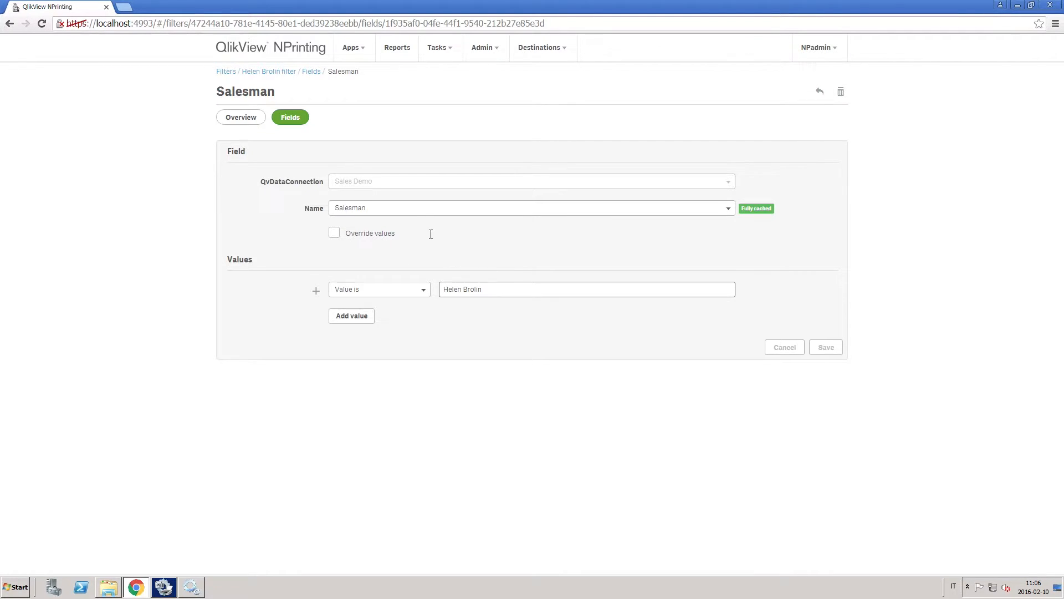
left_click(483, 48)
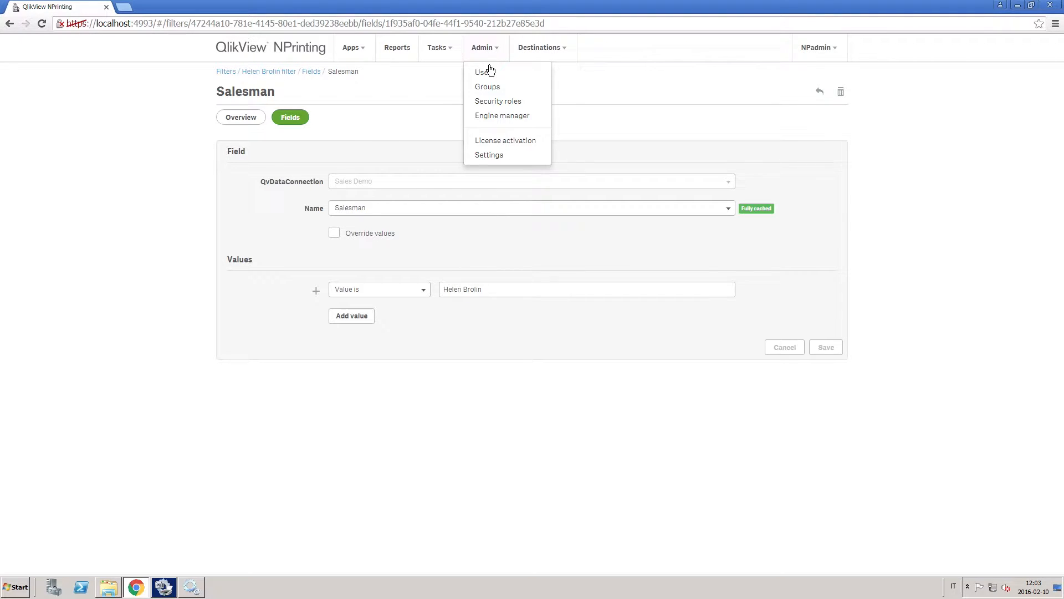
left_click(481, 70)
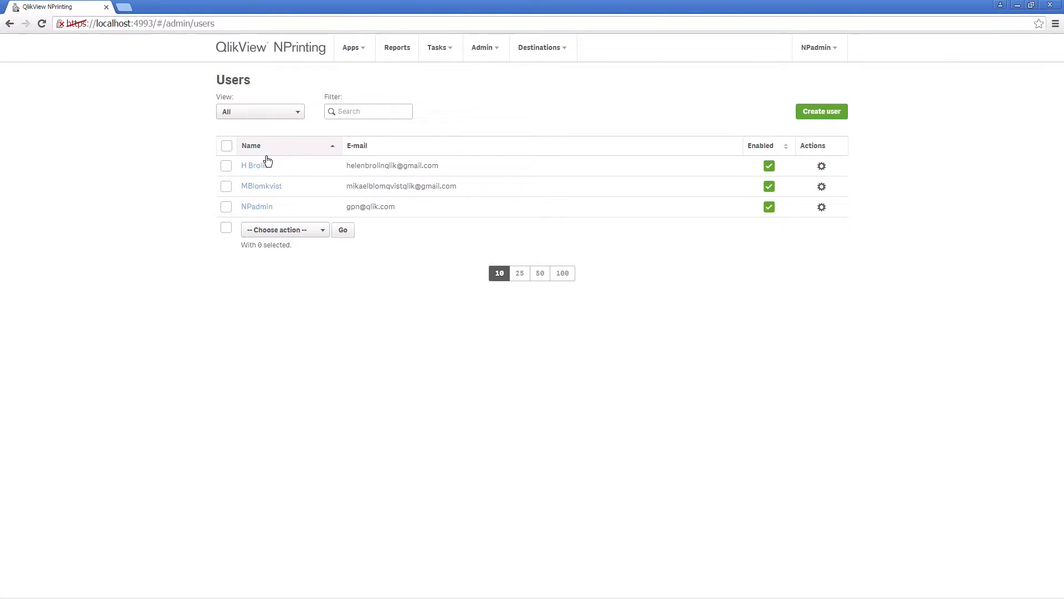
left_click(253, 166)
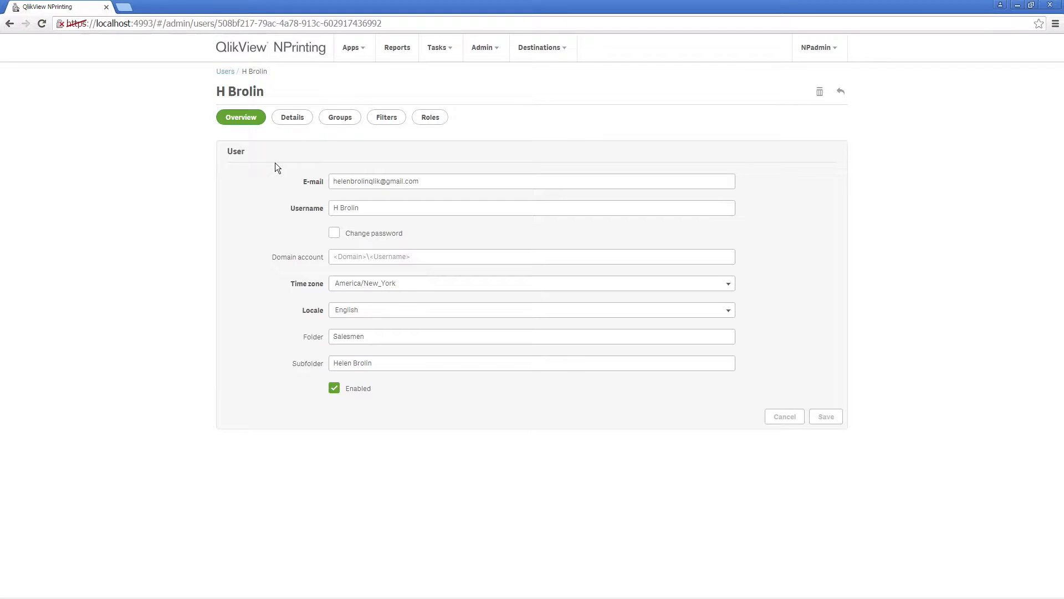
left_click(386, 117)
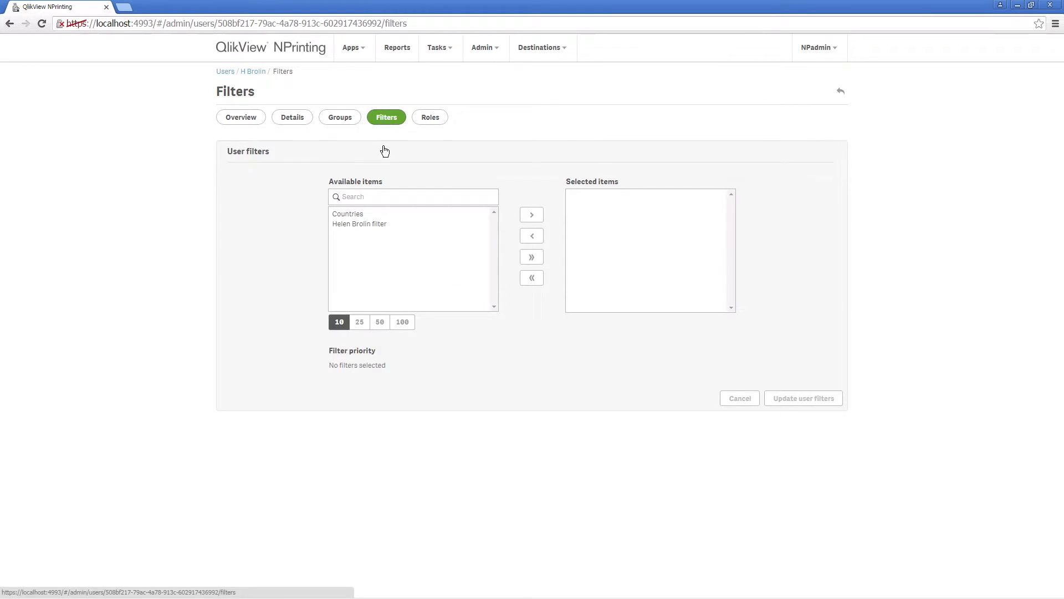
left_click(359, 224)
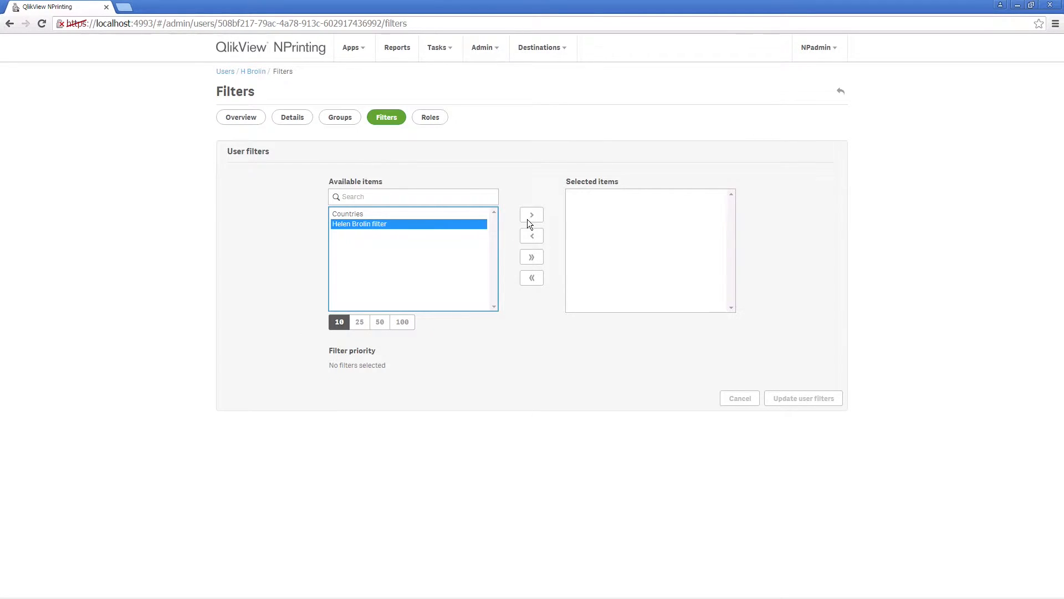
left_click(532, 215)
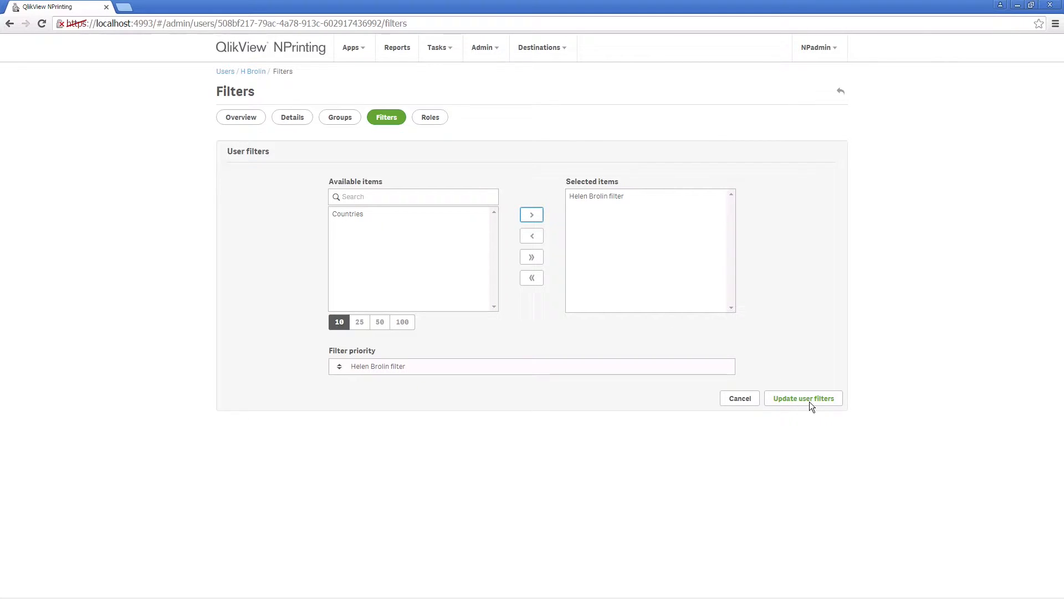
left_click(804, 398)
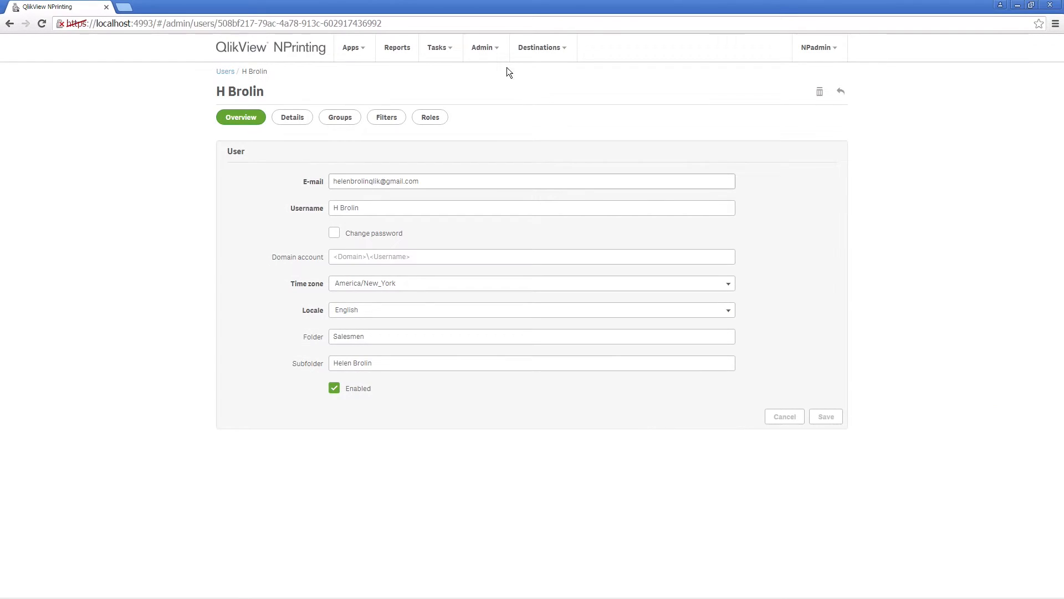
- Create the Report editor role with full Reports and Publish tasks permissions for all apps
left_click(484, 47)
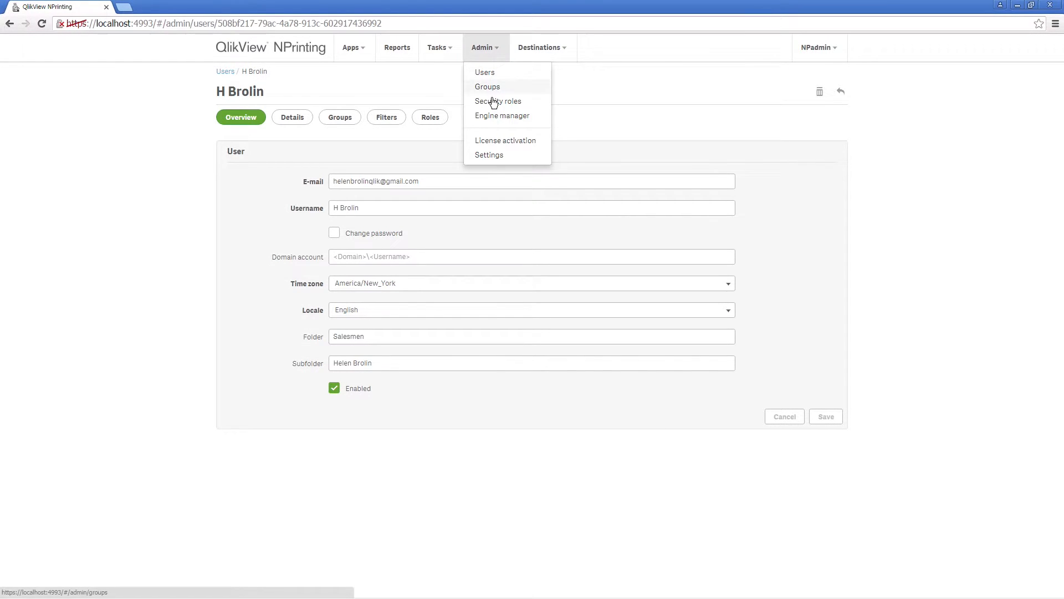
left_click(499, 101)
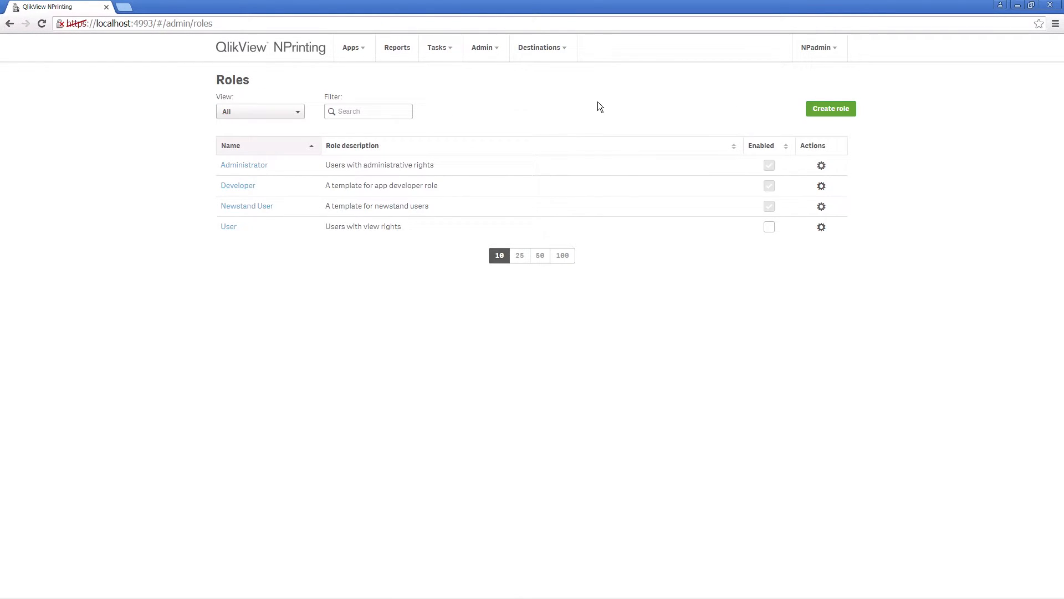
mouse_move(253, 230)
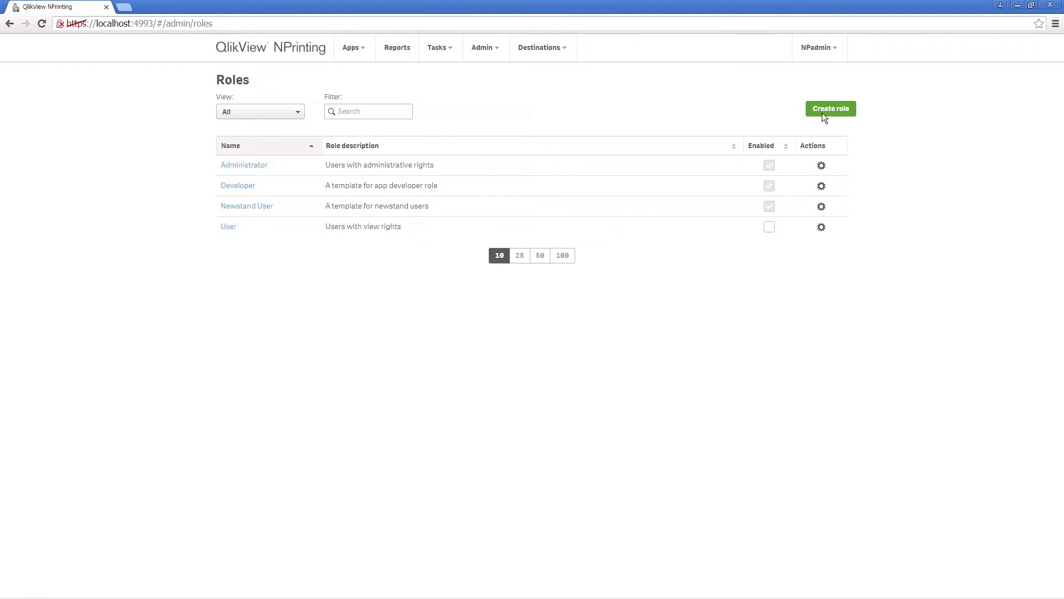
left_click(832, 109)
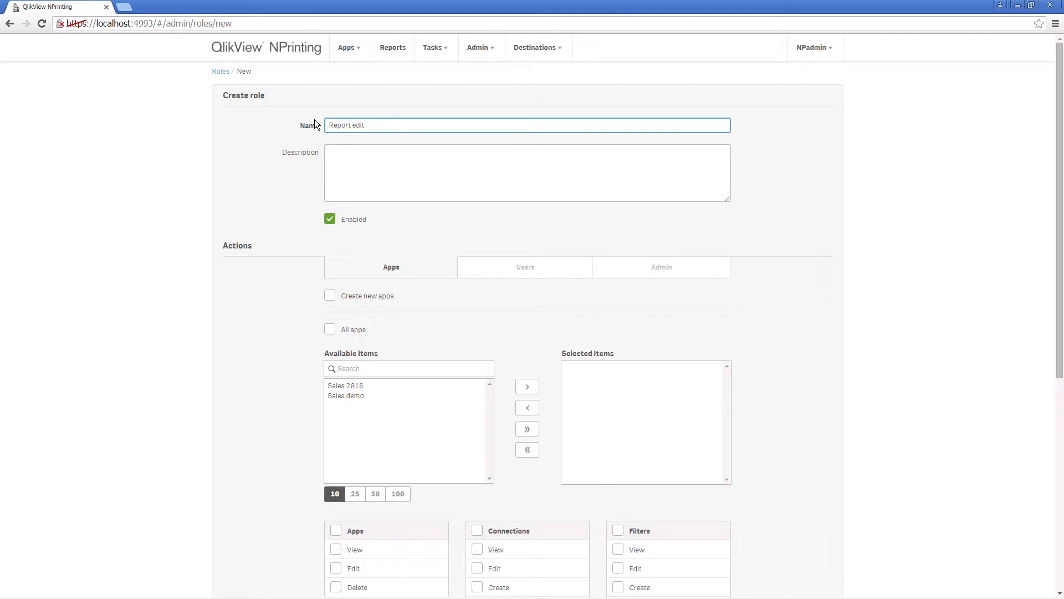
scroll("down", 3)
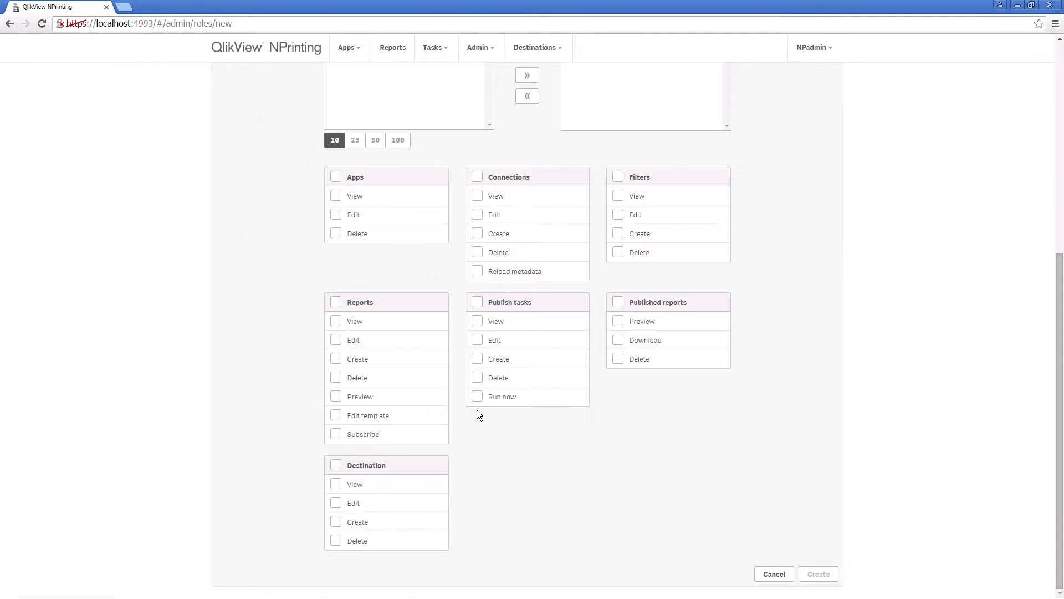
left_click(335, 302)
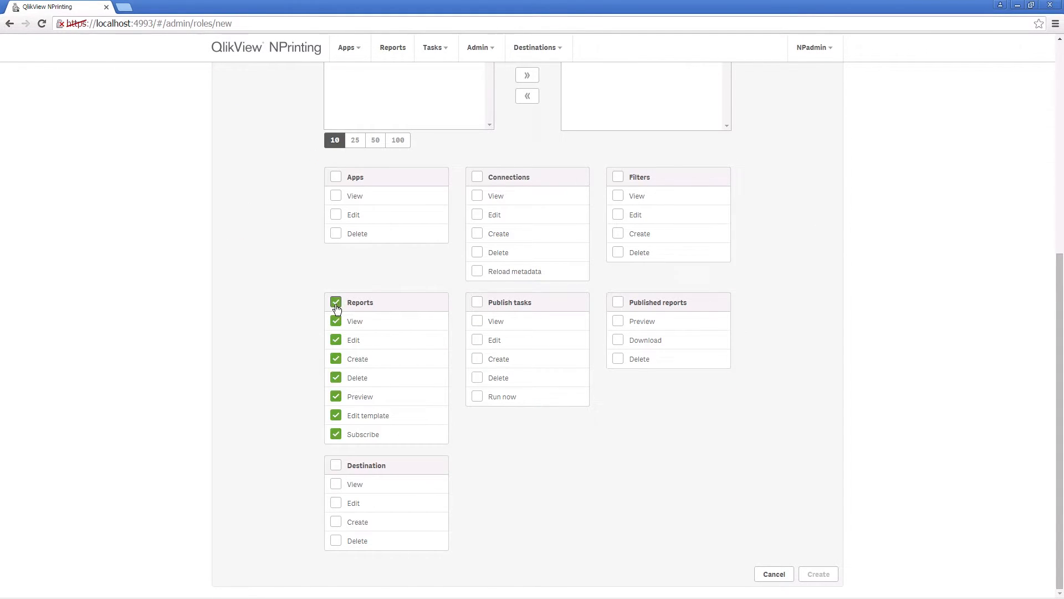
left_click(477, 301)
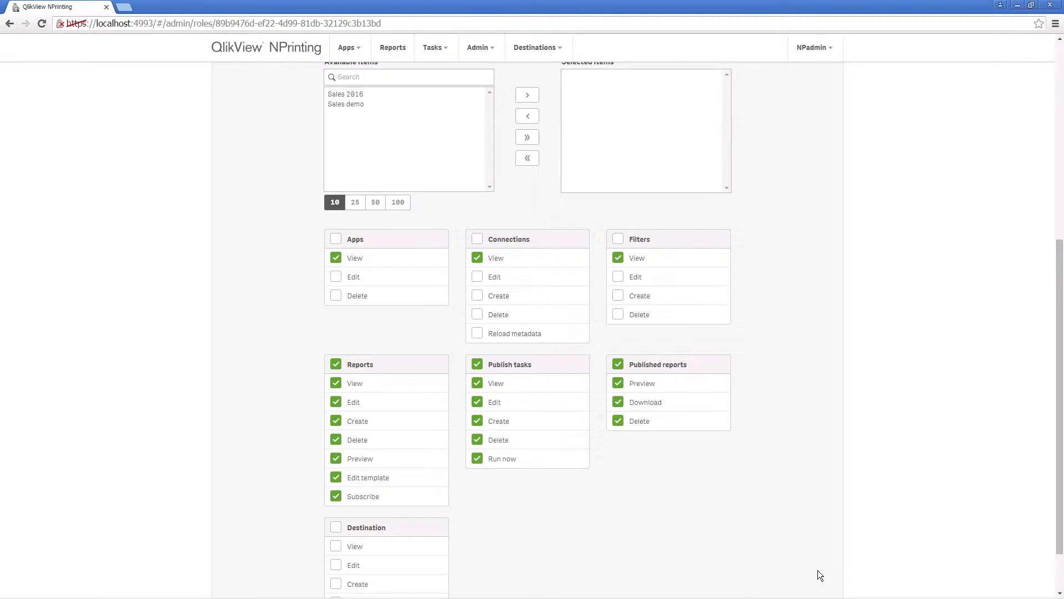
left_click(478, 46)
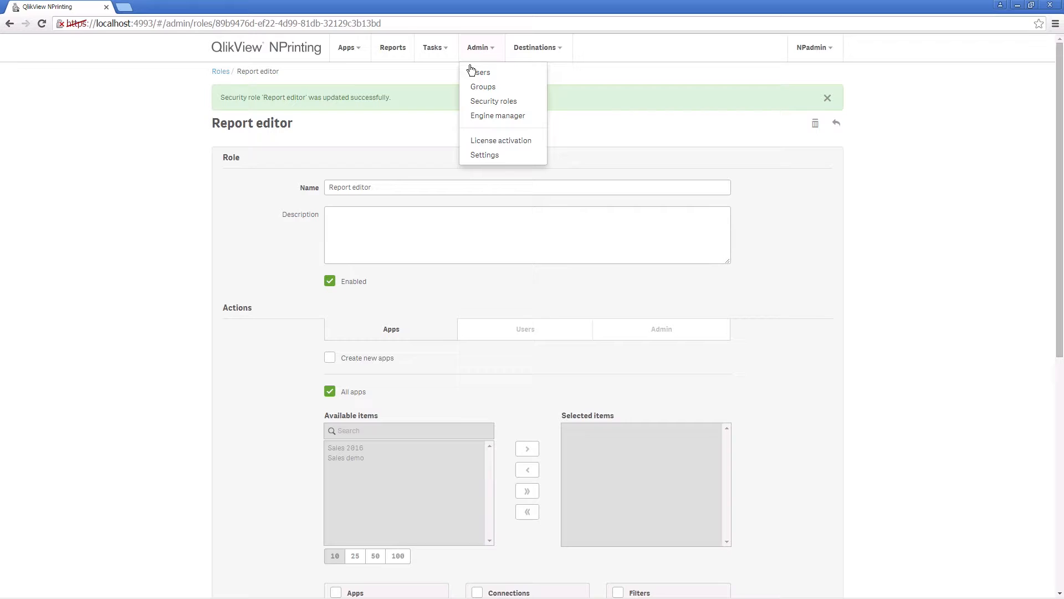
left_click(481, 71)
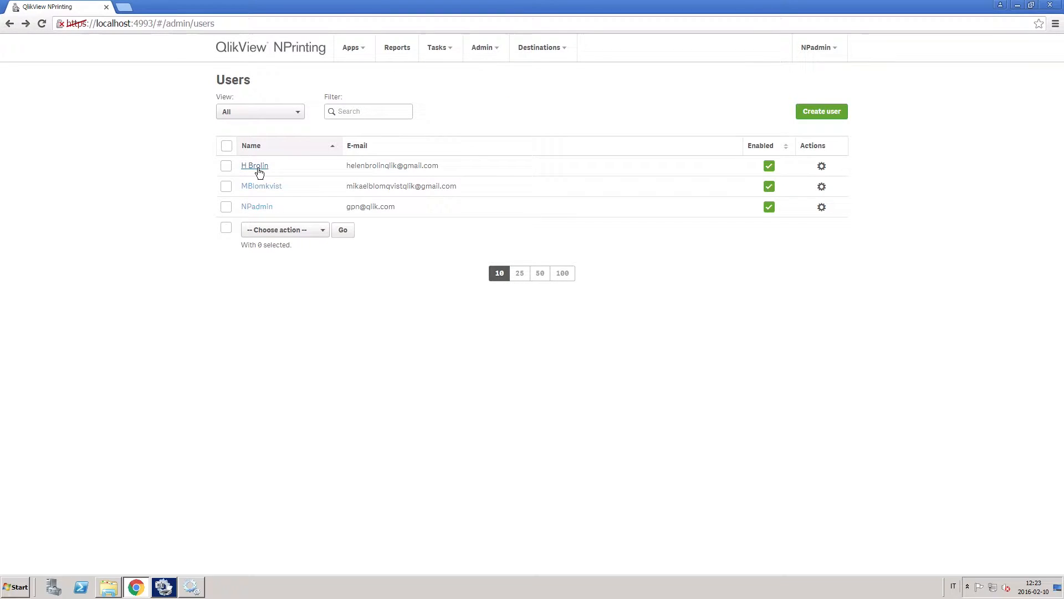
left_click(253, 165)
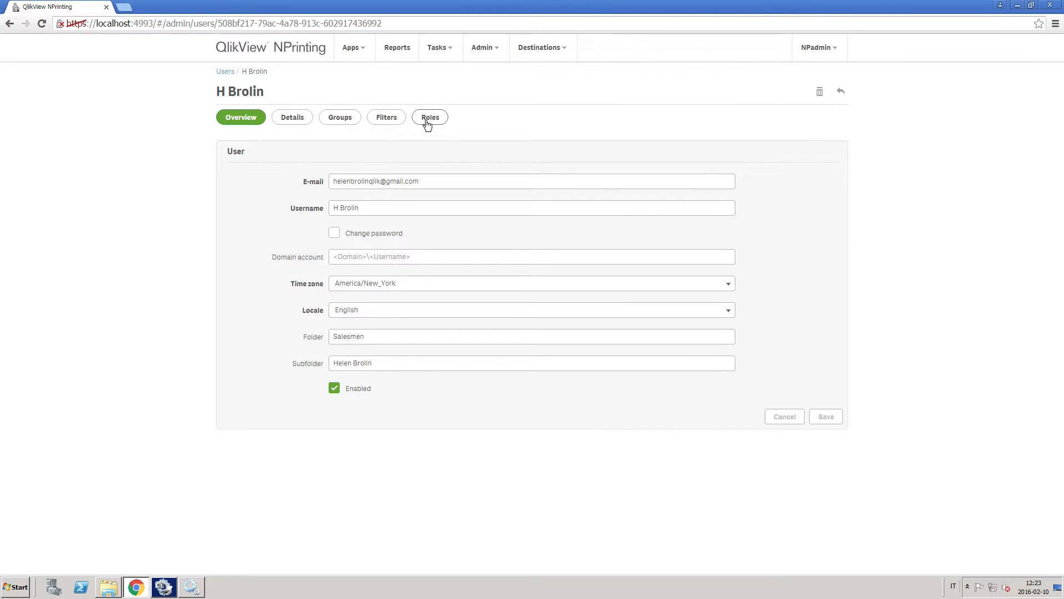
left_click(431, 117)
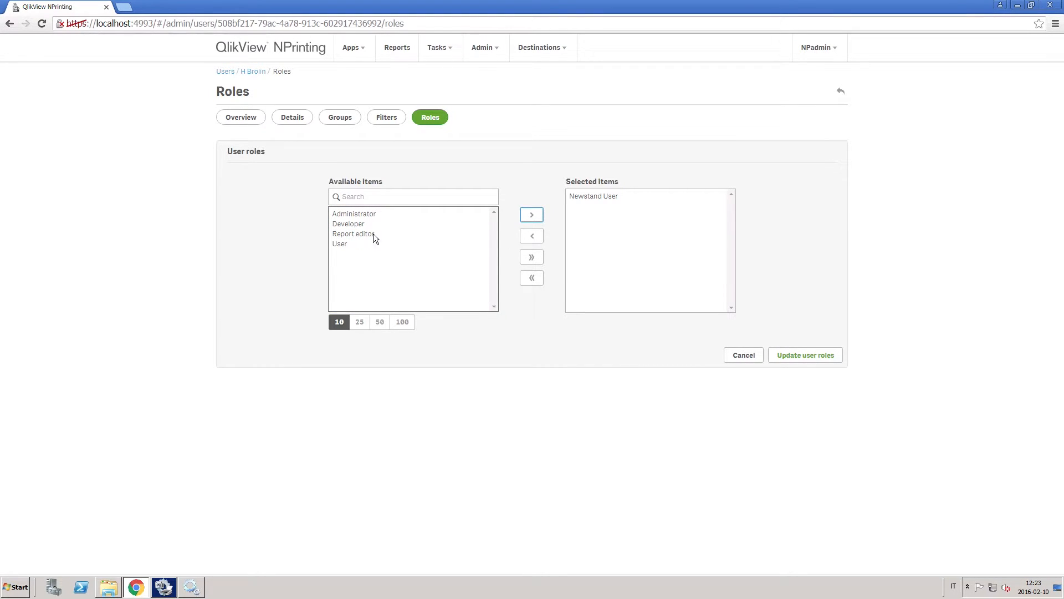
left_click(532, 215)
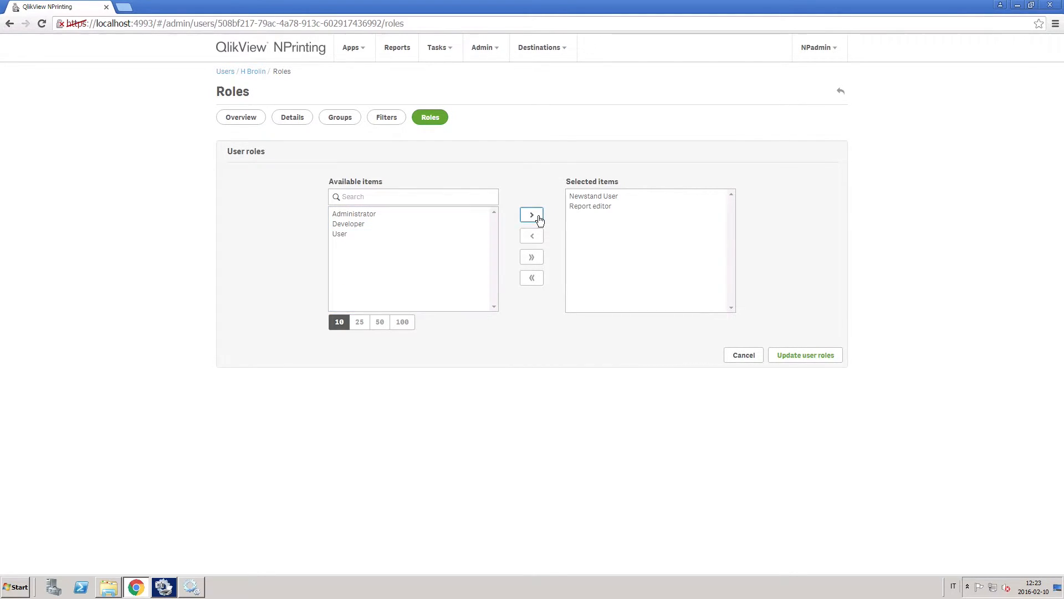
left_click(240, 117)
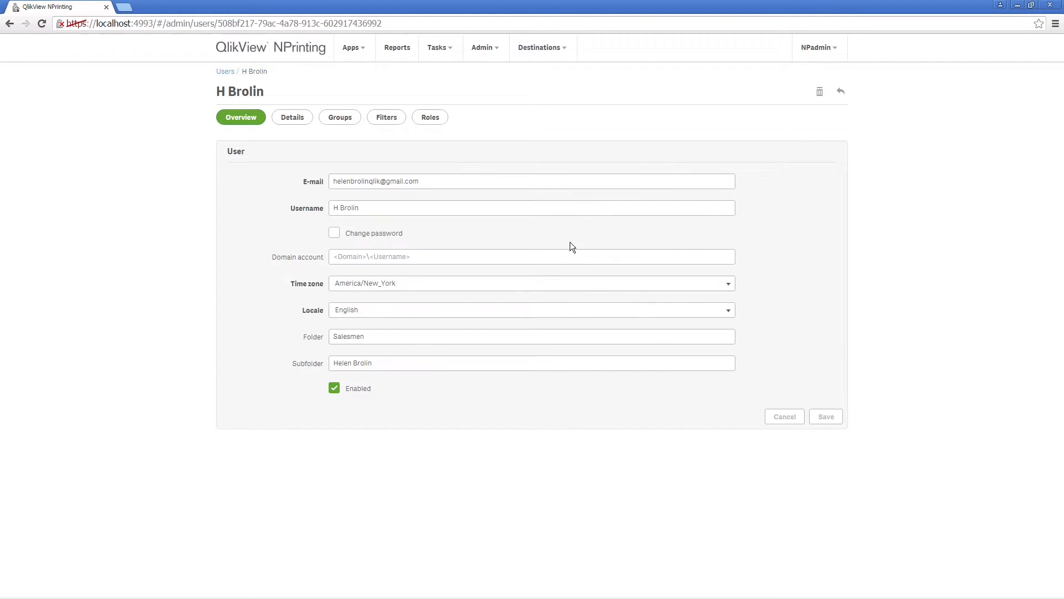
left_click(397, 48)
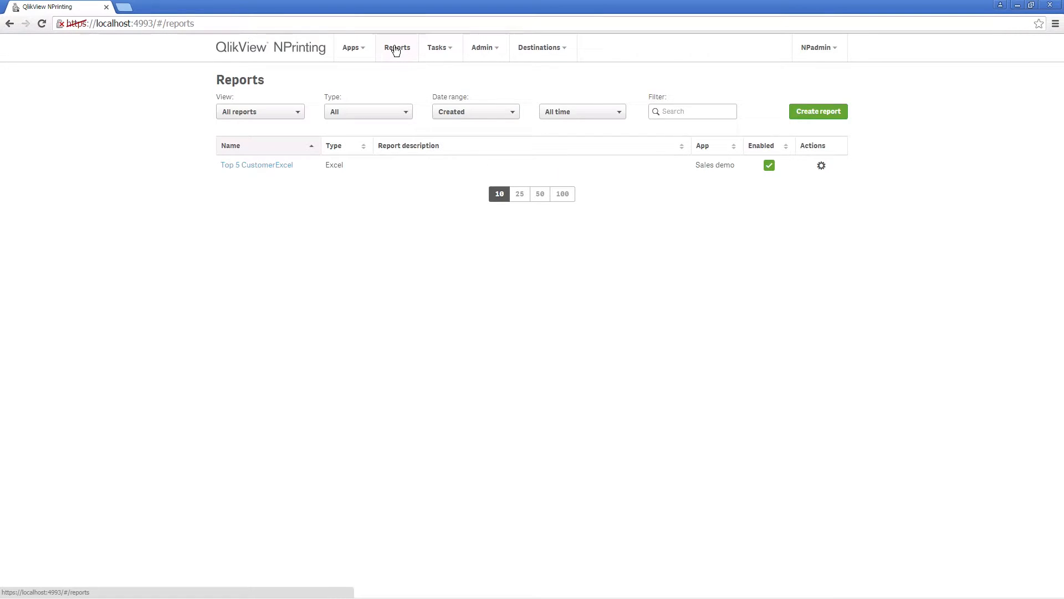
left_click(256, 164)
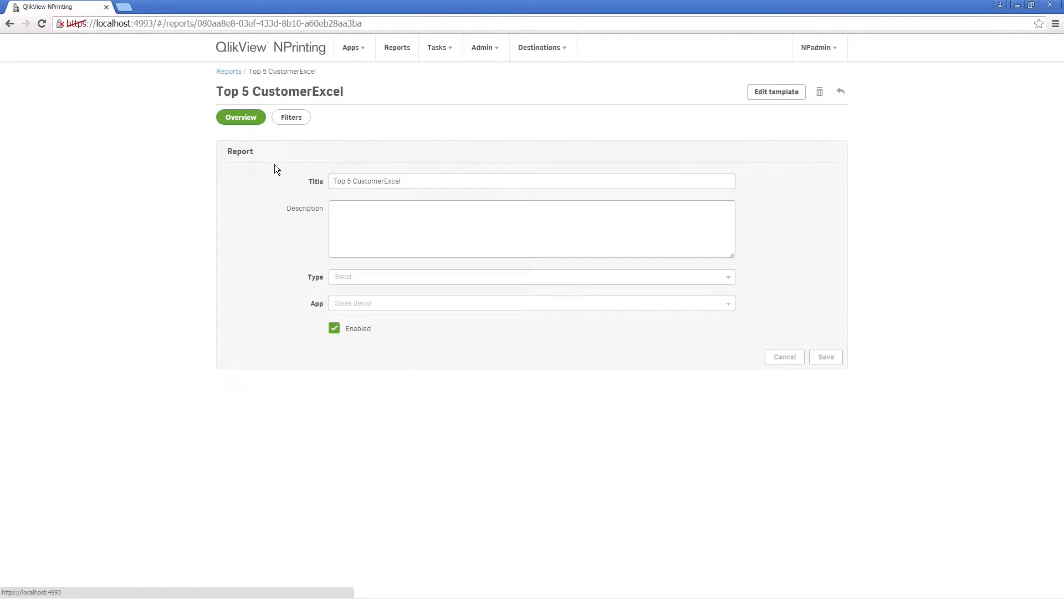
mouse_move(780, 96)
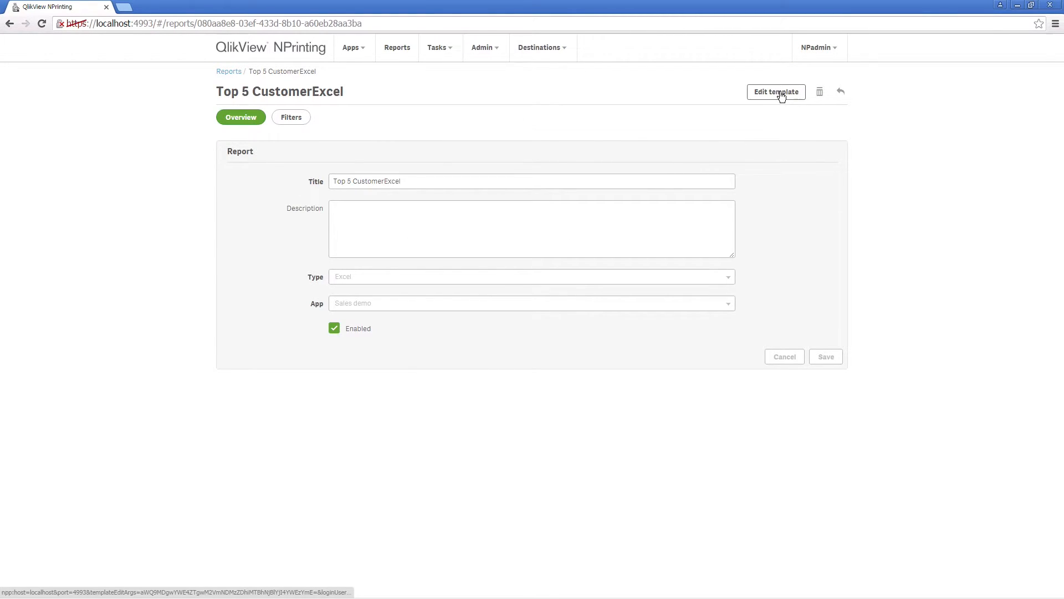
- Edit the report's Excel template and preview it generated with per-country data
left_click(776, 91)
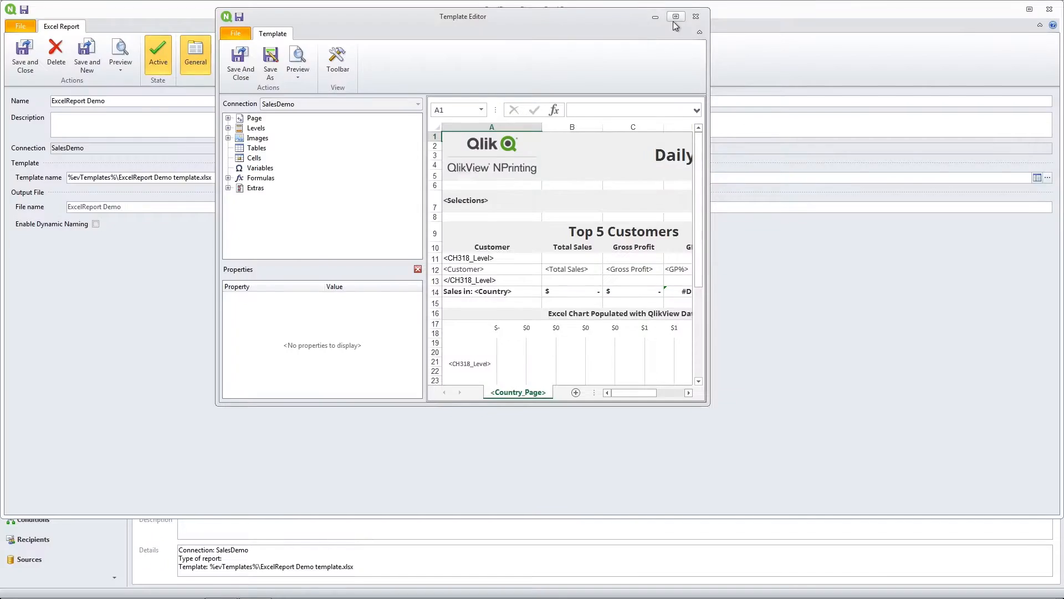
left_click(674, 16)
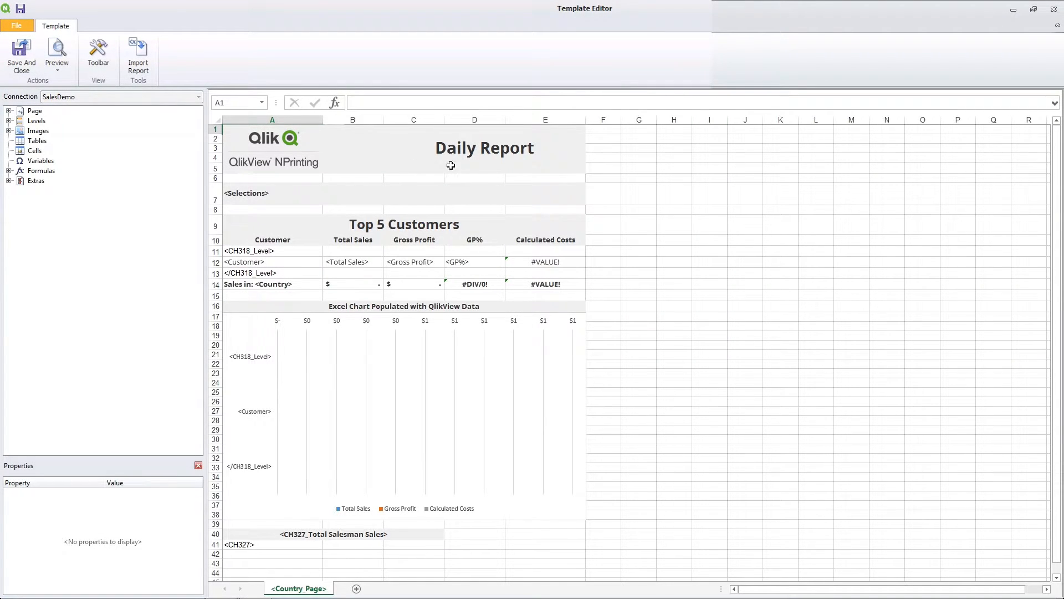
mouse_move(470, 222)
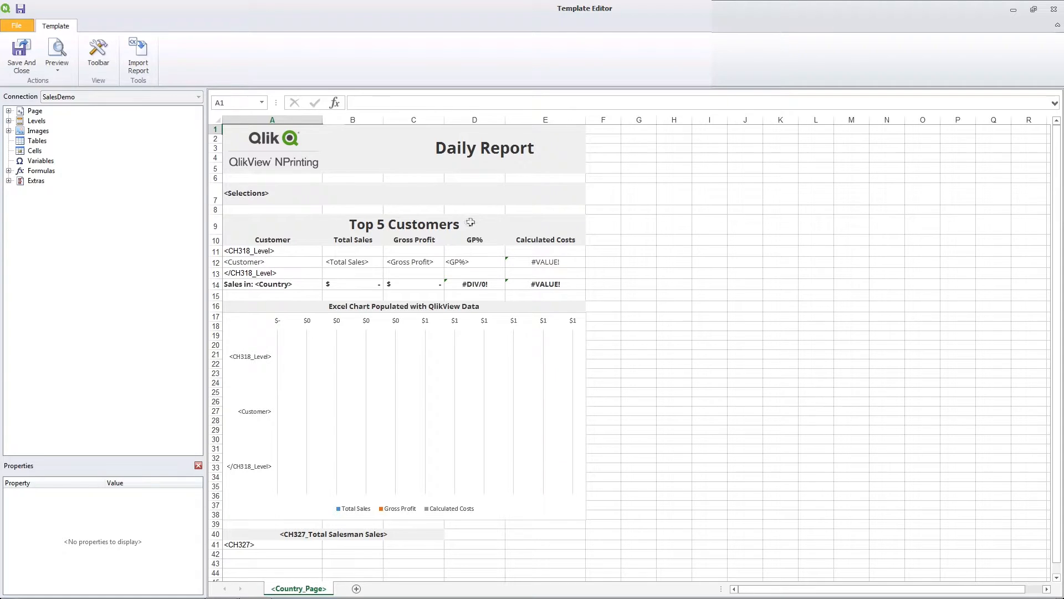
mouse_move(411, 239)
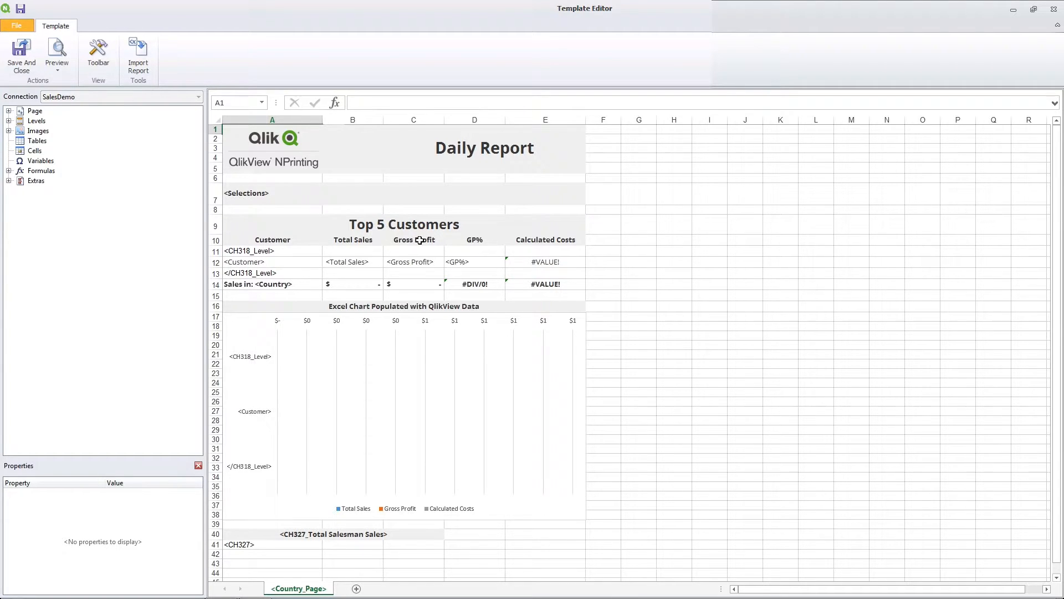
mouse_move(382, 321)
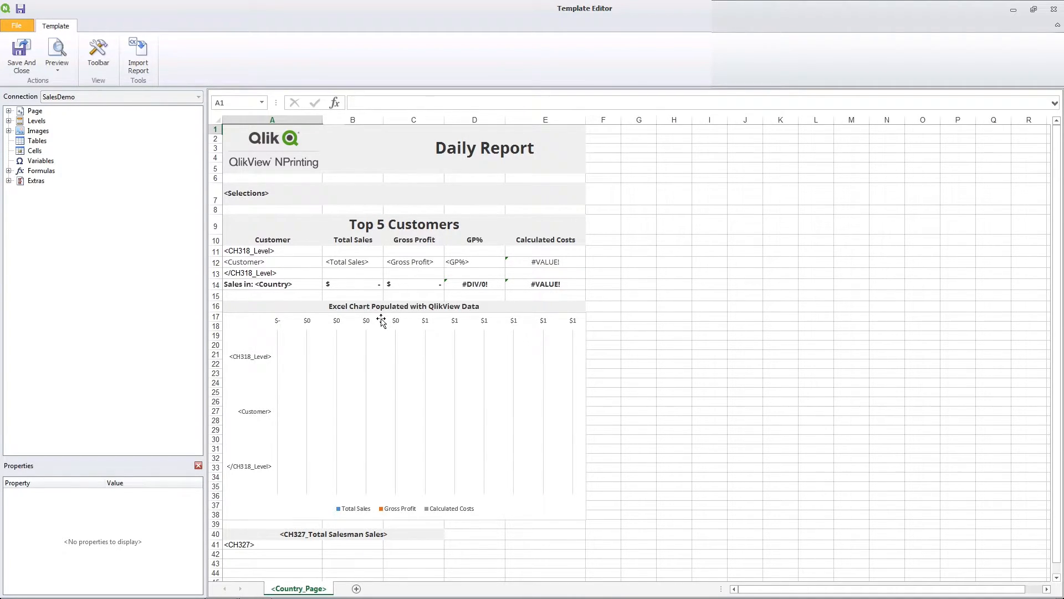
mouse_move(297, 543)
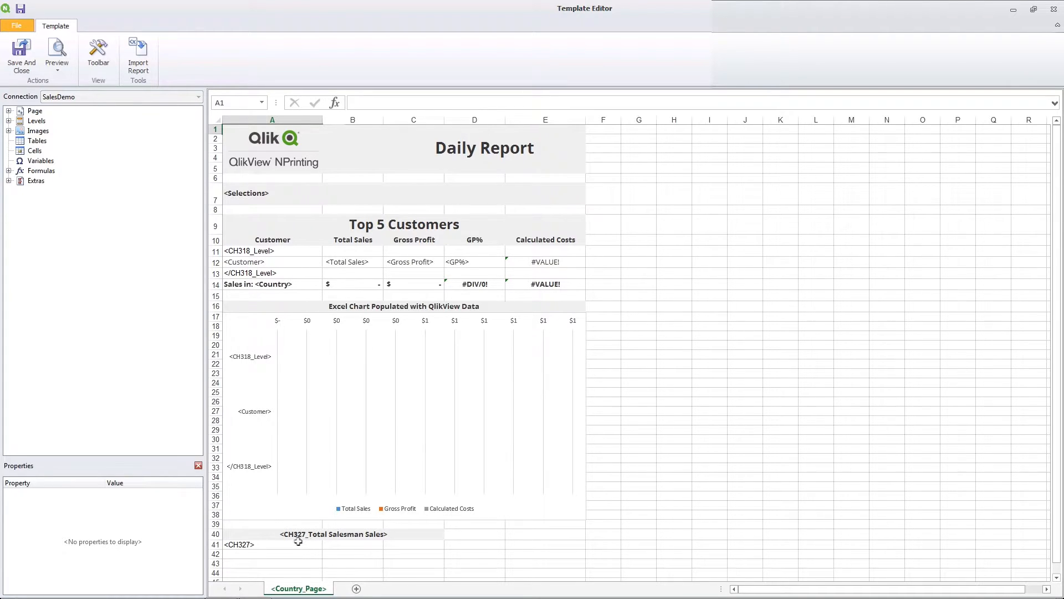
mouse_move(367, 542)
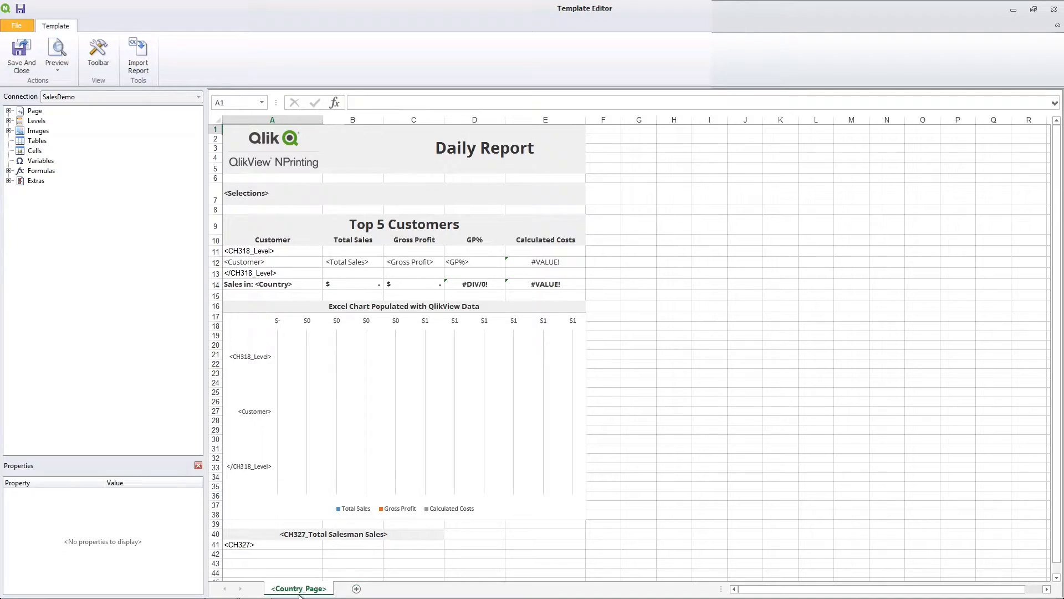
left_click(56, 52)
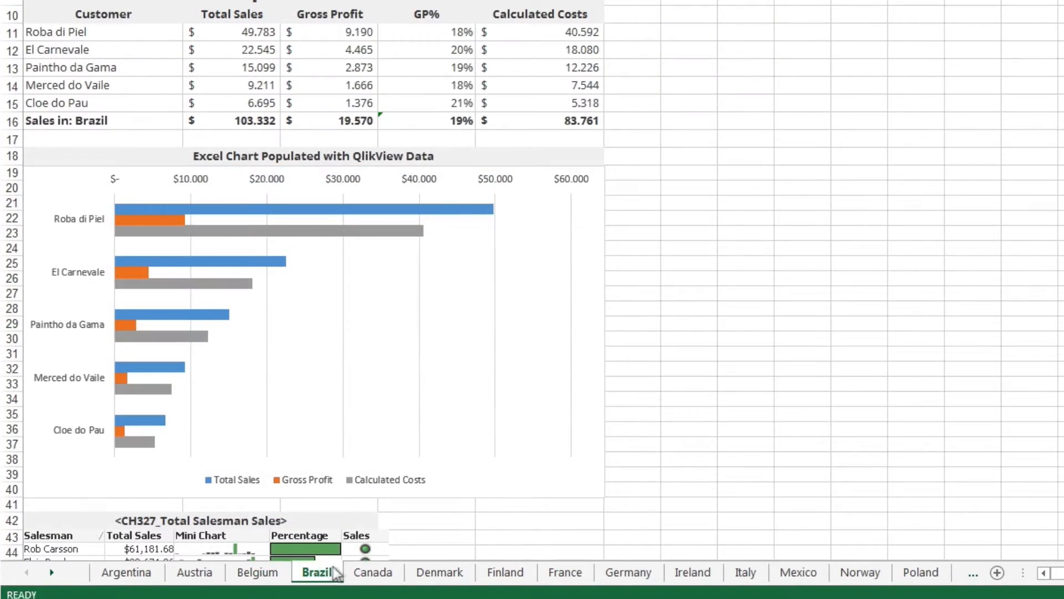
- Select the per-country sales slide in the PowerPoint template and preview the filled deck
left_click(372, 572)
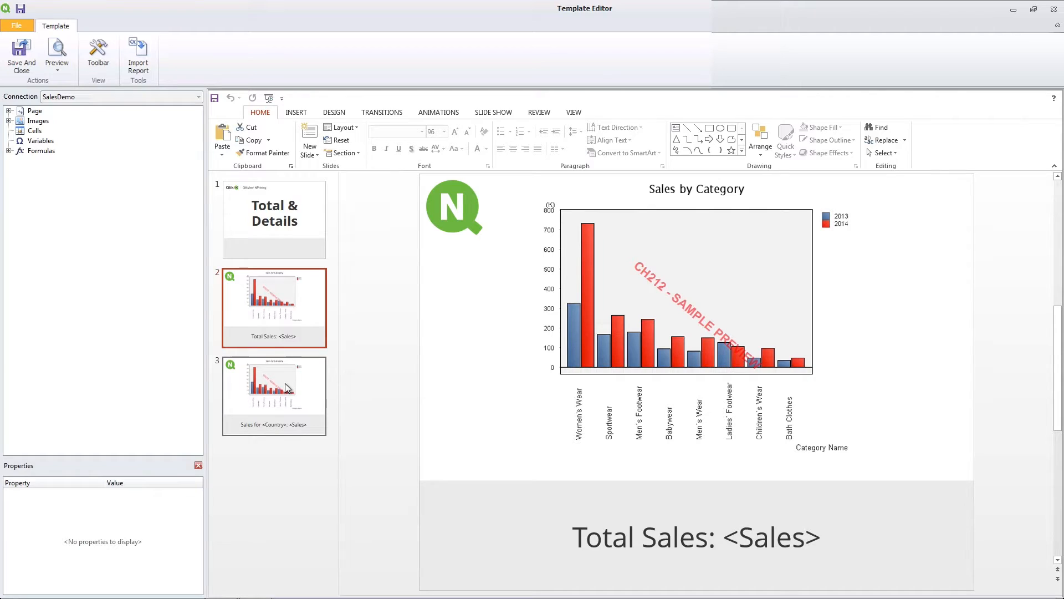
left_click(287, 395)
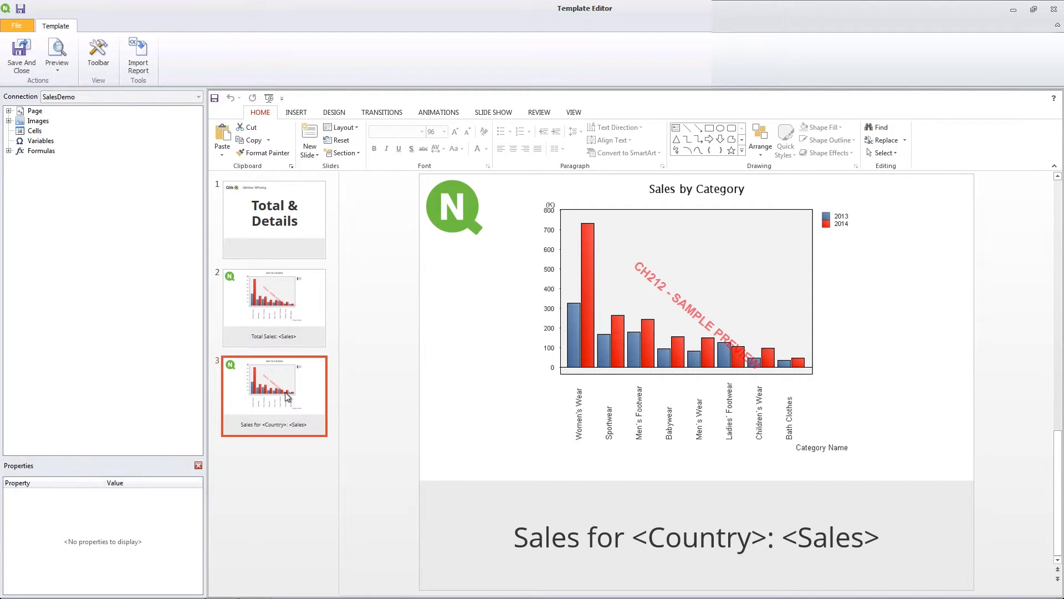
mouse_move(286, 396)
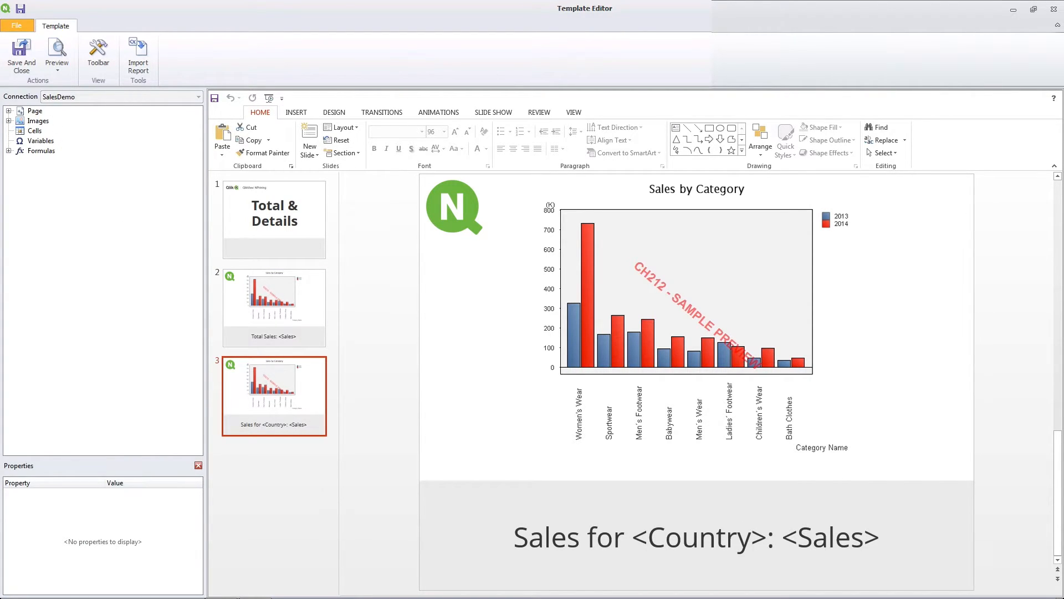
left_click(56, 50)
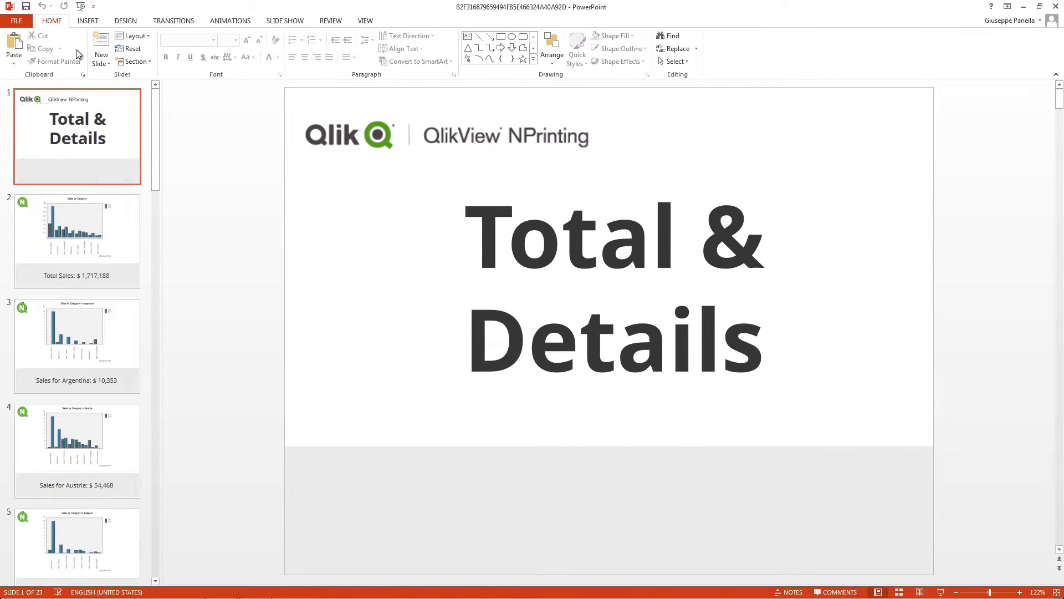
mouse_move(232, 175)
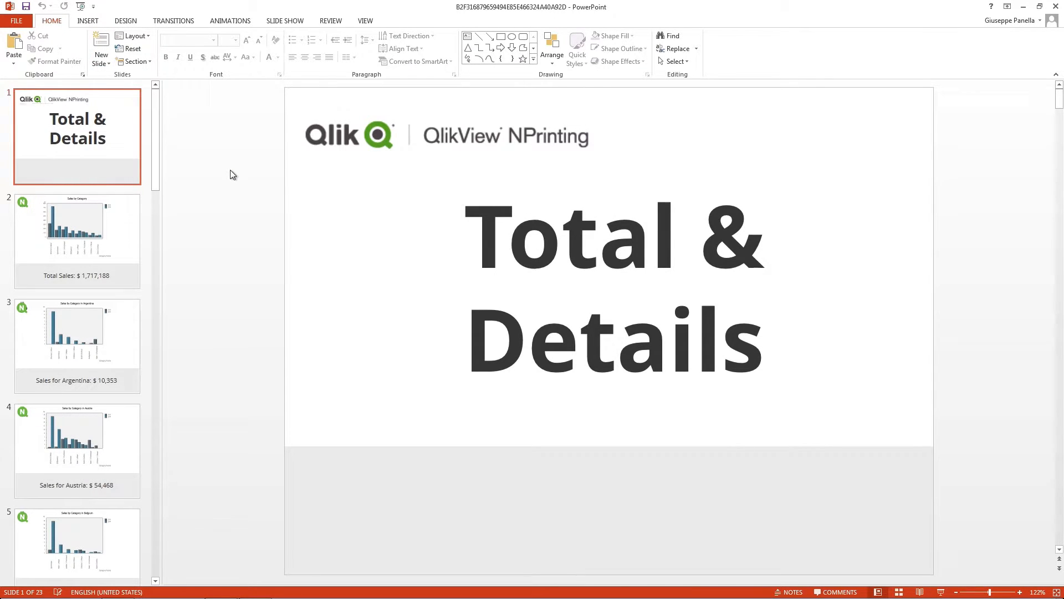
left_click(77, 239)
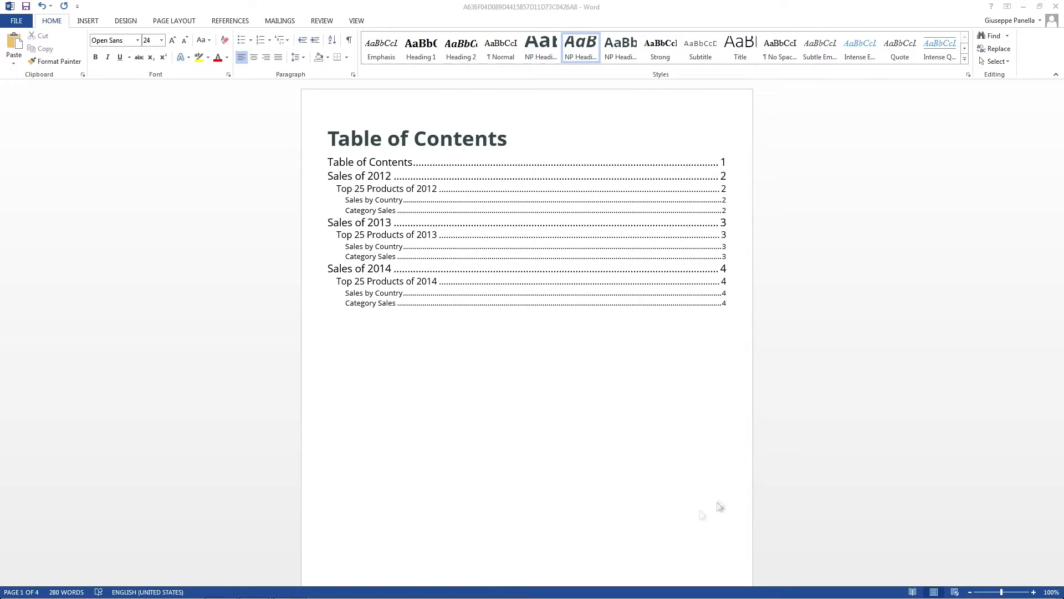
- Bold the 'Top 25 Products of 2012' heading on page 2 of the Word report
scroll("down", 3)
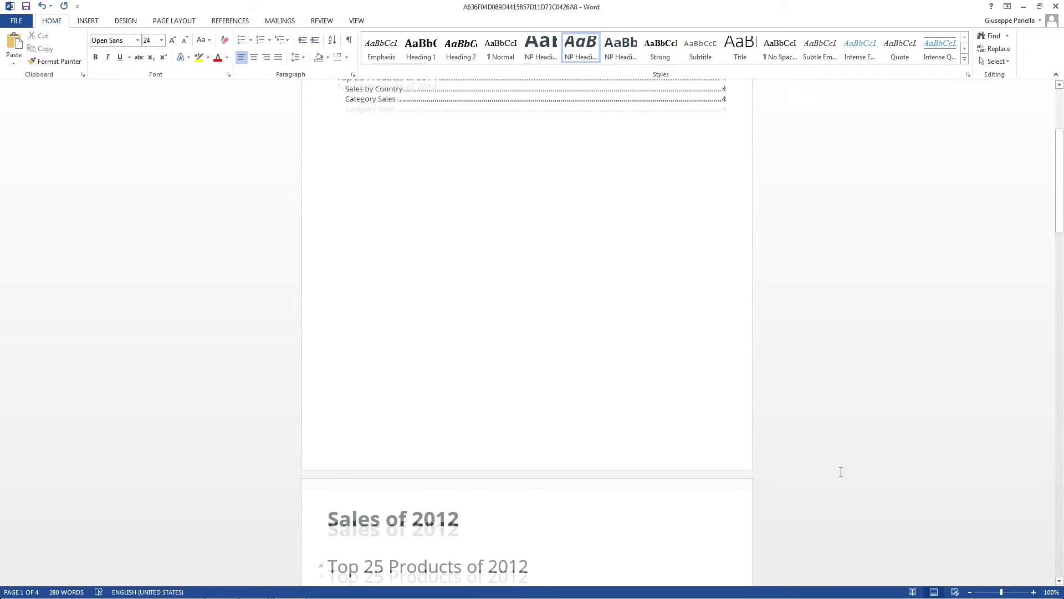
scroll("down", 3)
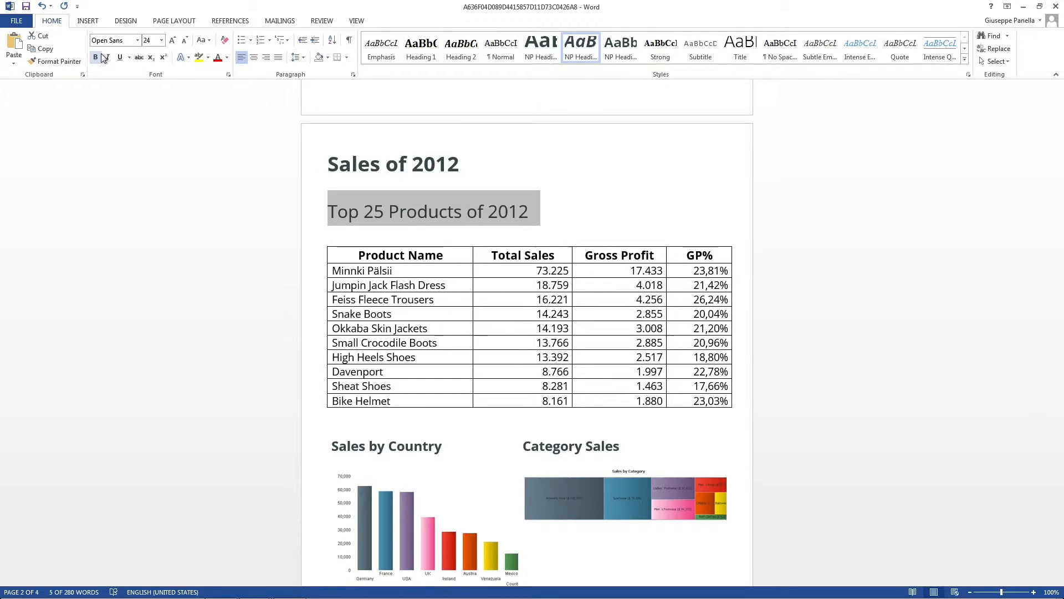
left_click(172, 40)
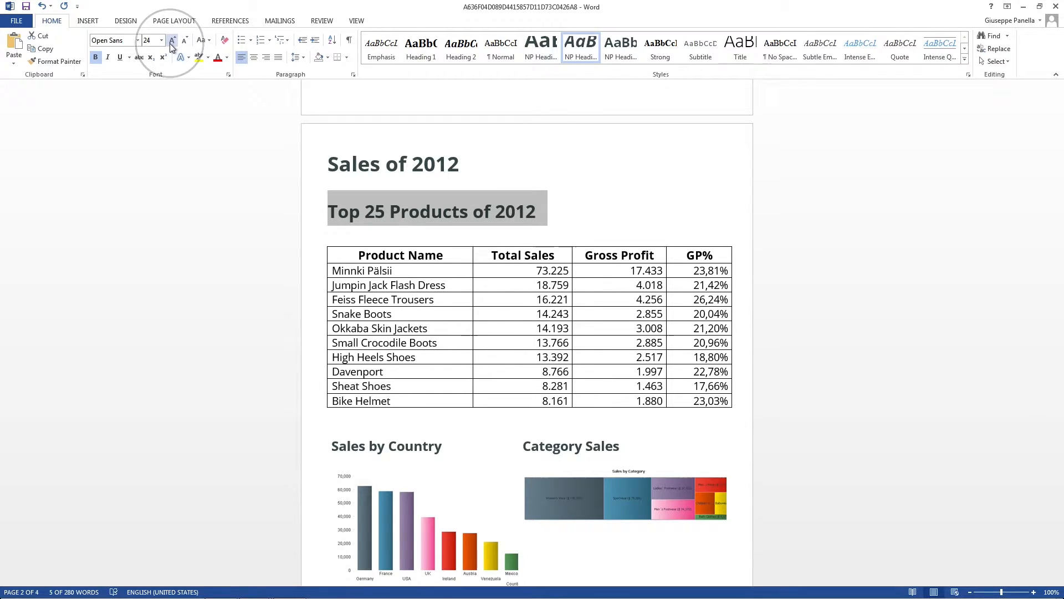
left_click(173, 40)
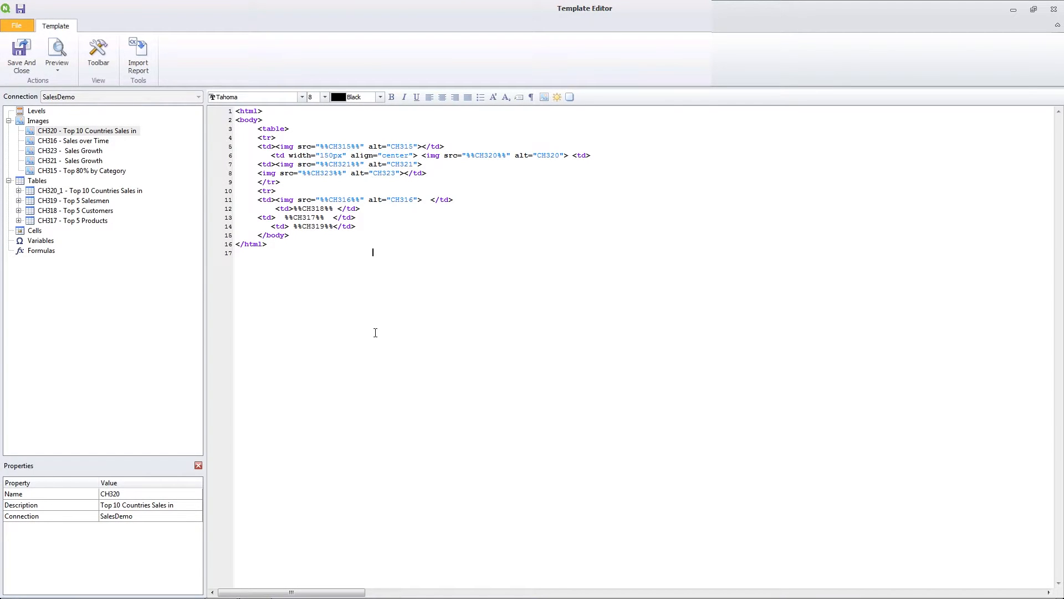
- Preview the Company Dashboard PixelPerfect template as a generated PDF
left_click(55, 47)
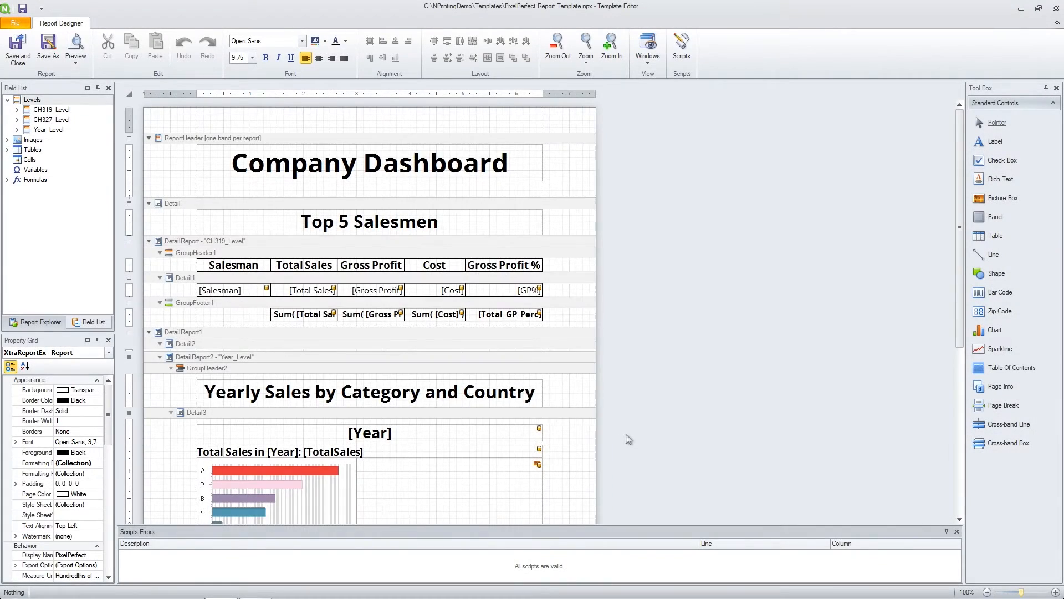
scroll("down", 3)
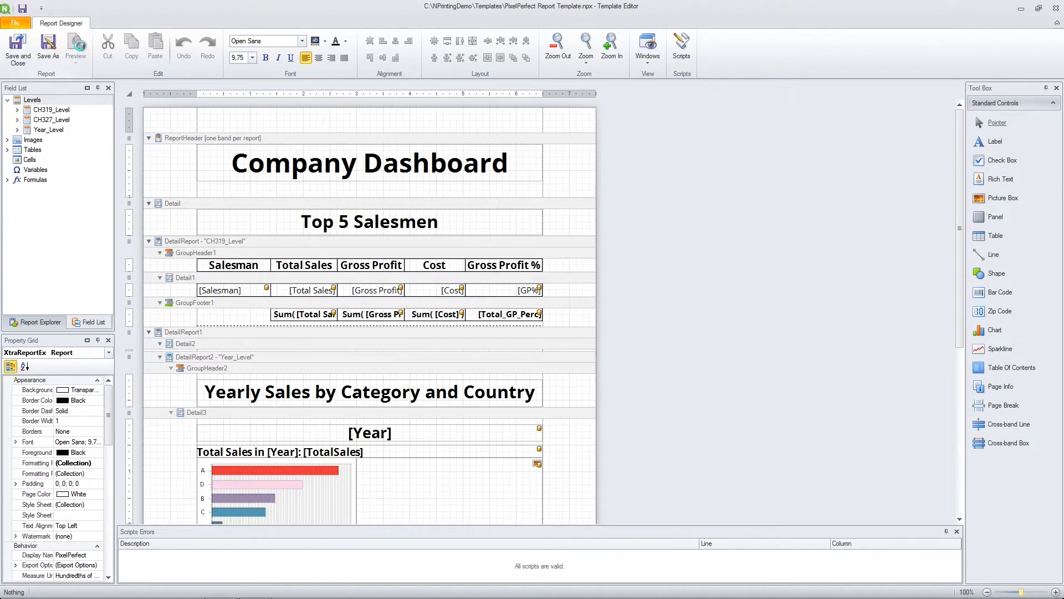
left_click(77, 43)
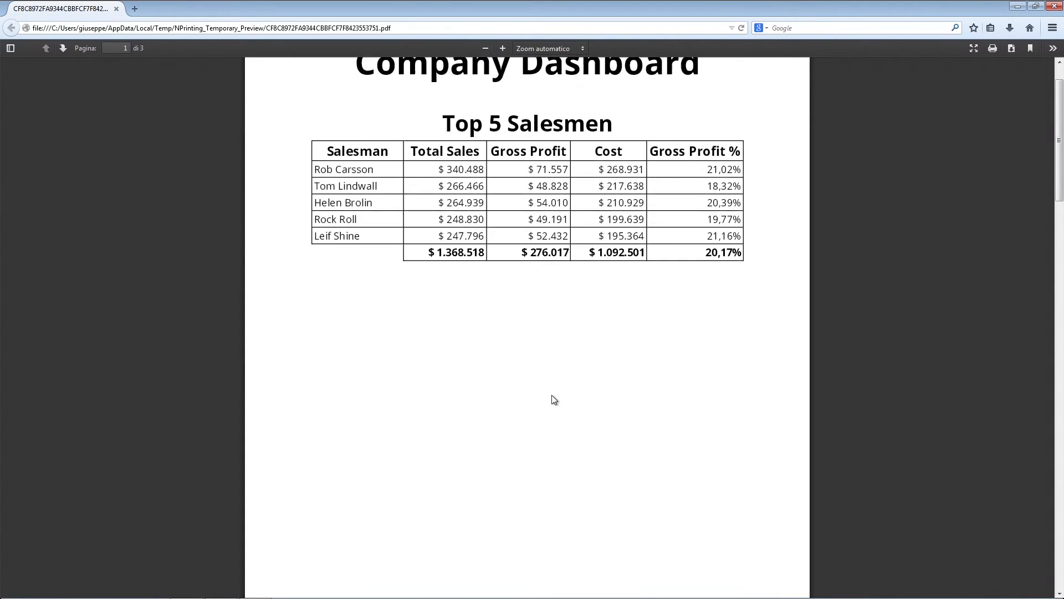
- Scroll through the PDF preview down to the monthly sales by salesman table
scroll("down", 3)
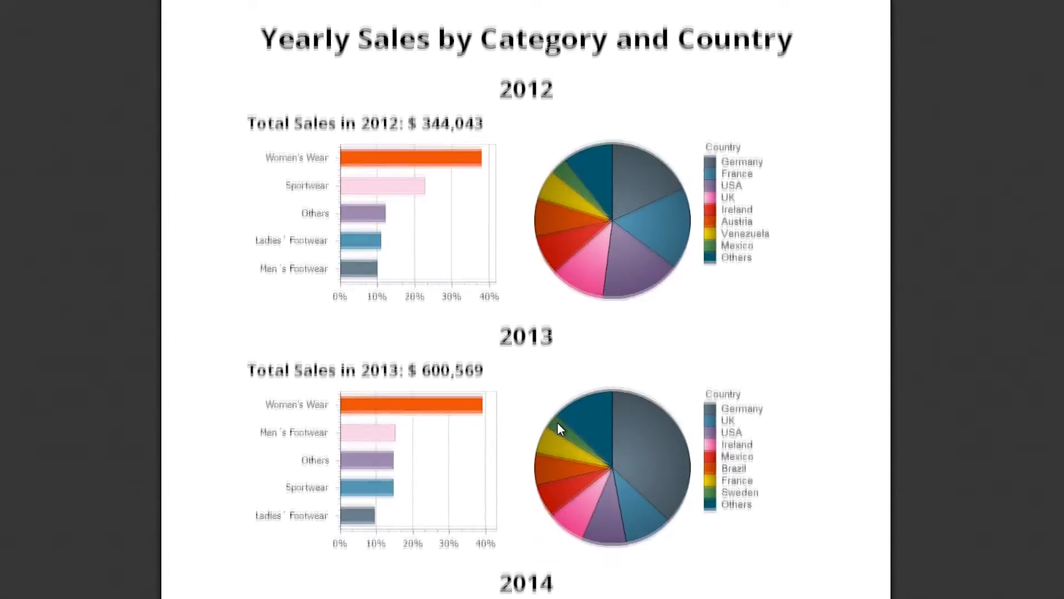
scroll("down", 3)
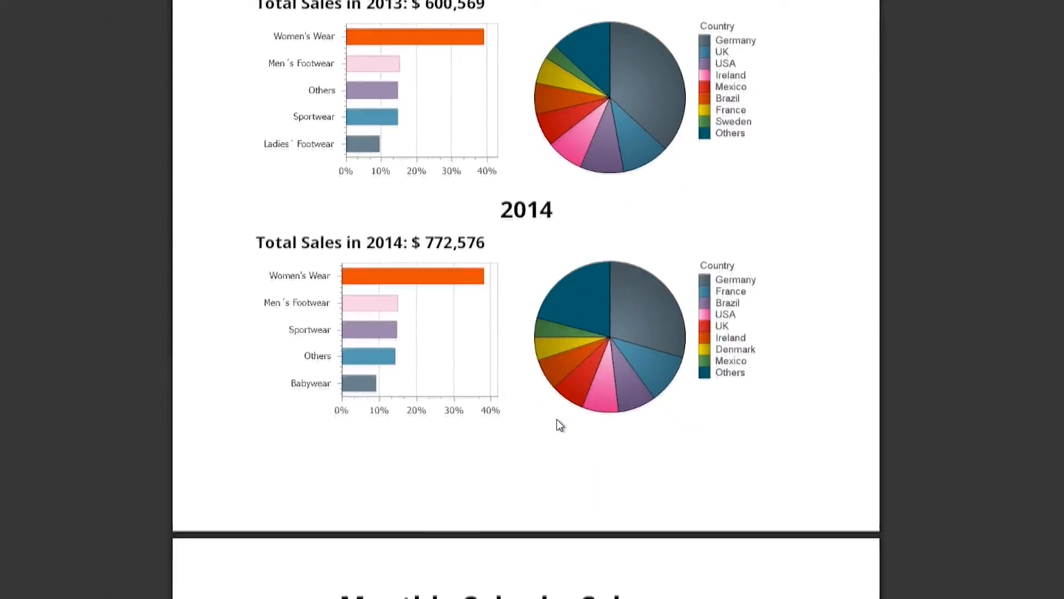
scroll("down", 3)
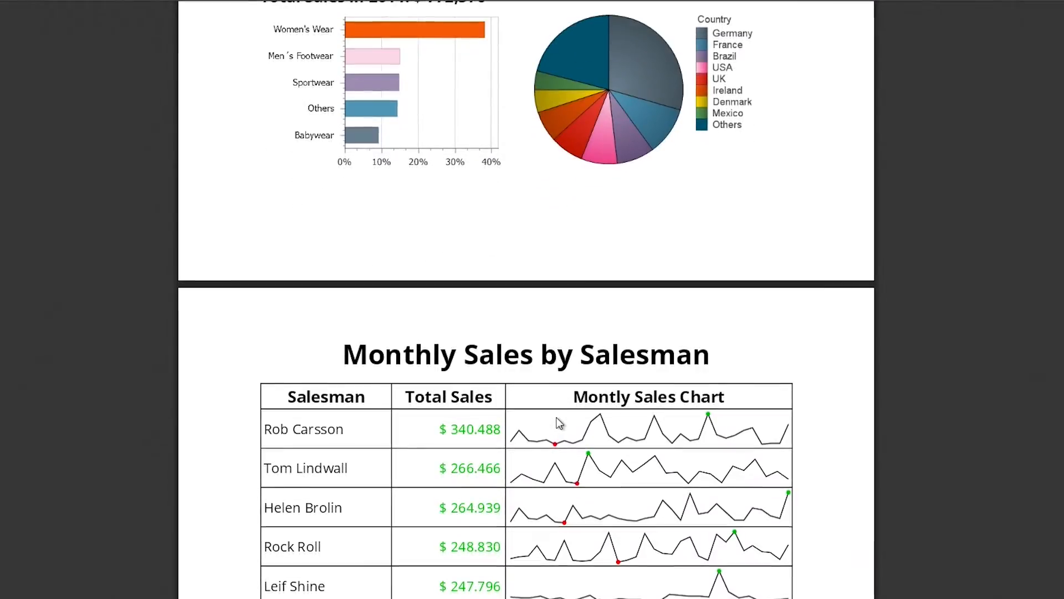
scroll("down", 3)
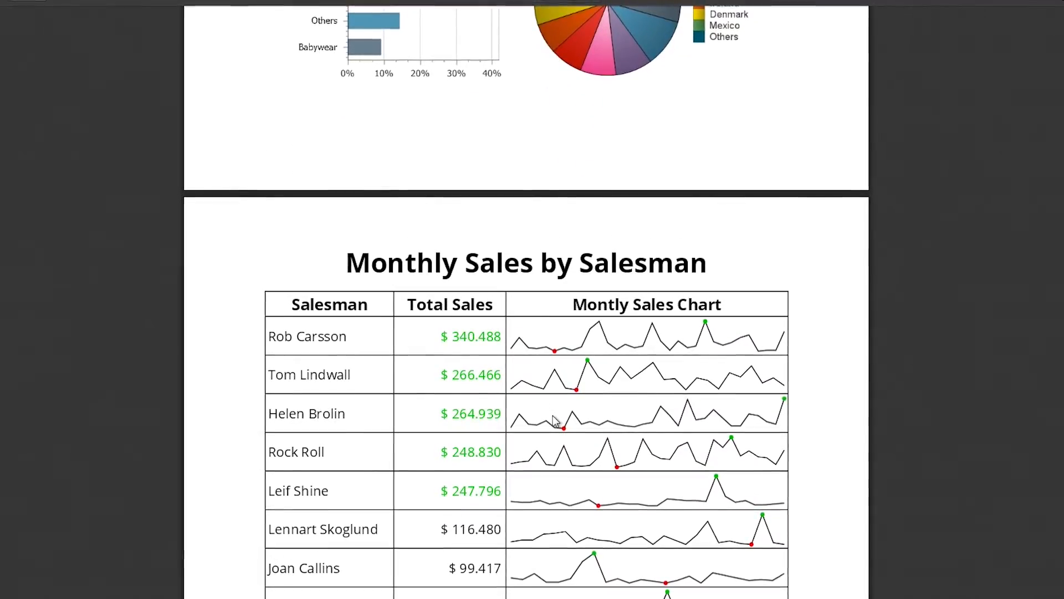
scroll("down", 3)
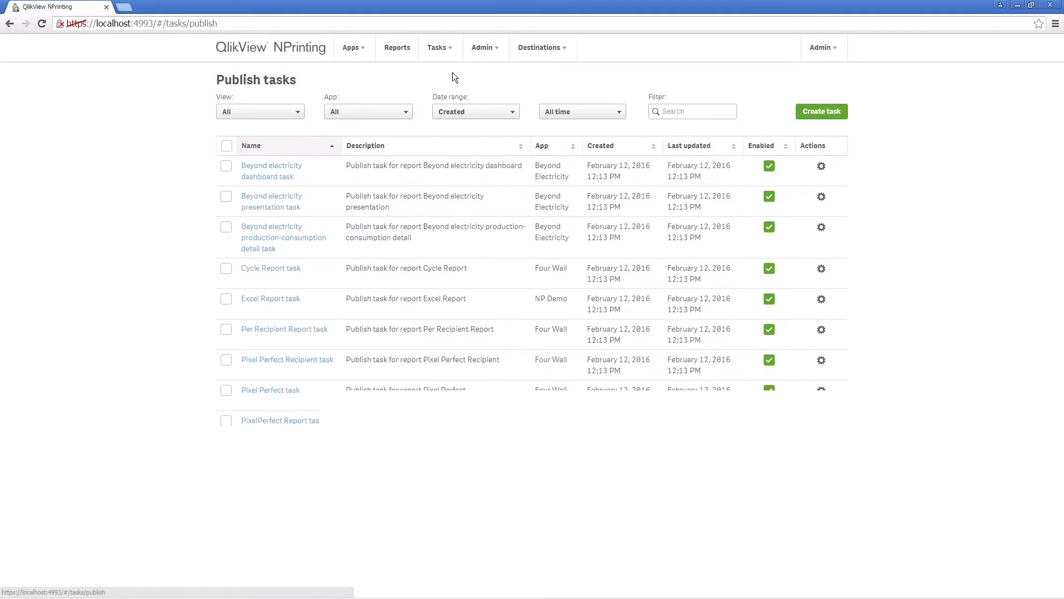
- Create a publish task named Daily Report for the Four Wall app
left_click(822, 111)
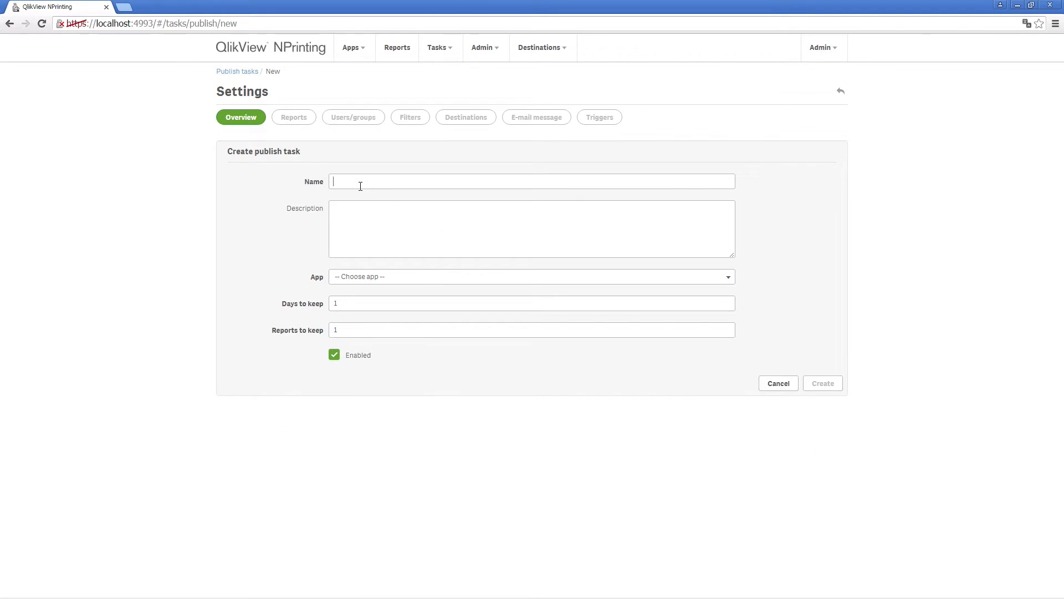
type("Dai")
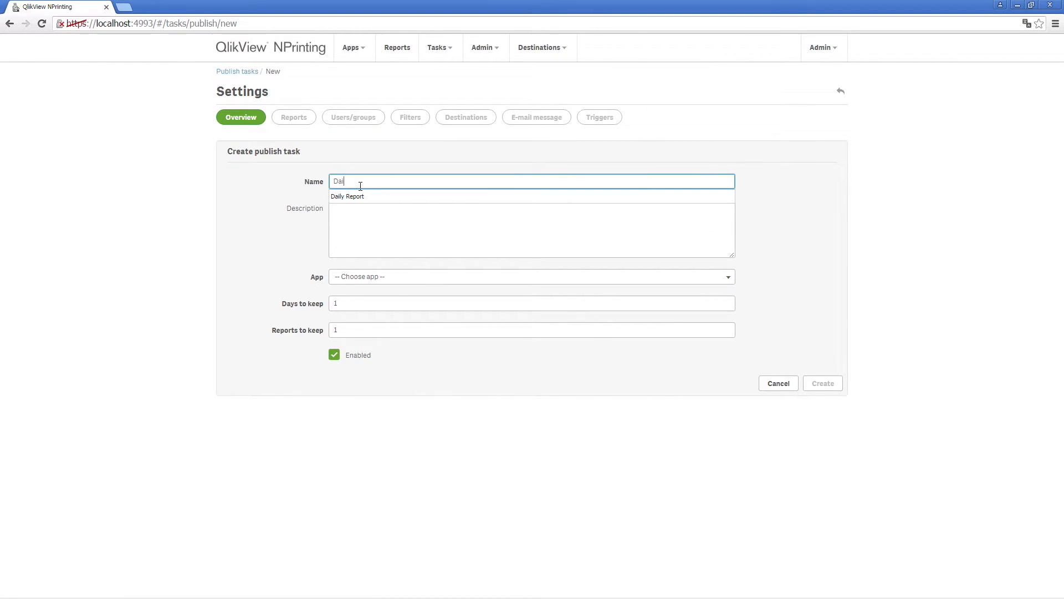
left_click(347, 195)
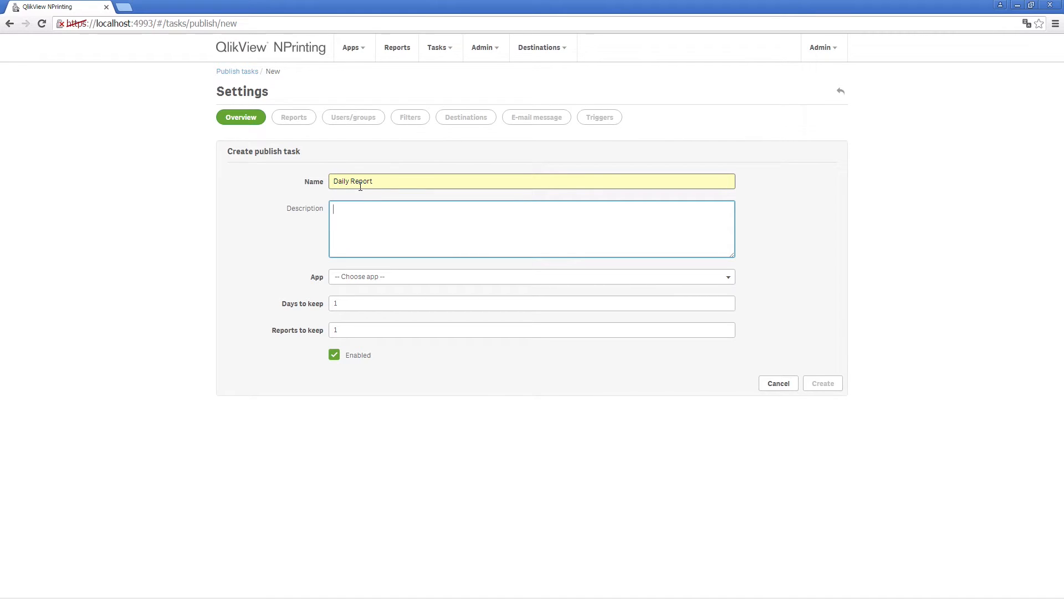
left_click(530, 277)
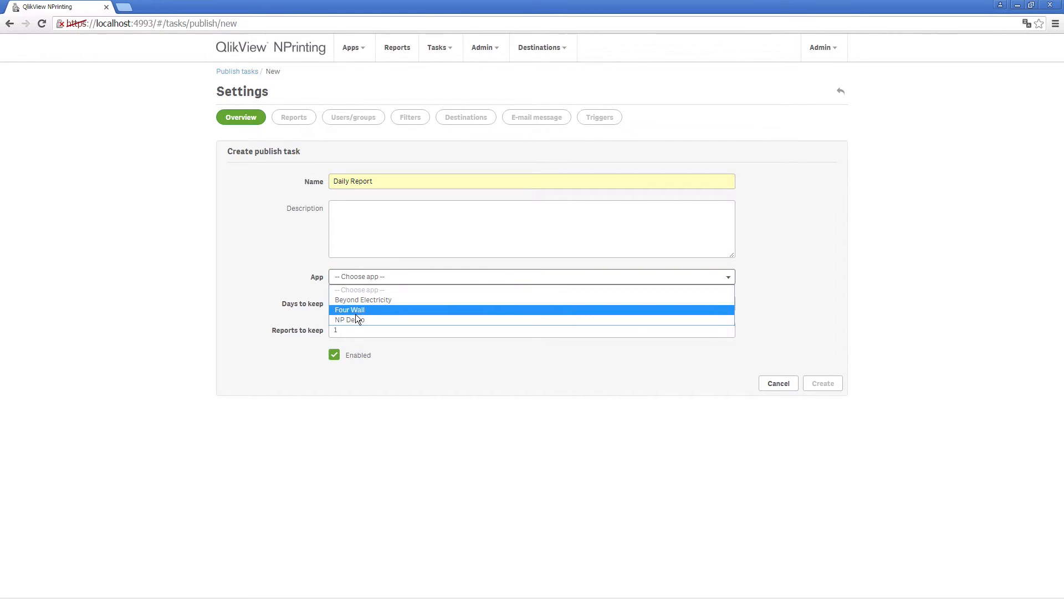
left_click(822, 382)
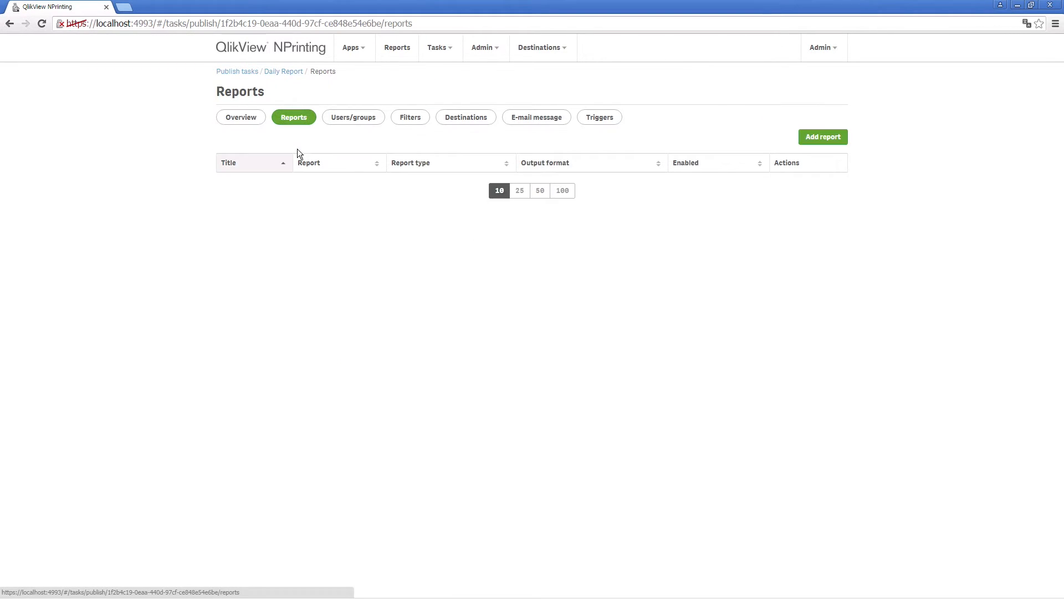
- Add Excel Report in XLS format to the Daily Report task
left_click(823, 136)
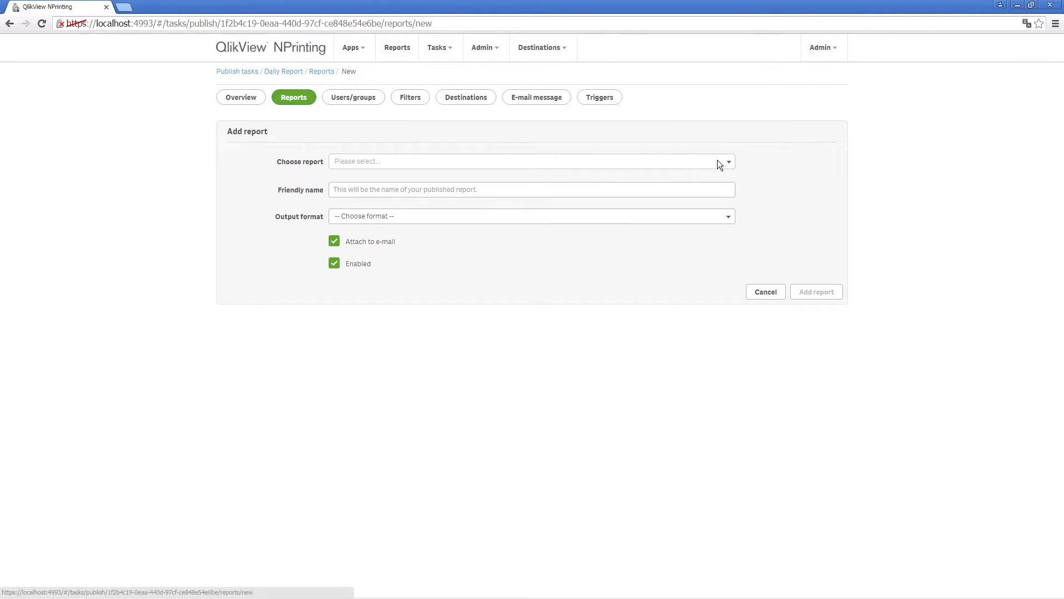
left_click(530, 162)
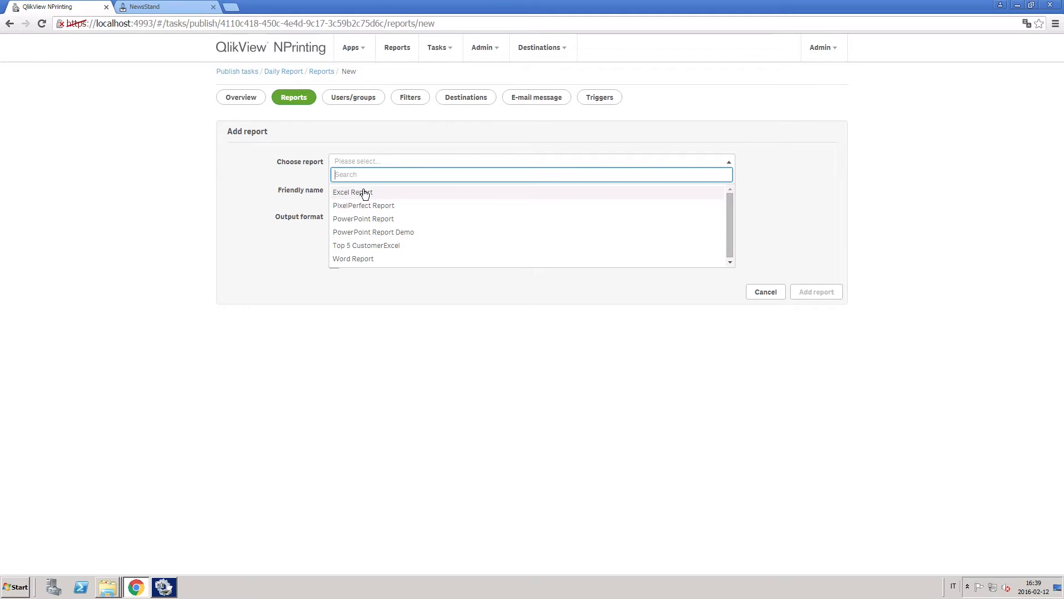
left_click(352, 193)
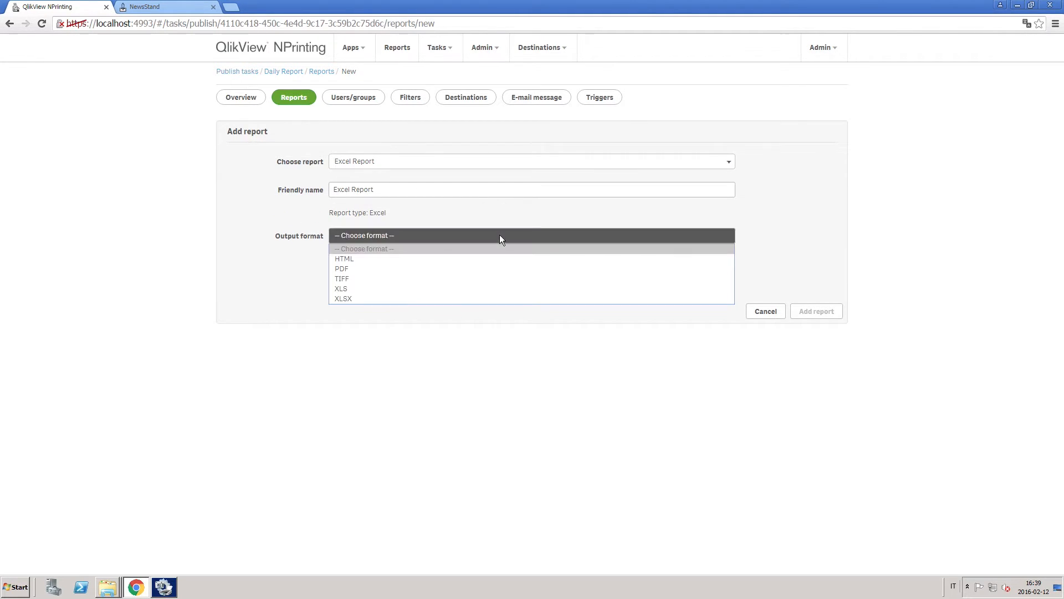
left_click(340, 288)
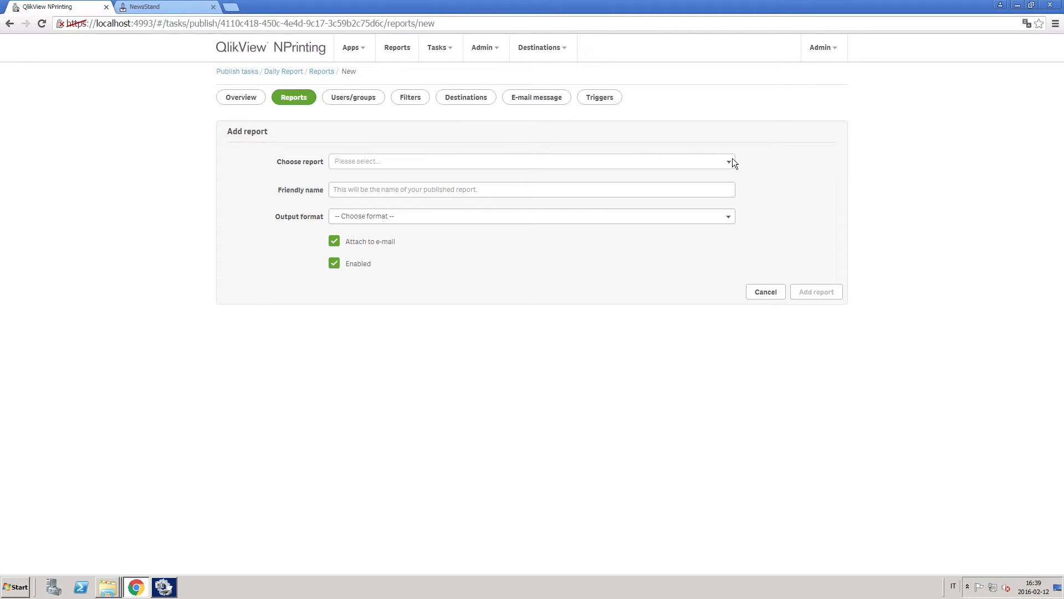
- Add PowerPoint Report Demo in PDF format to the task
left_click(530, 161)
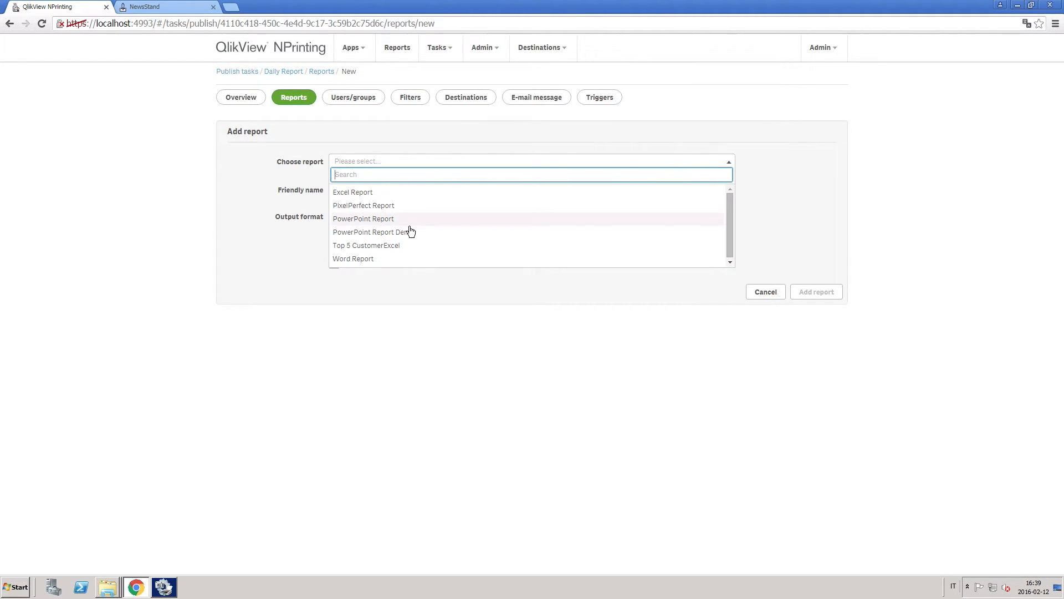
left_click(372, 231)
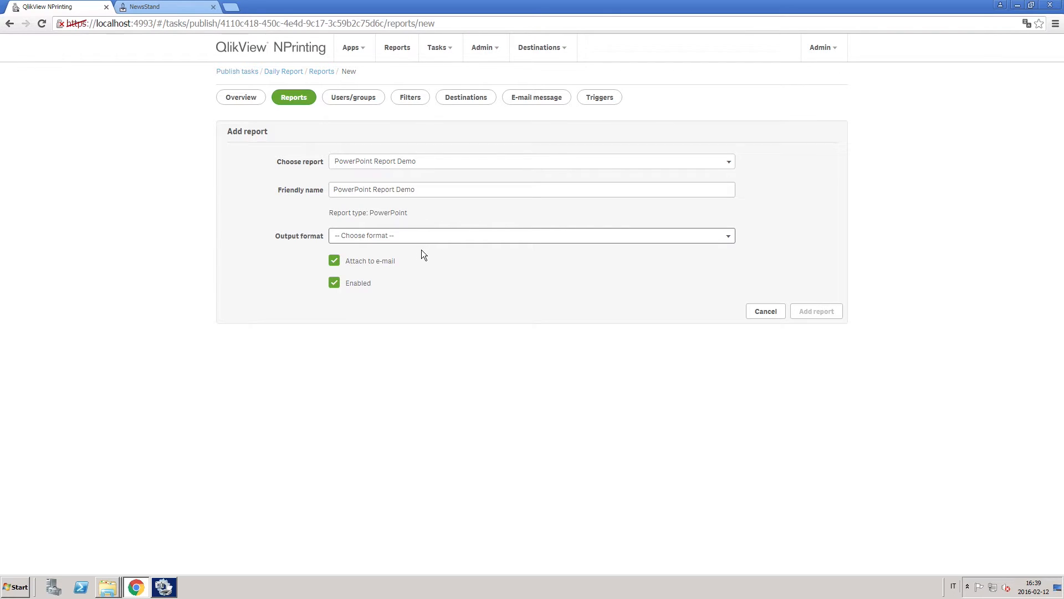
left_click(531, 235)
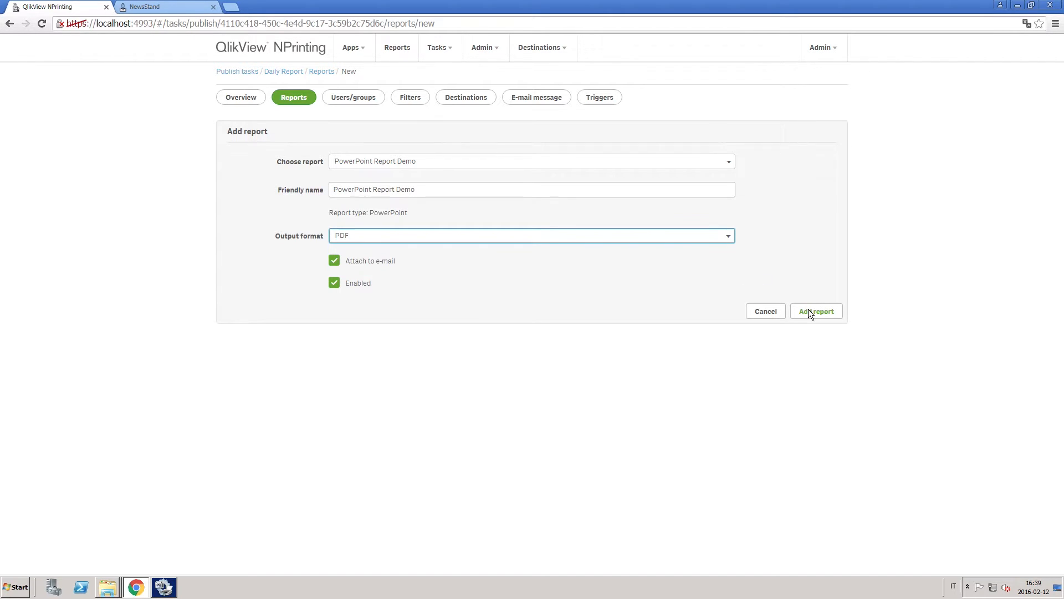
left_click(816, 311)
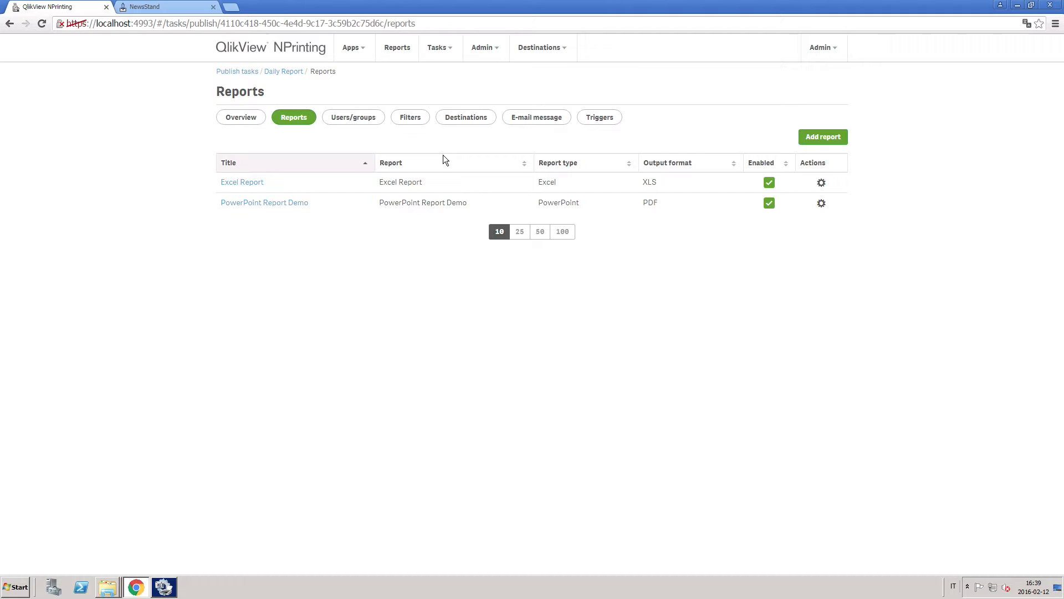
left_click(352, 118)
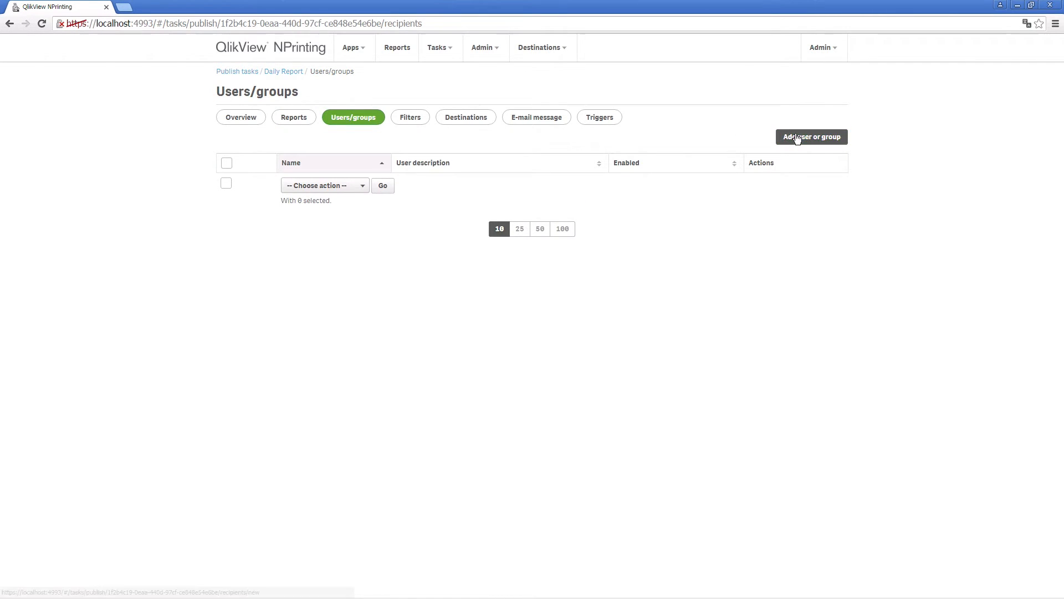
left_click(812, 138)
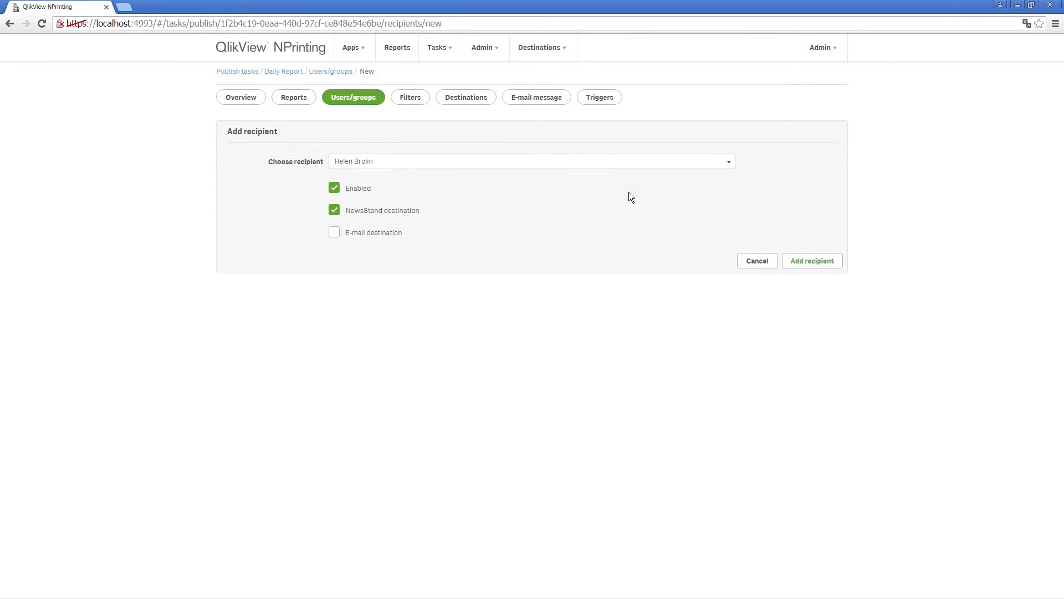
left_click(812, 261)
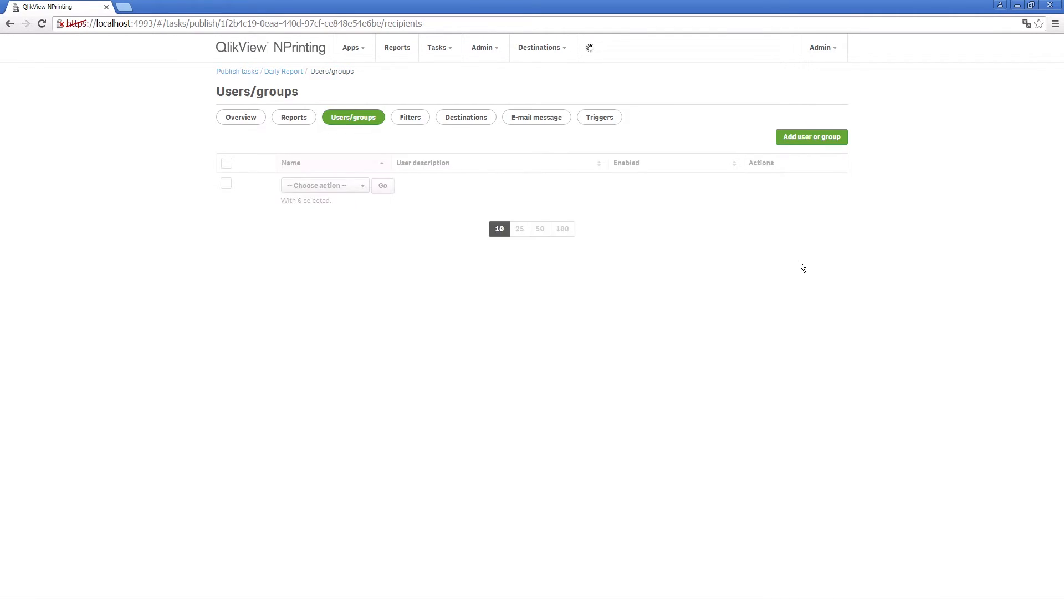
left_click(812, 136)
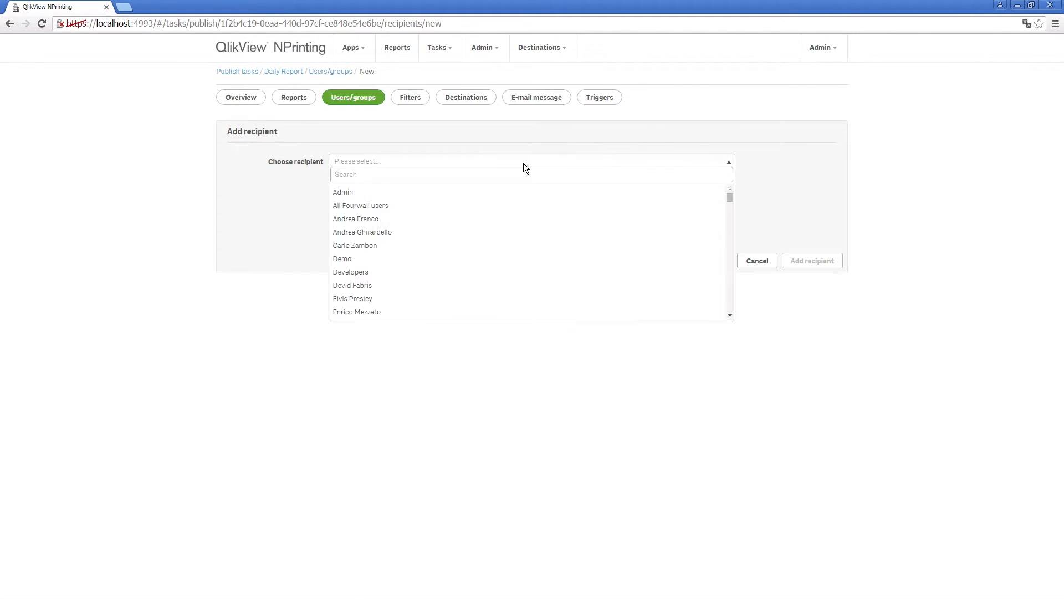
type("Isak Borg")
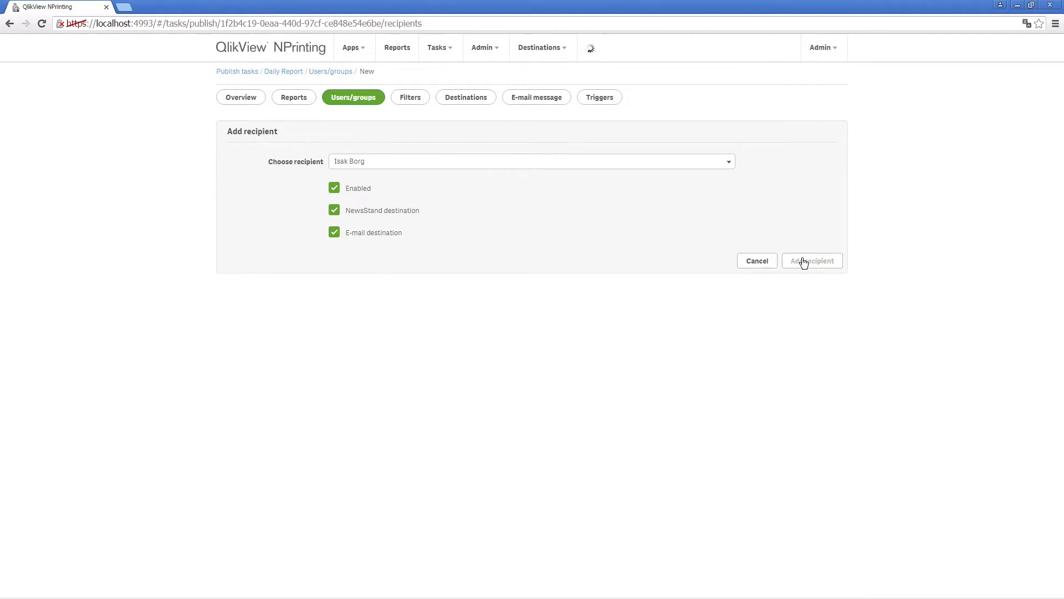
left_click(411, 97)
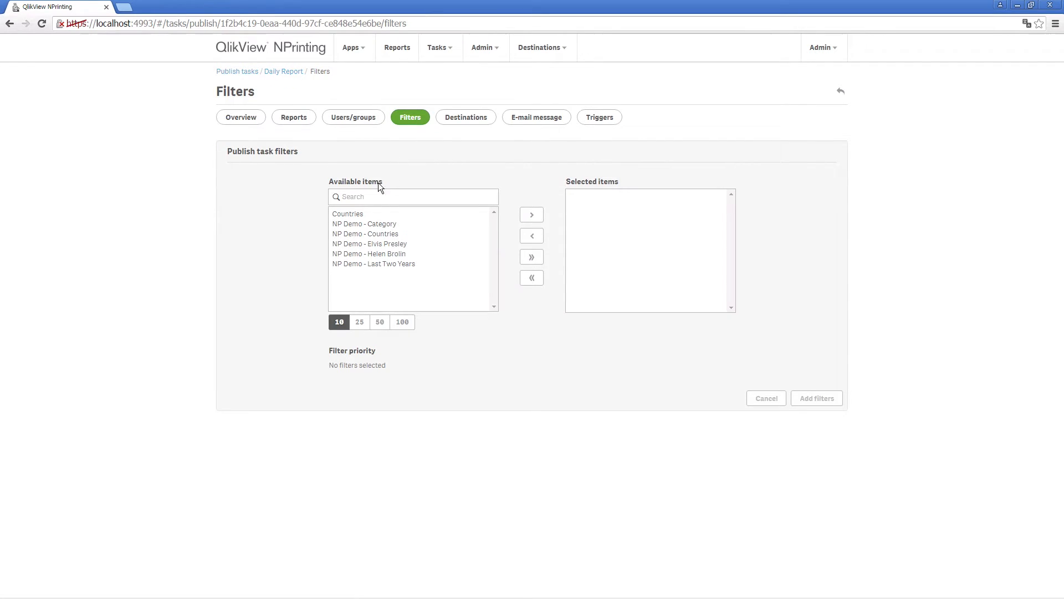
- Move the Countries filter into the task's selected filters
left_click(348, 214)
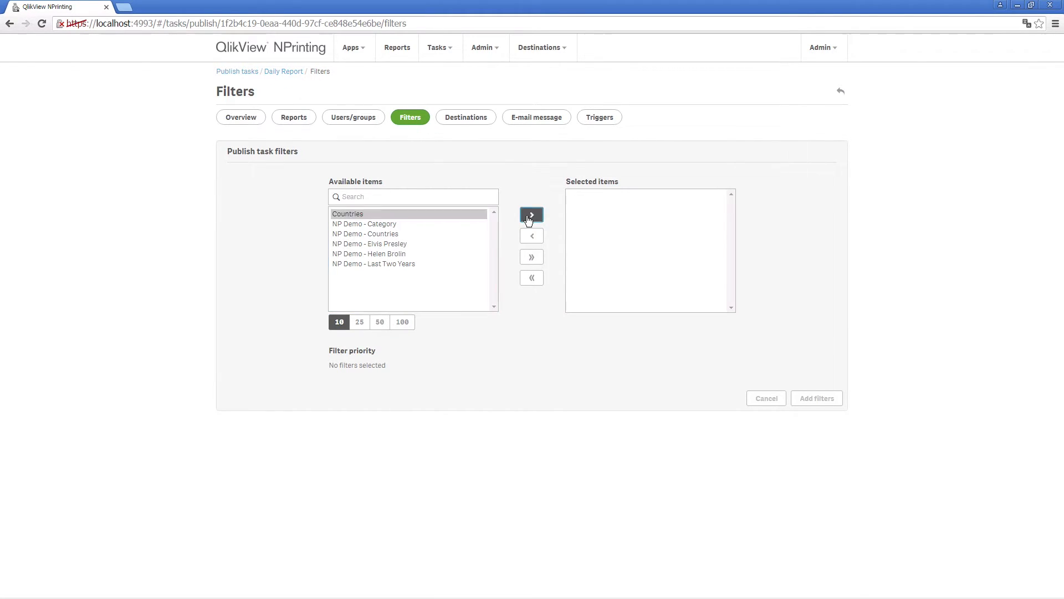
left_click(532, 215)
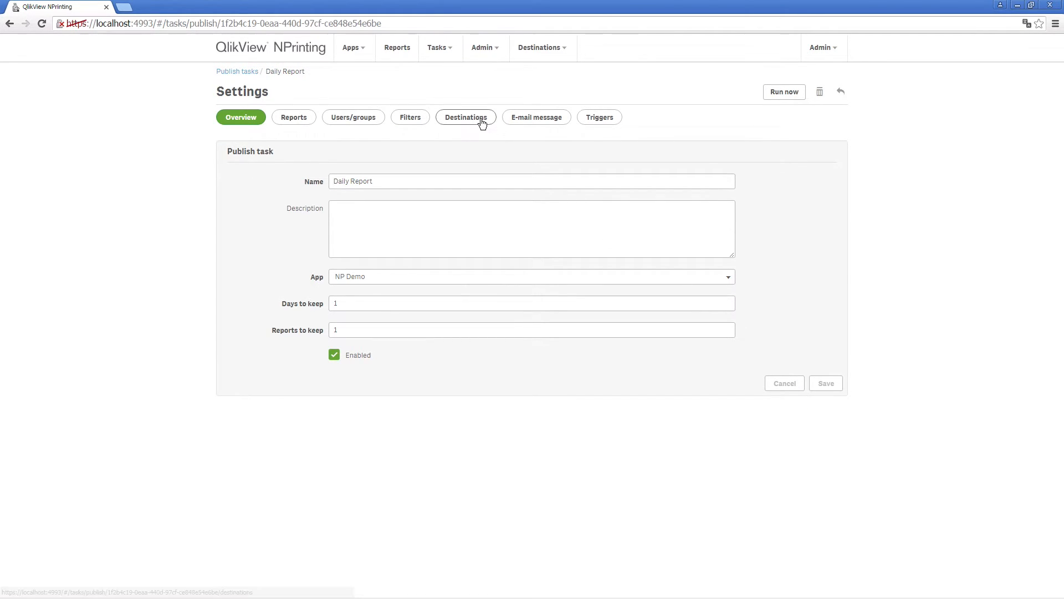
- Publish for all via NewsStand and e-mail, add the Digital marketing folder, and save
left_click(466, 117)
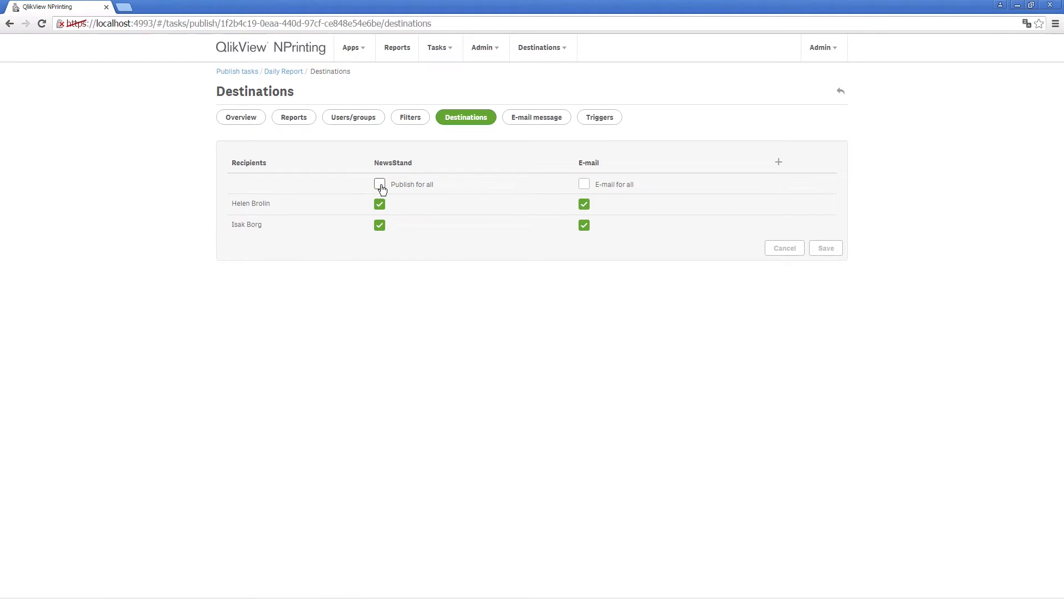
left_click(380, 184)
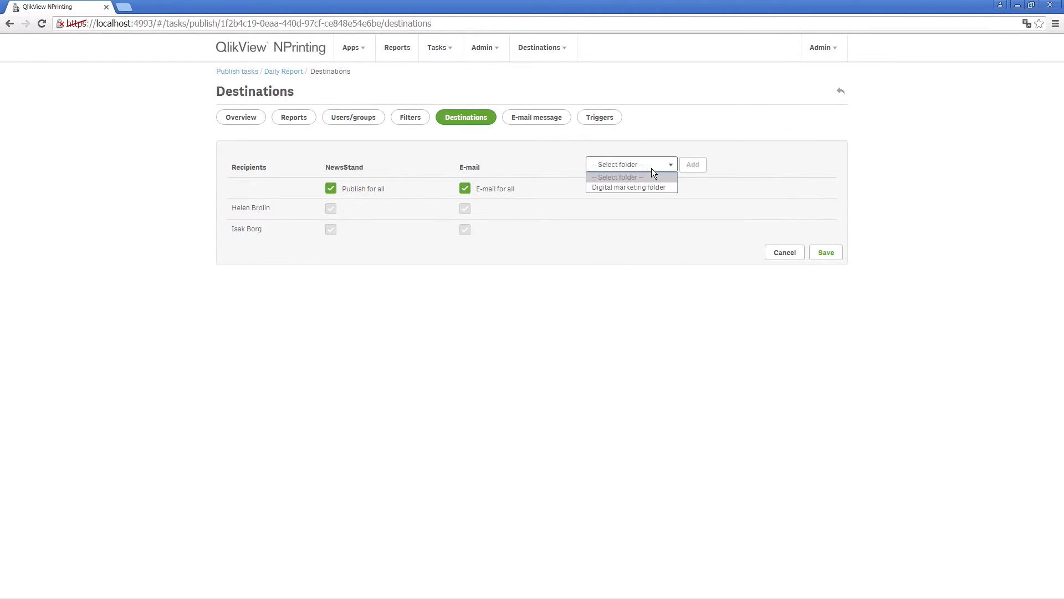
left_click(628, 187)
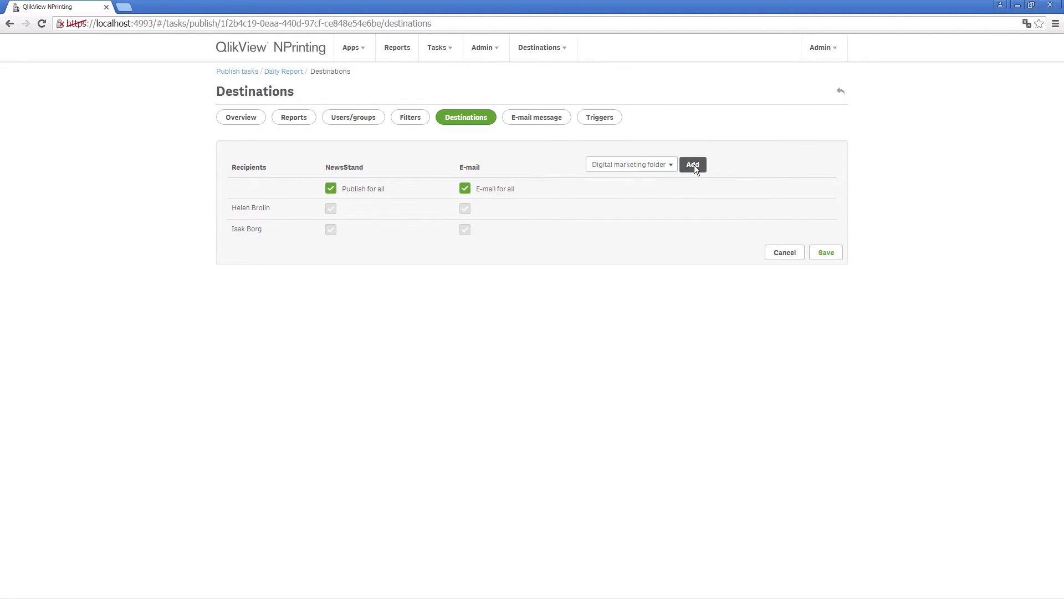
left_click(692, 164)
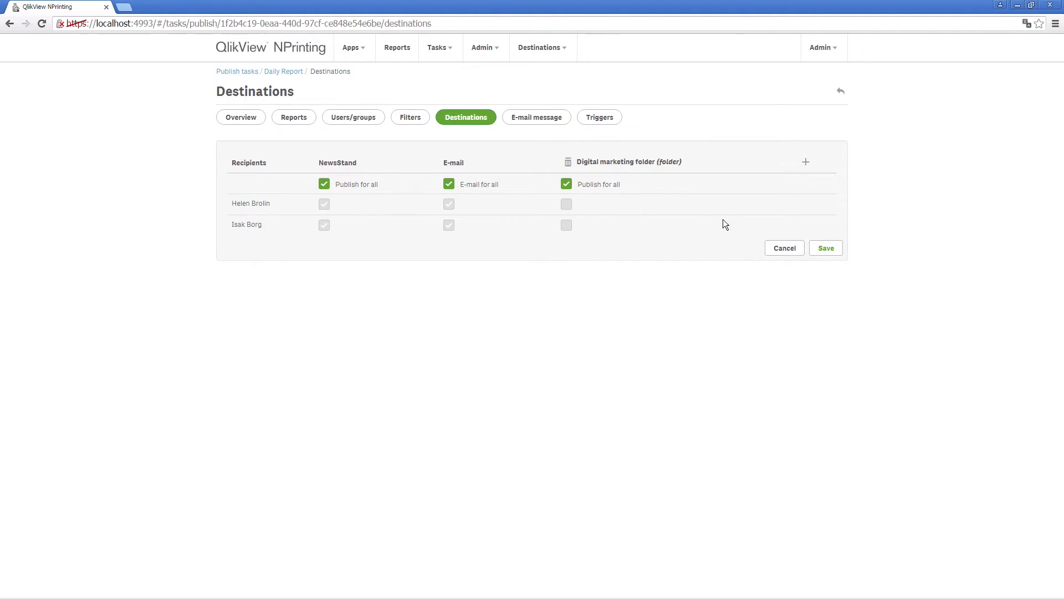
left_click(241, 118)
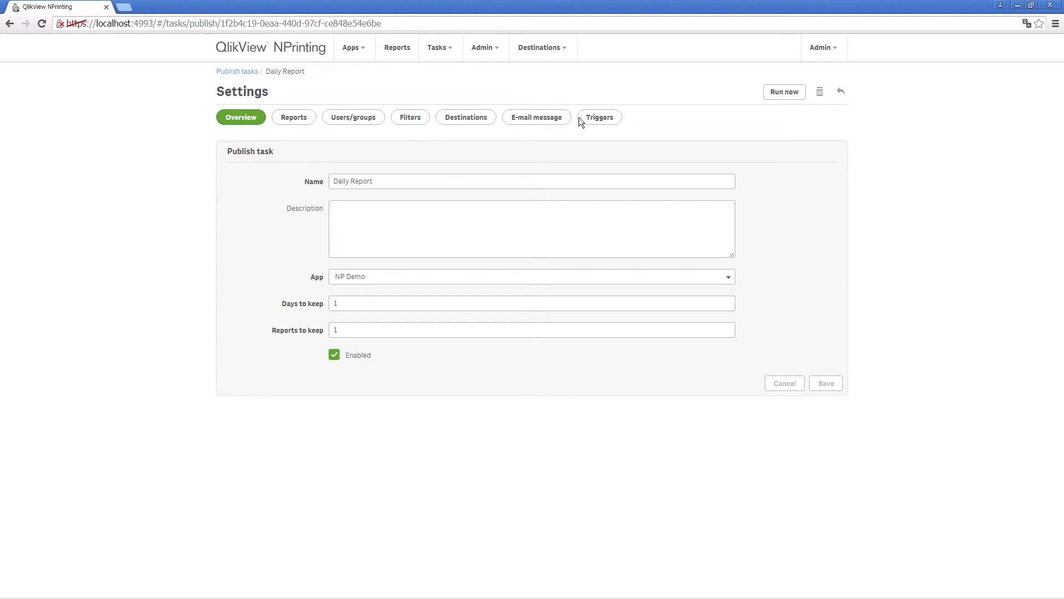
left_click(537, 117)
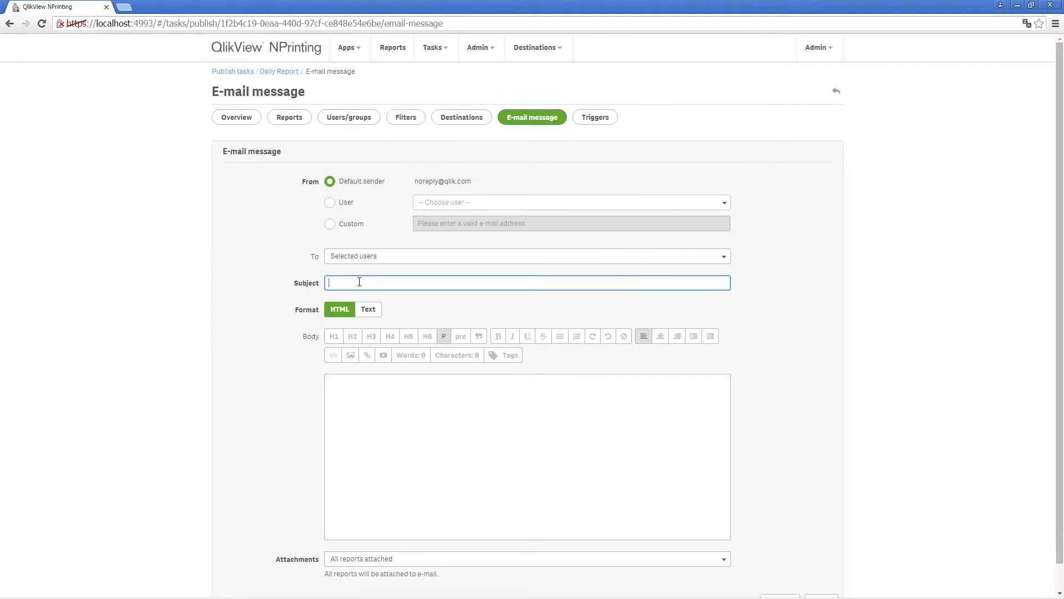
- Set subject Daily Report and body 'Hi <User_FullName> ... attached the daily report.', then save
type("Daily Report")
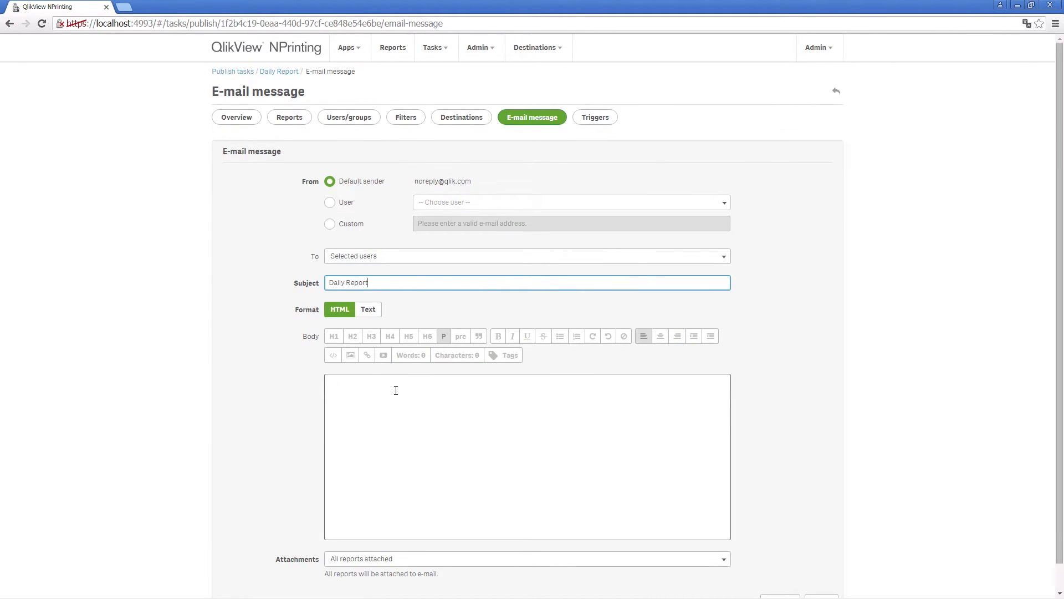
type("Hi")
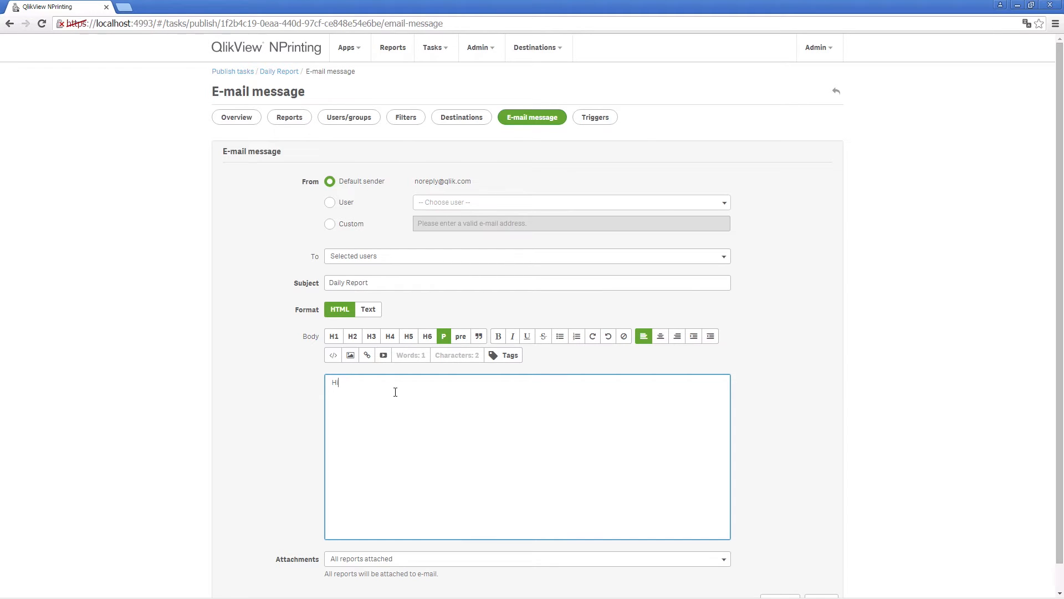
type("i")
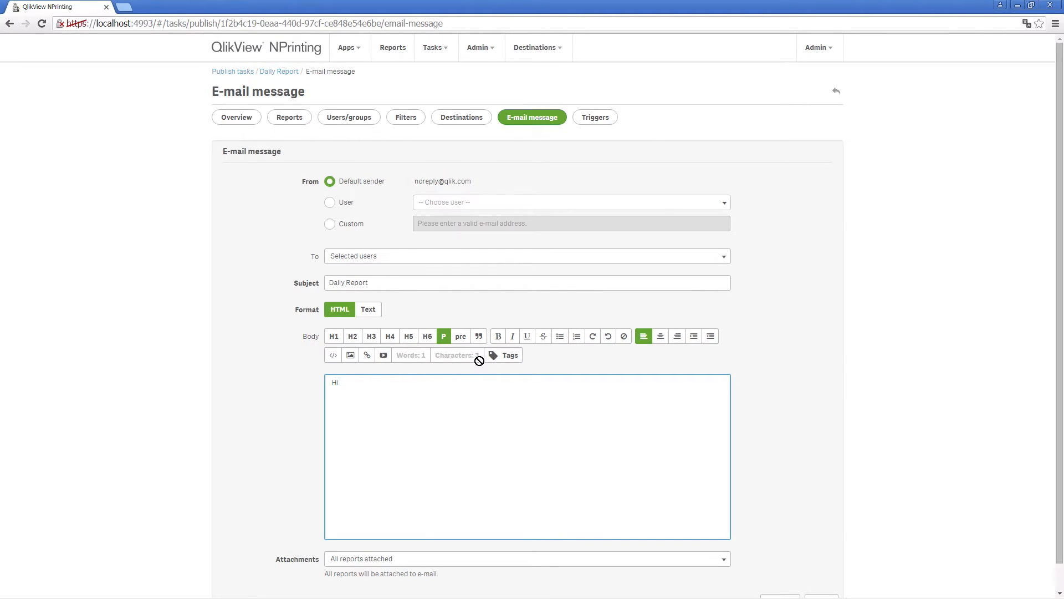
left_click(510, 355)
type("I've atta")
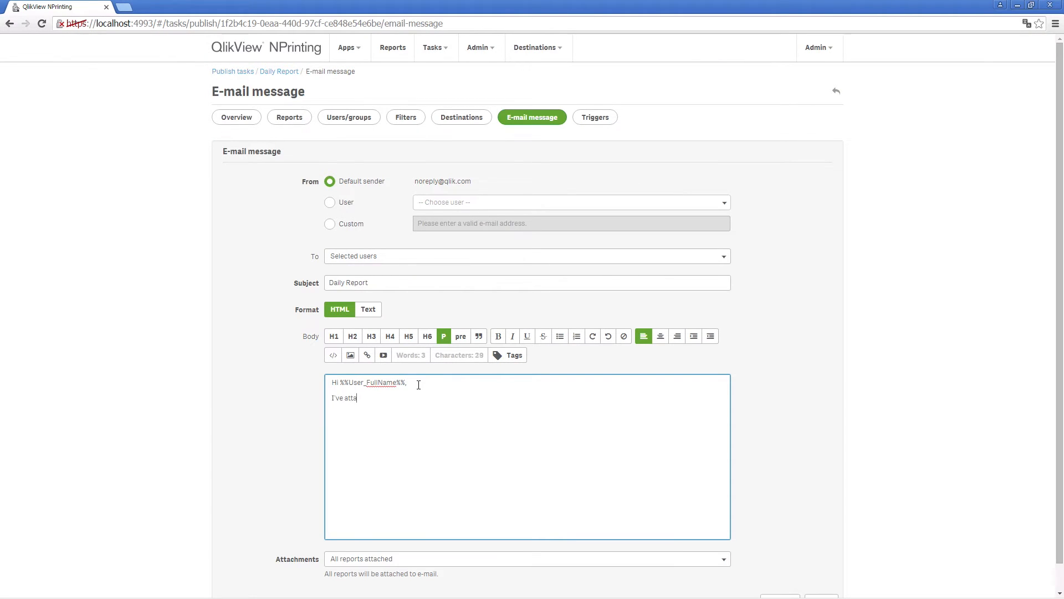
type("ched the daily report.")
type("Regards.")
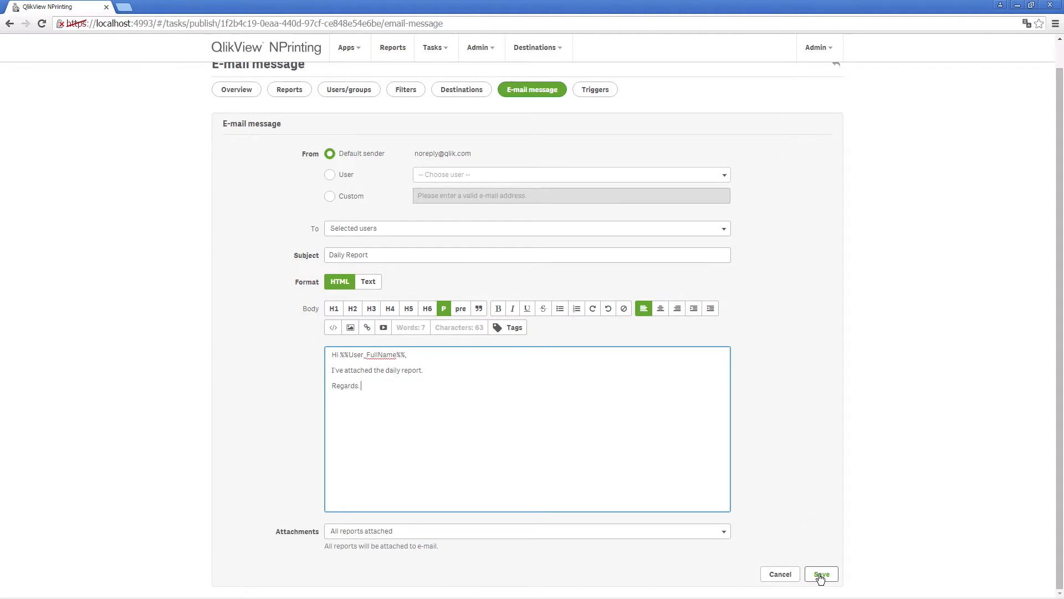
left_click(822, 574)
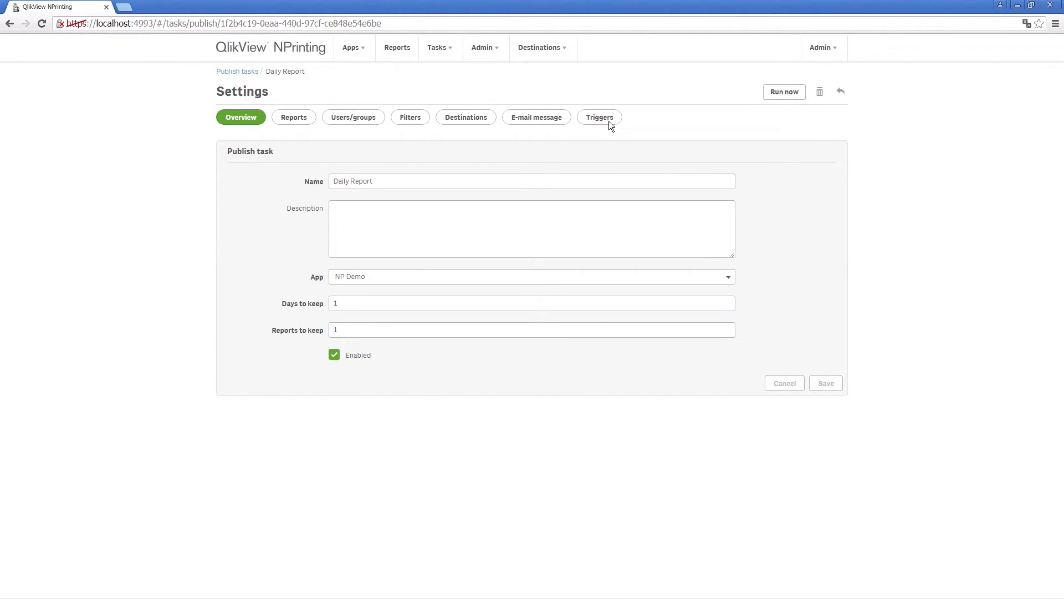
left_click(599, 118)
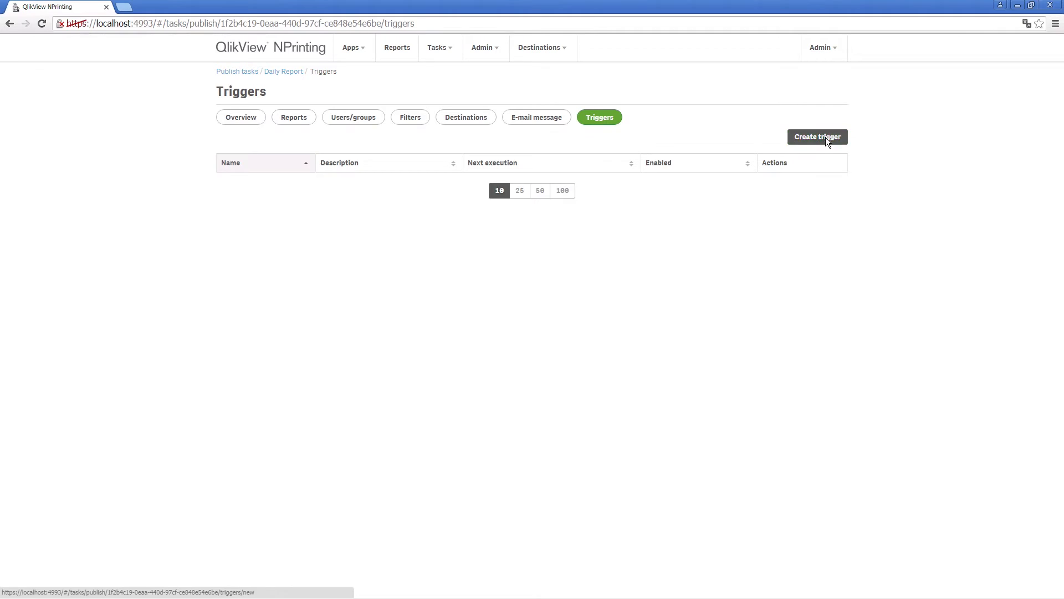
- Create a Daily report trigger running every weekday from February 16, 2016
left_click(818, 138)
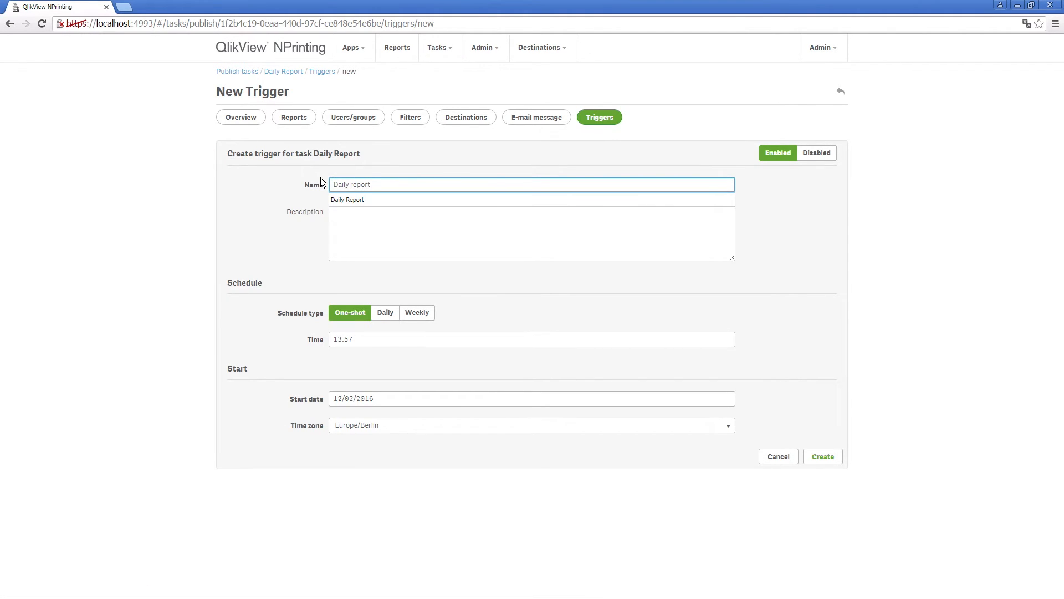
type("trigger")
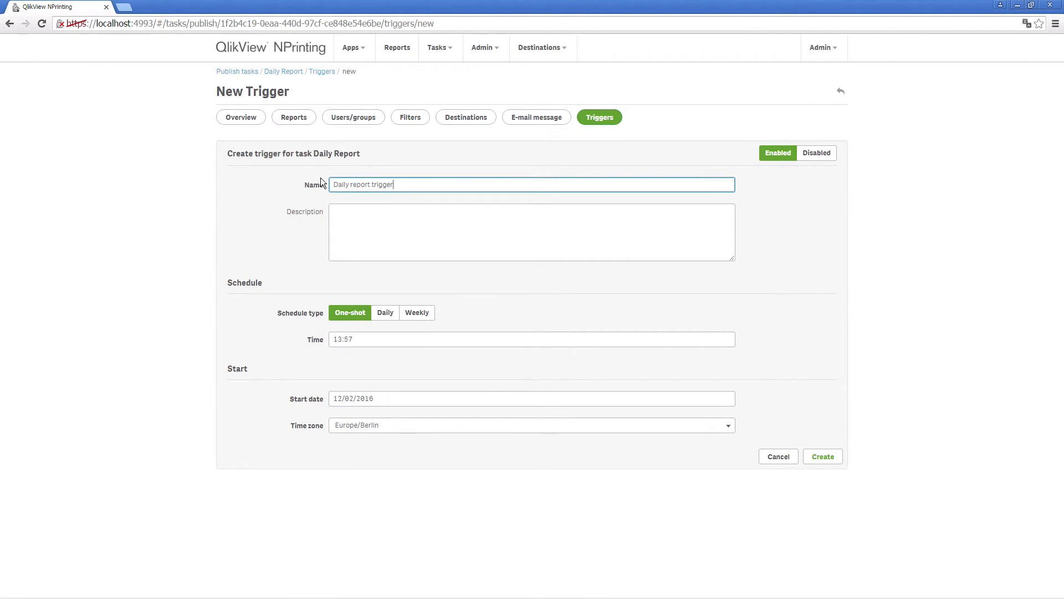
left_click(386, 312)
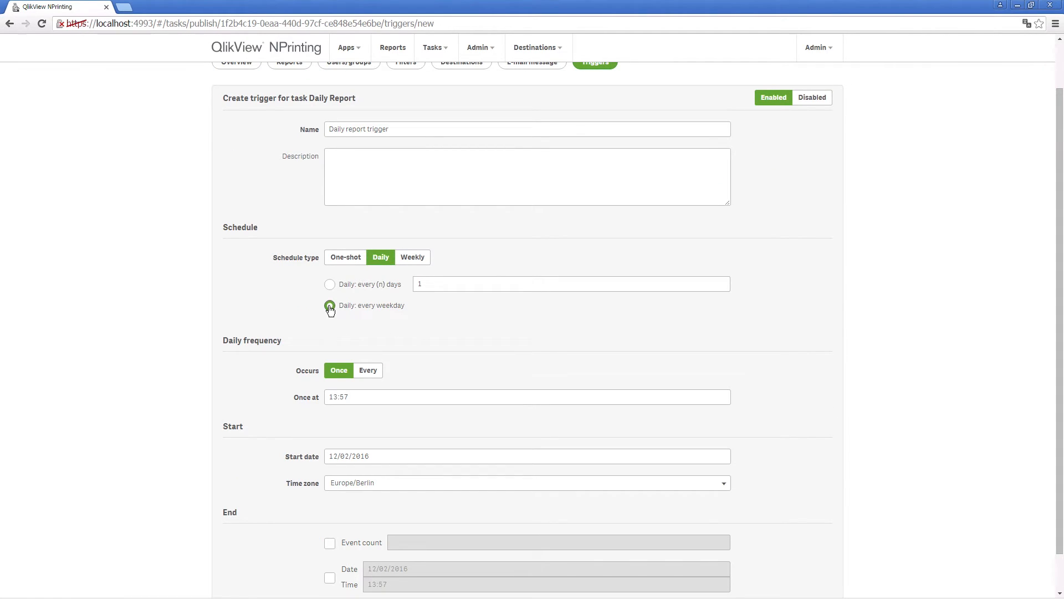
scroll("down", 3)
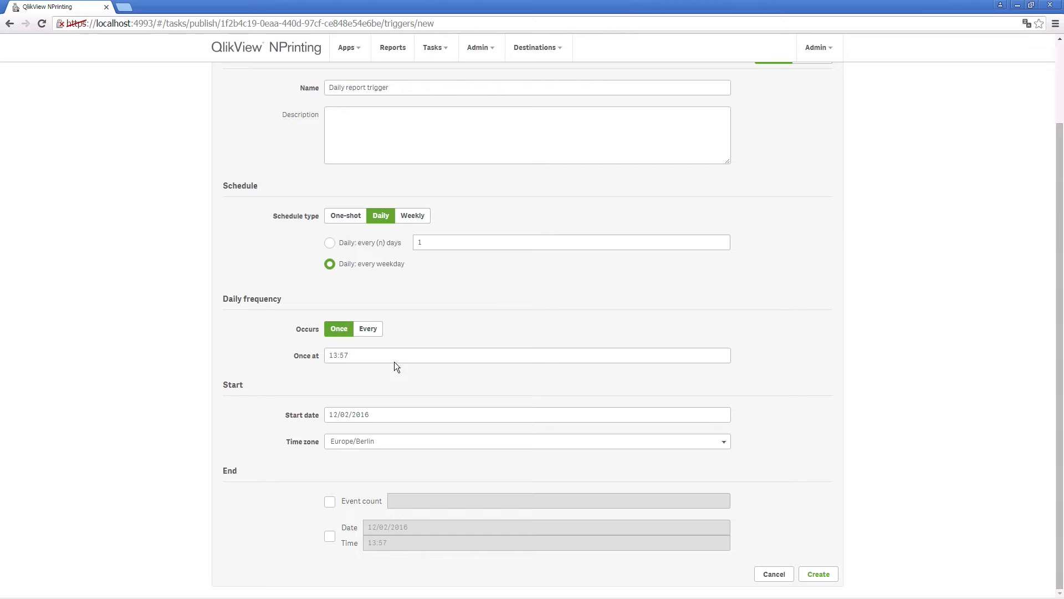
left_click(525, 415)
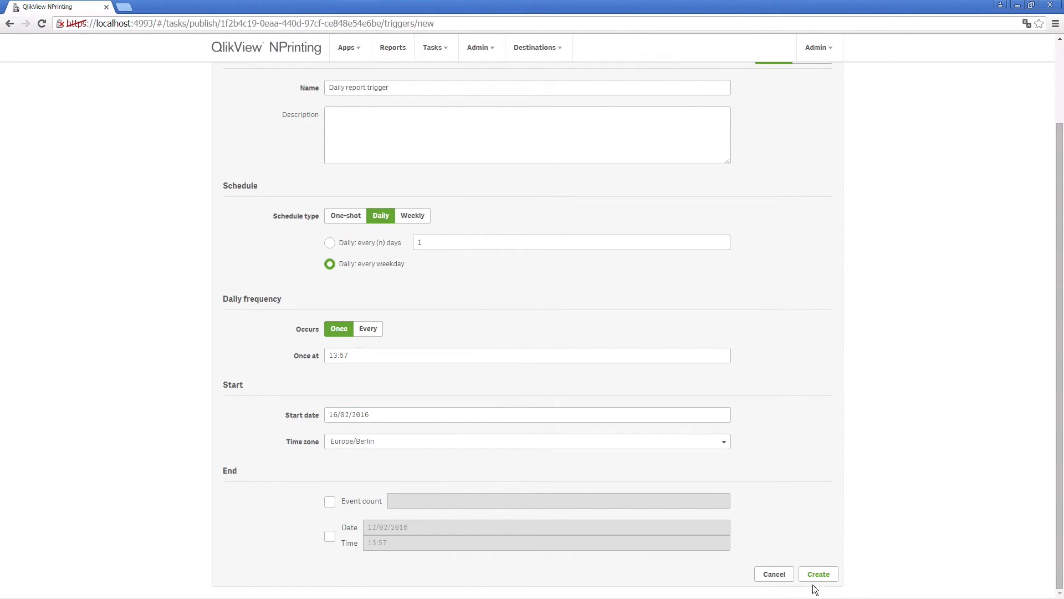
left_click(818, 574)
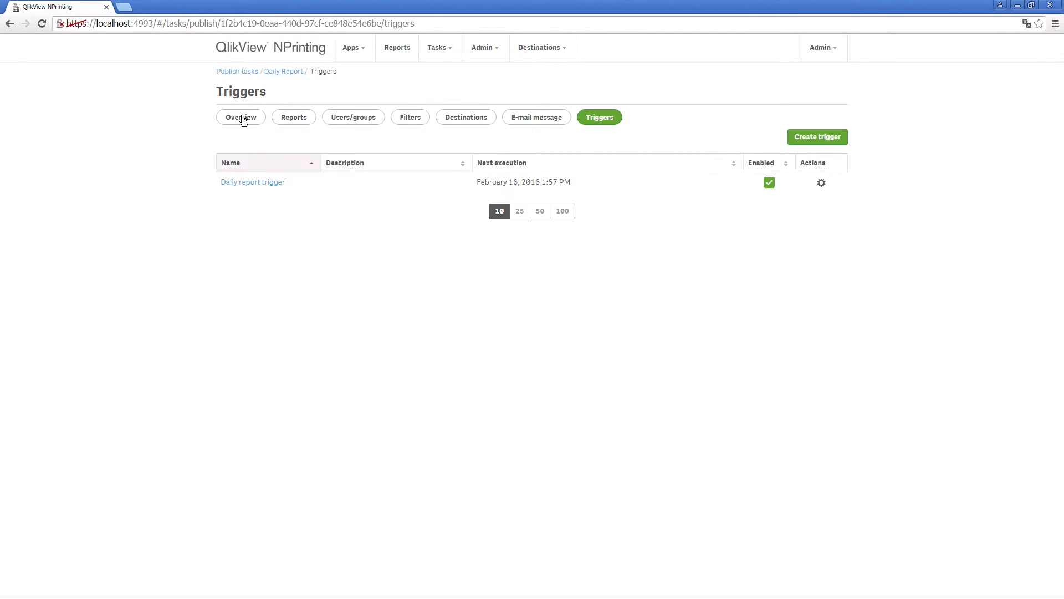
left_click(240, 117)
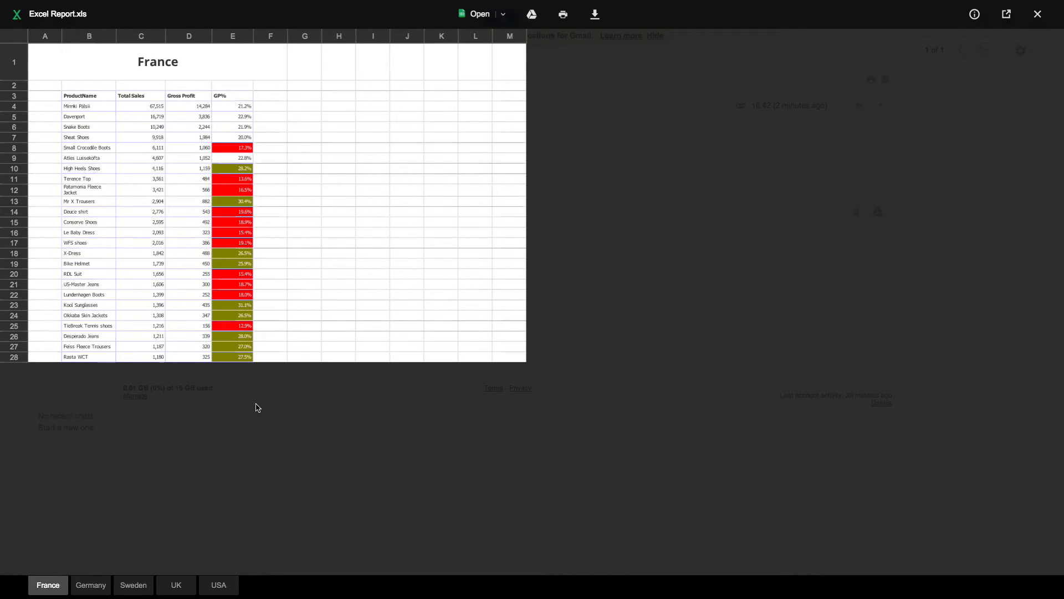
- Review the Germany, Sweden, UK and USA sheets, then view the delivered PDF report
left_click(91, 586)
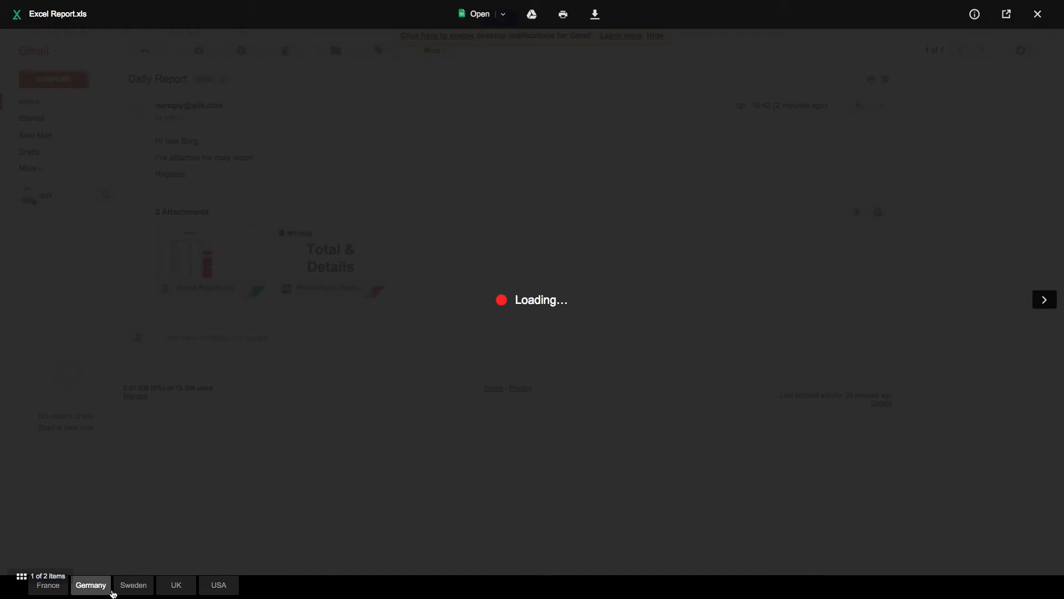
left_click(133, 585)
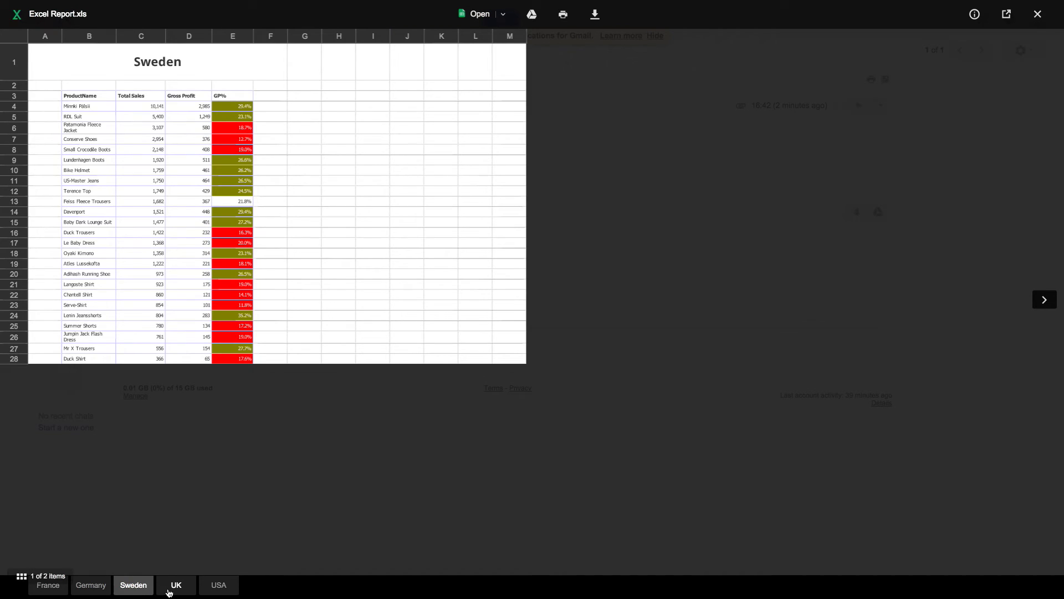
left_click(175, 586)
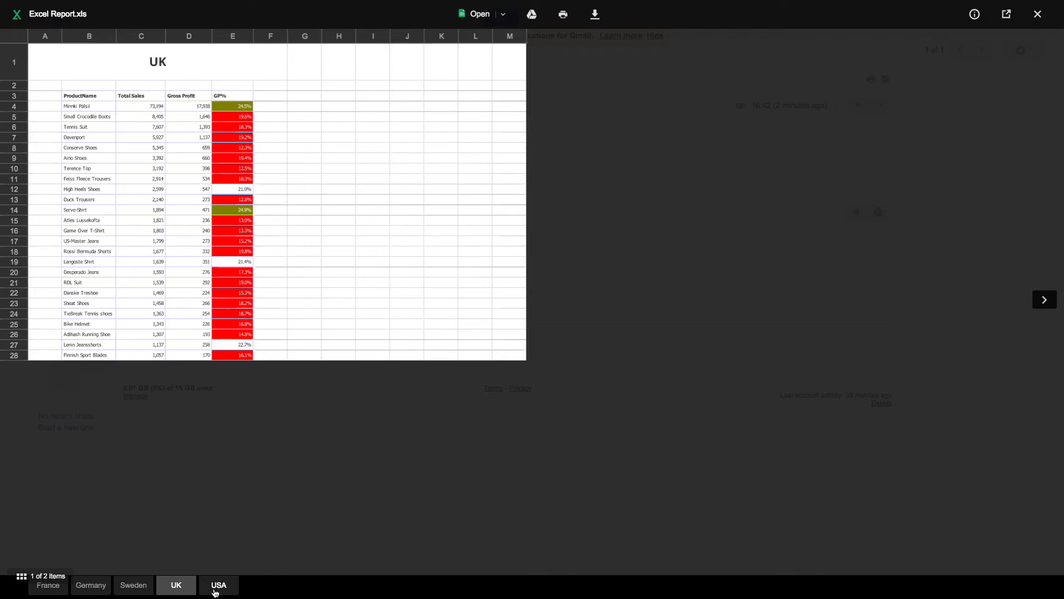
left_click(217, 586)
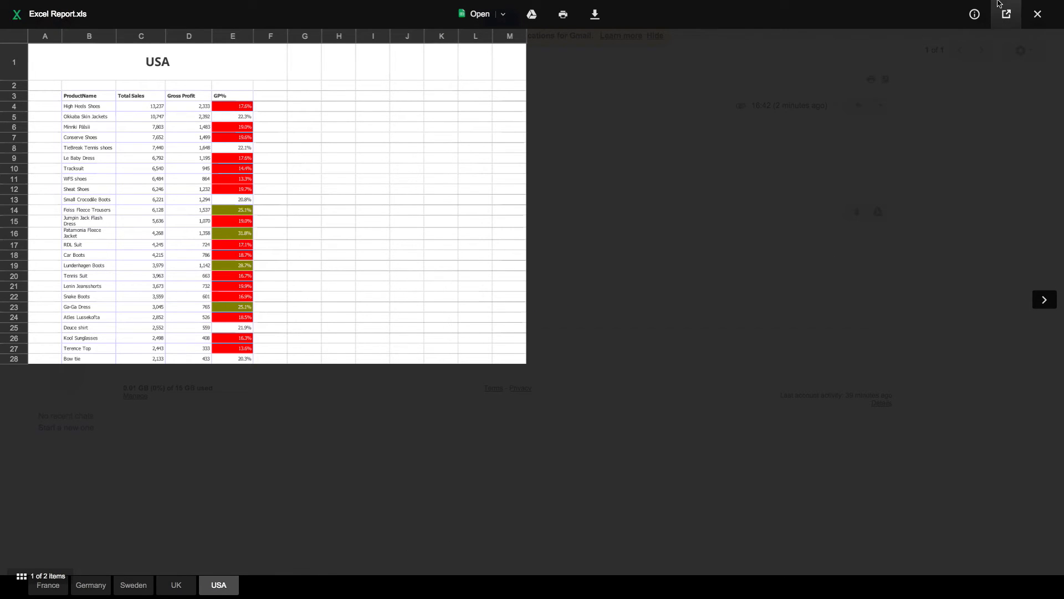
left_click(1038, 15)
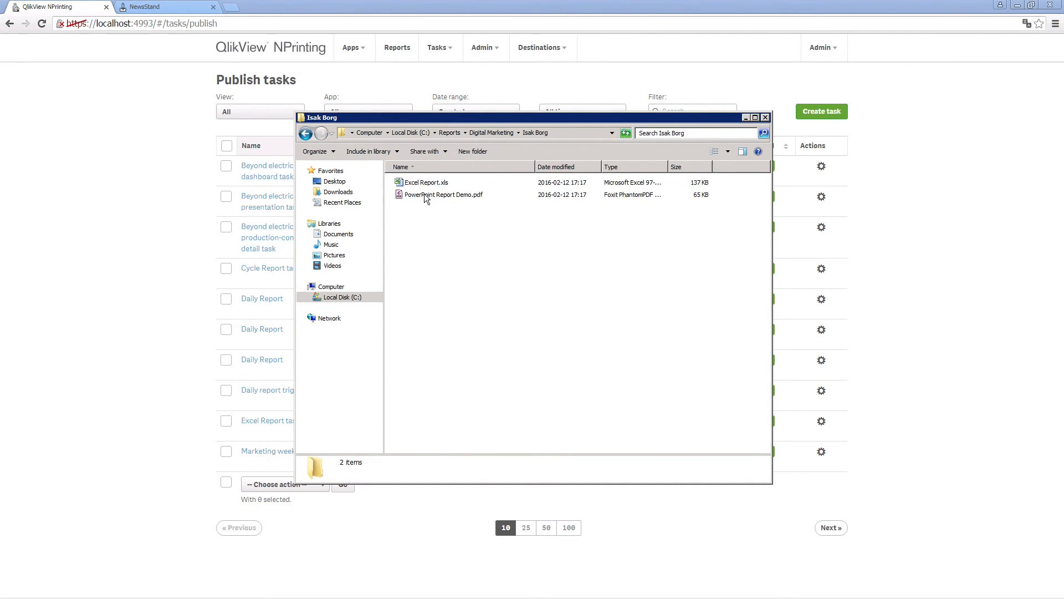
double_click(424, 182)
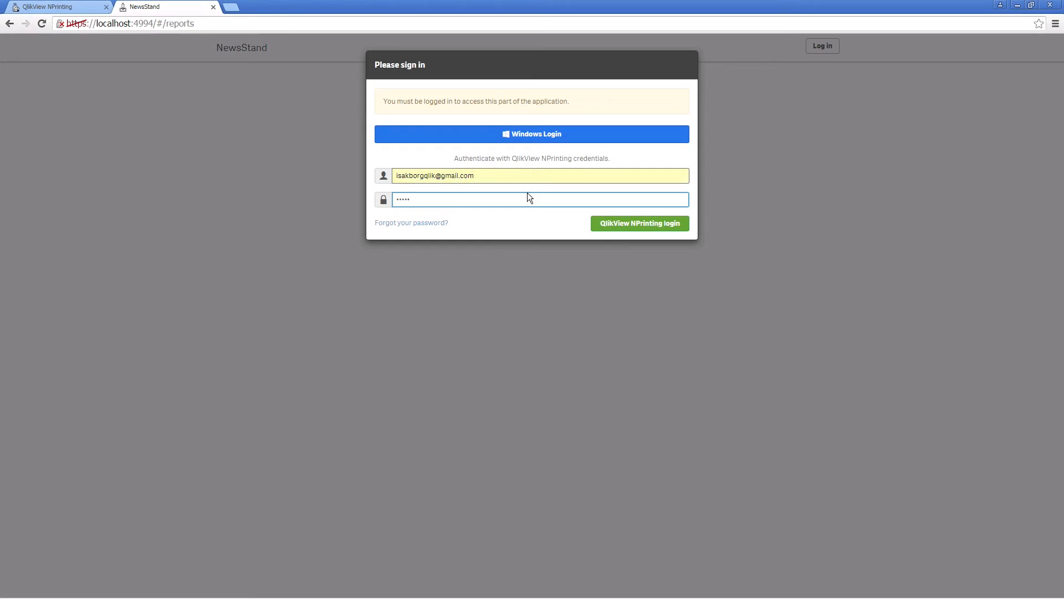
- Sign in to NewsStand, dismiss the welcome message and preview the Excel Report
left_click(640, 224)
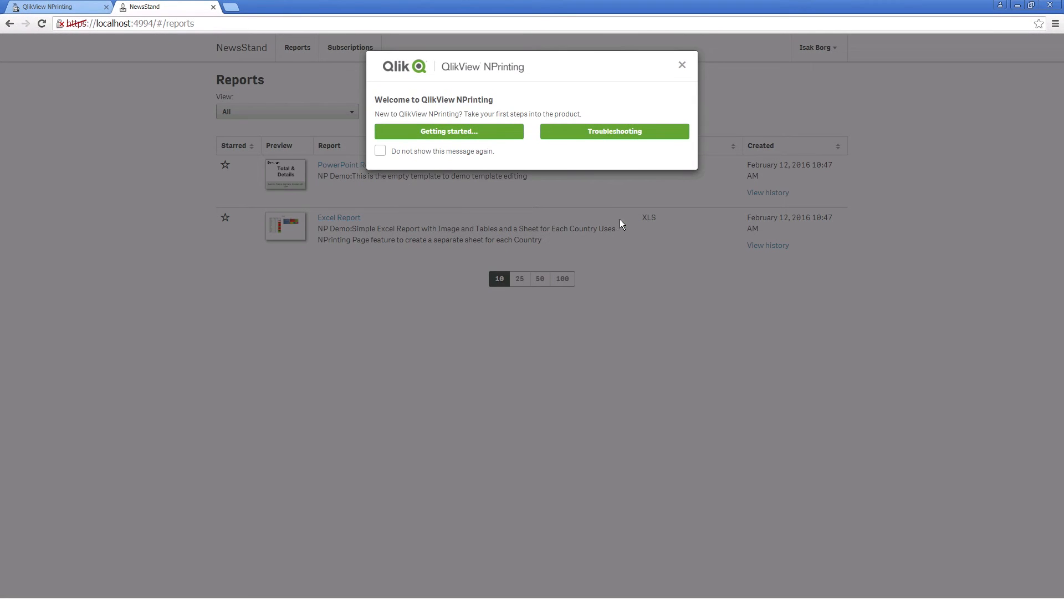
left_click(682, 64)
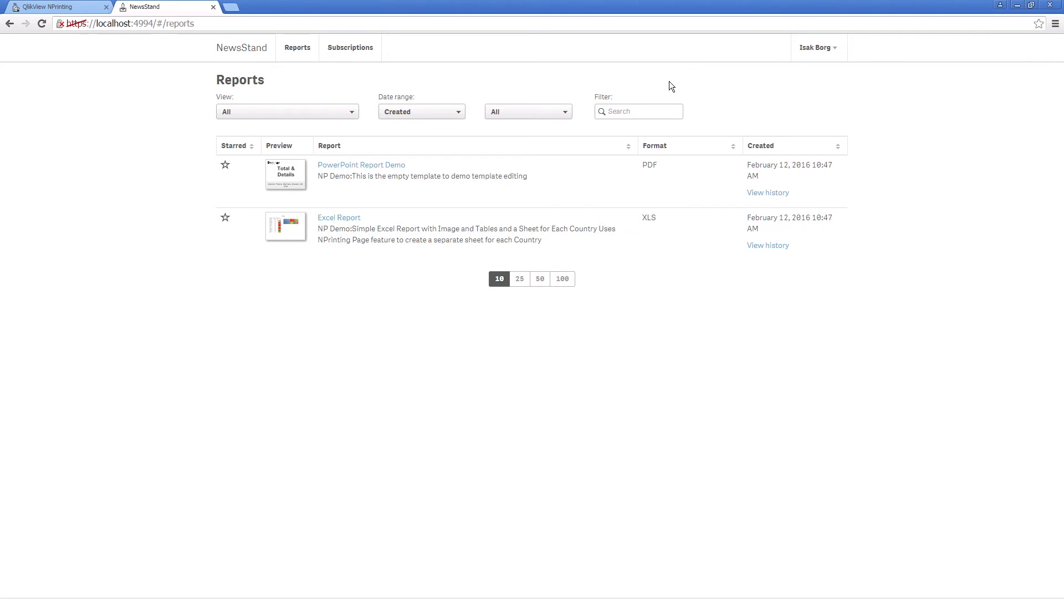
mouse_move(321, 195)
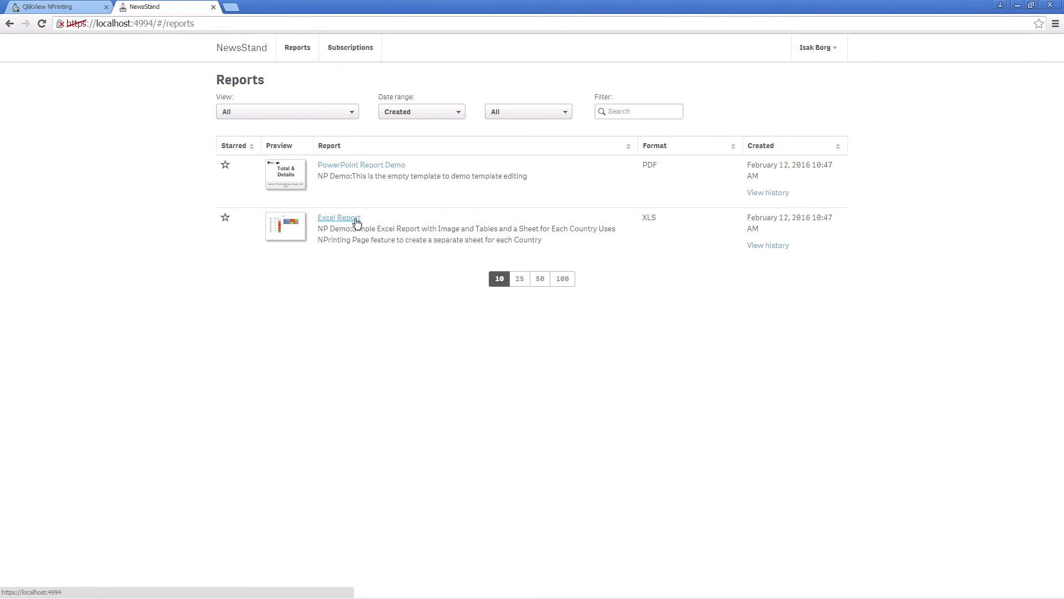
left_click(339, 217)
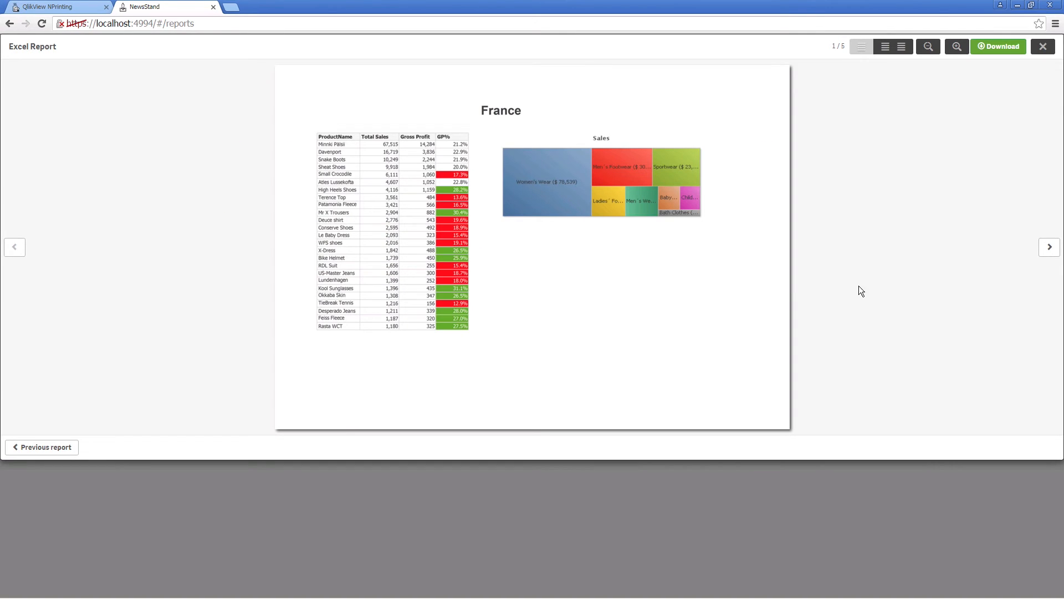
- Page through France, Germany and Sweden, download the report as excel report.xls and close the preview
left_click(1049, 246)
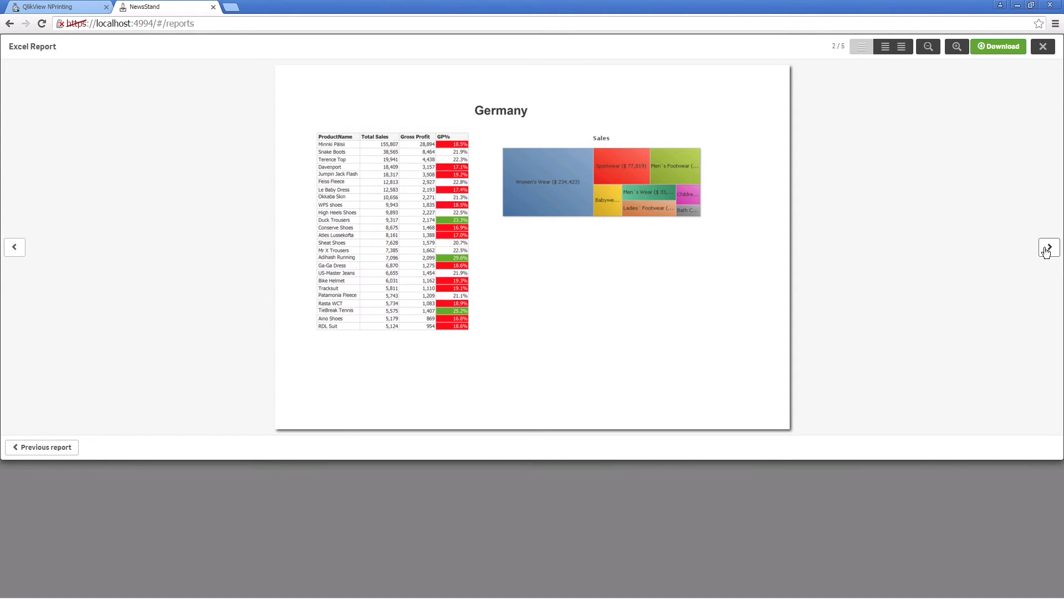
left_click(1049, 248)
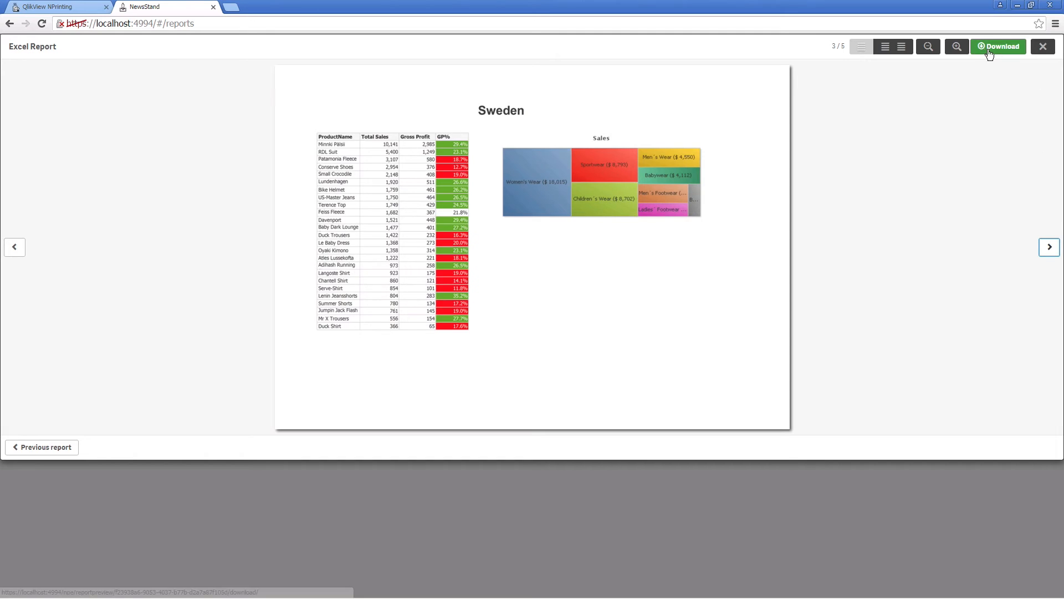
left_click(998, 47)
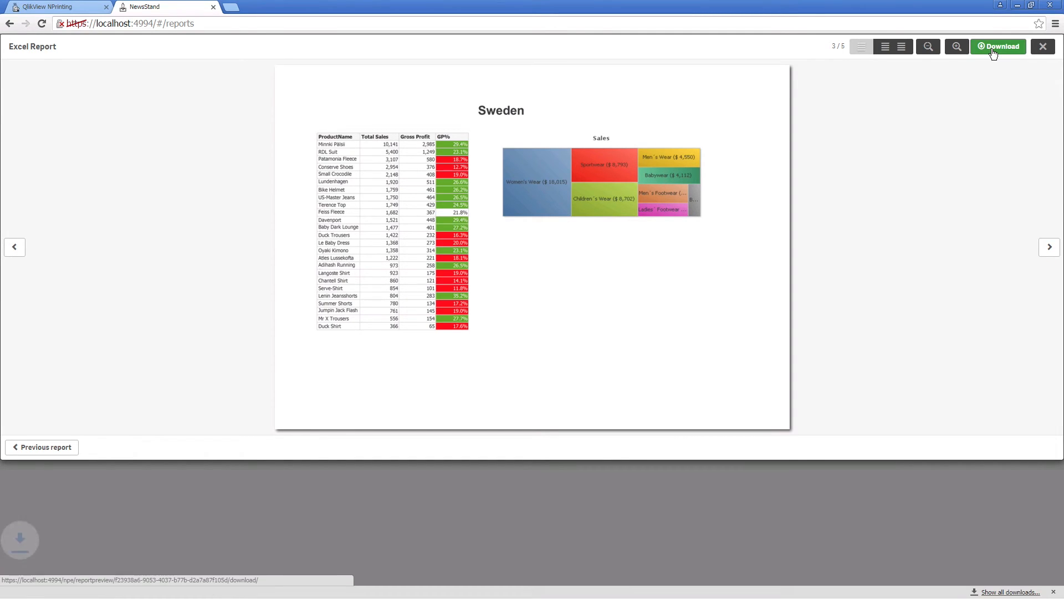
left_click(998, 47)
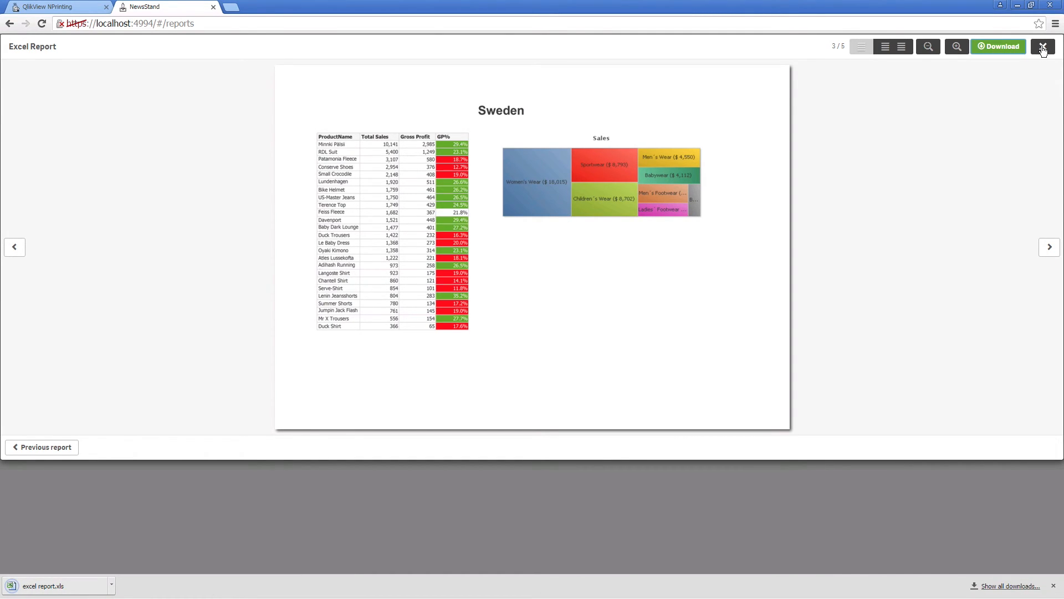
left_click(1041, 47)
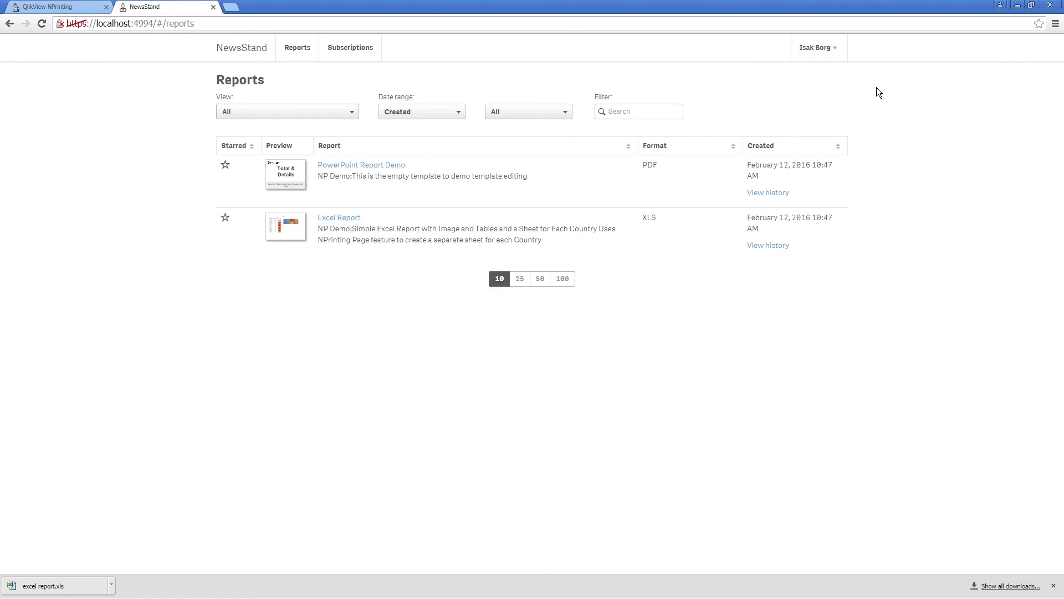
- Start a new subscription in Subscriptions for the PowerPoint Report
left_click(350, 47)
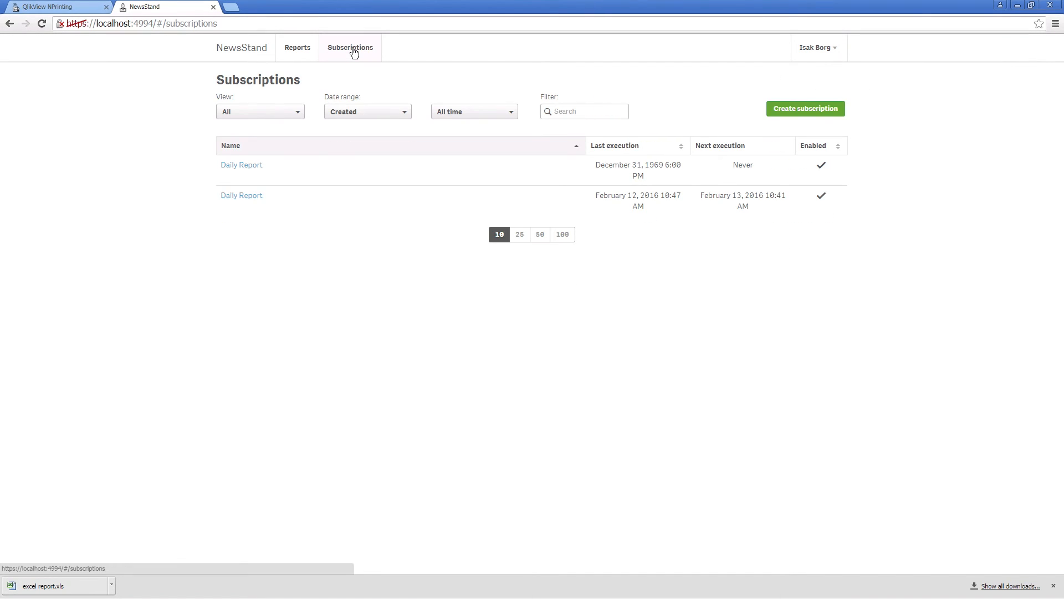
left_click(805, 109)
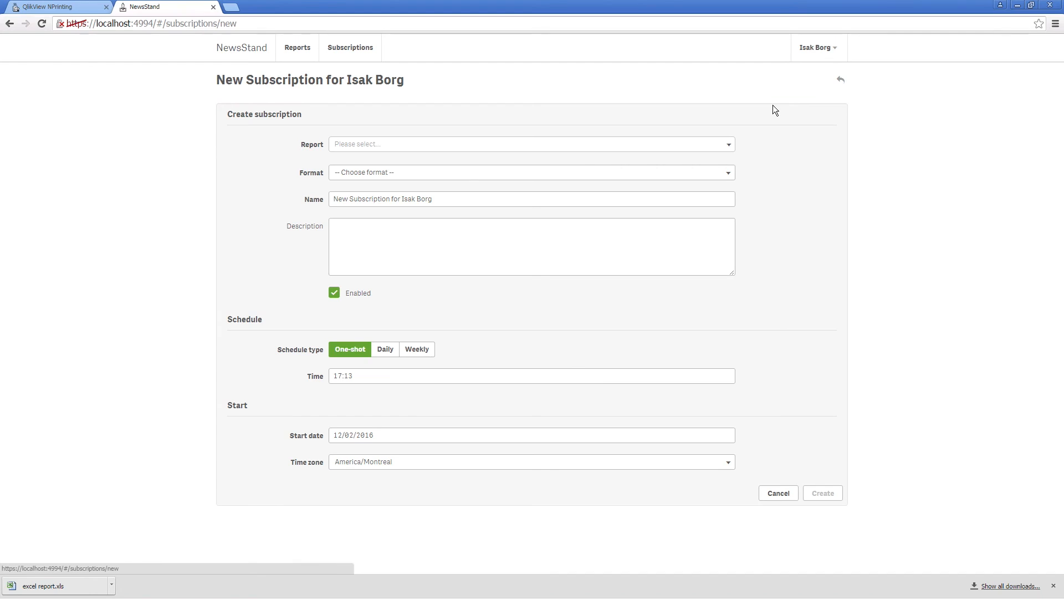
left_click(530, 143)
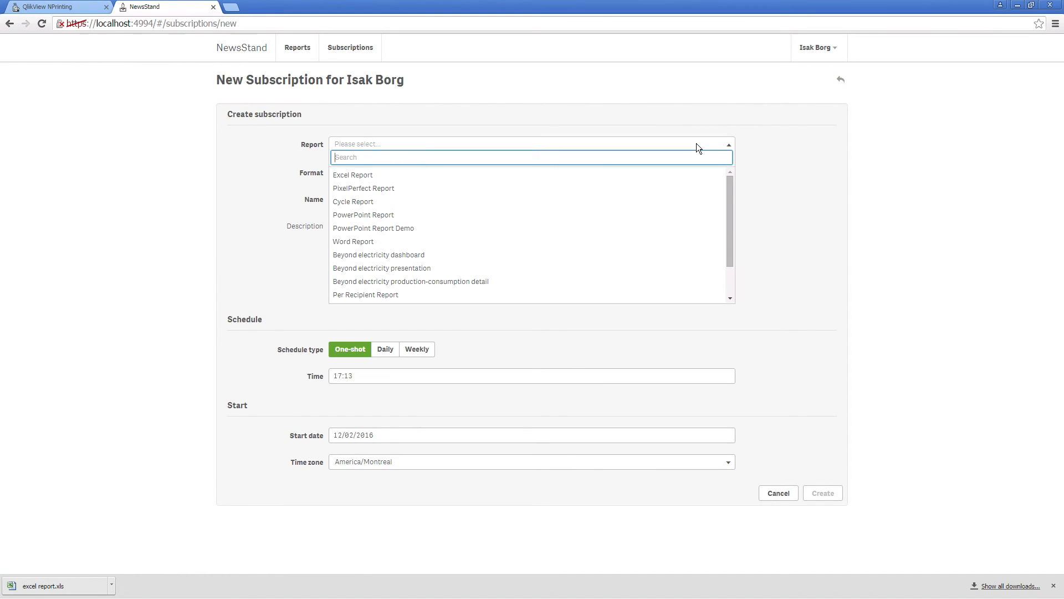
mouse_move(375, 178)
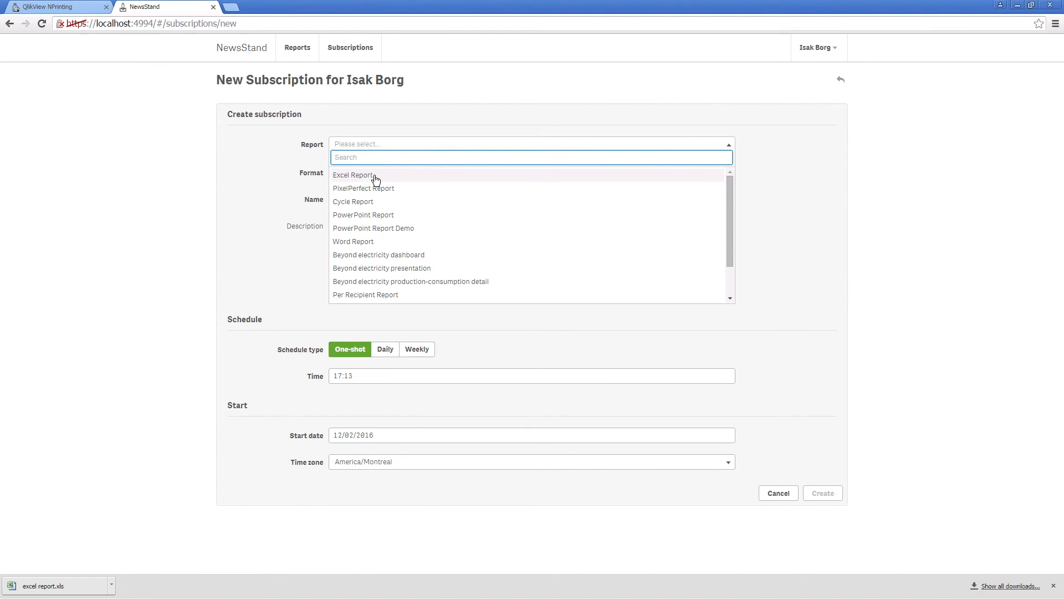
mouse_move(361, 217)
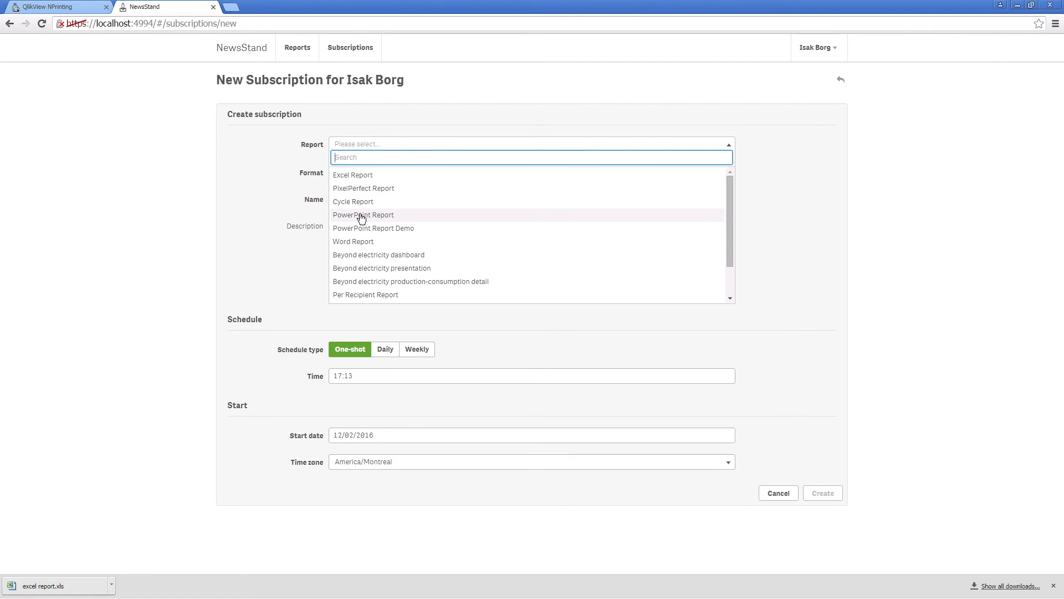
left_click(363, 215)
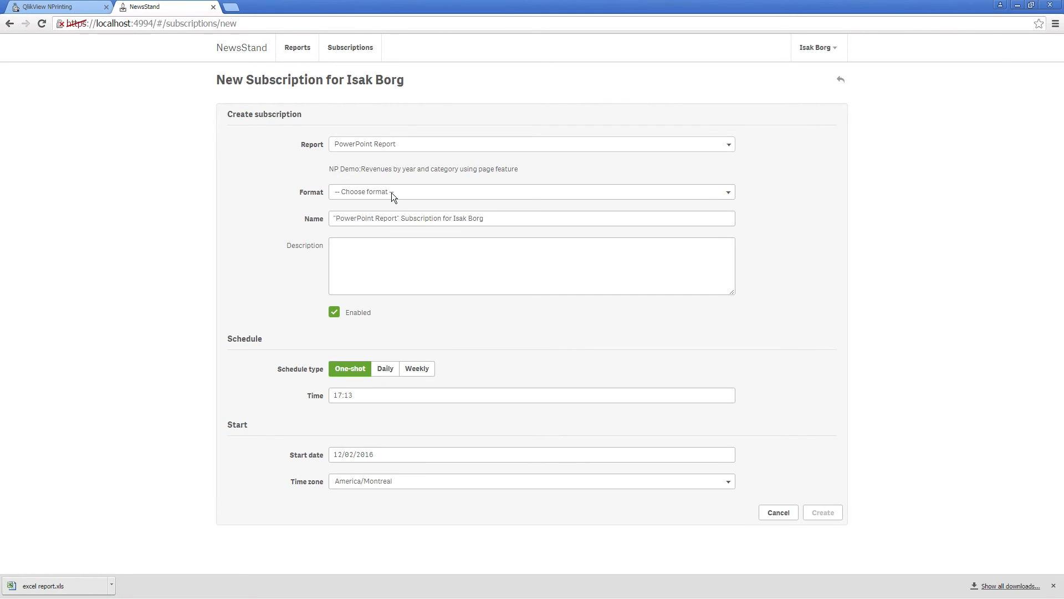
- Set the subscription format to PDF with a weekly schedule delivered on Monday
left_click(530, 191)
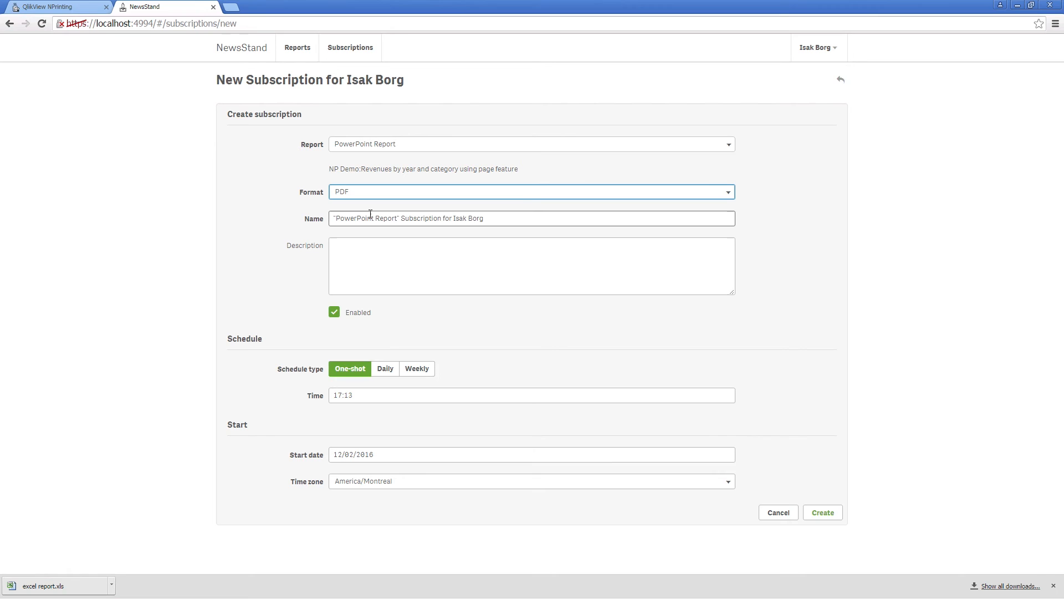
left_click(413, 369)
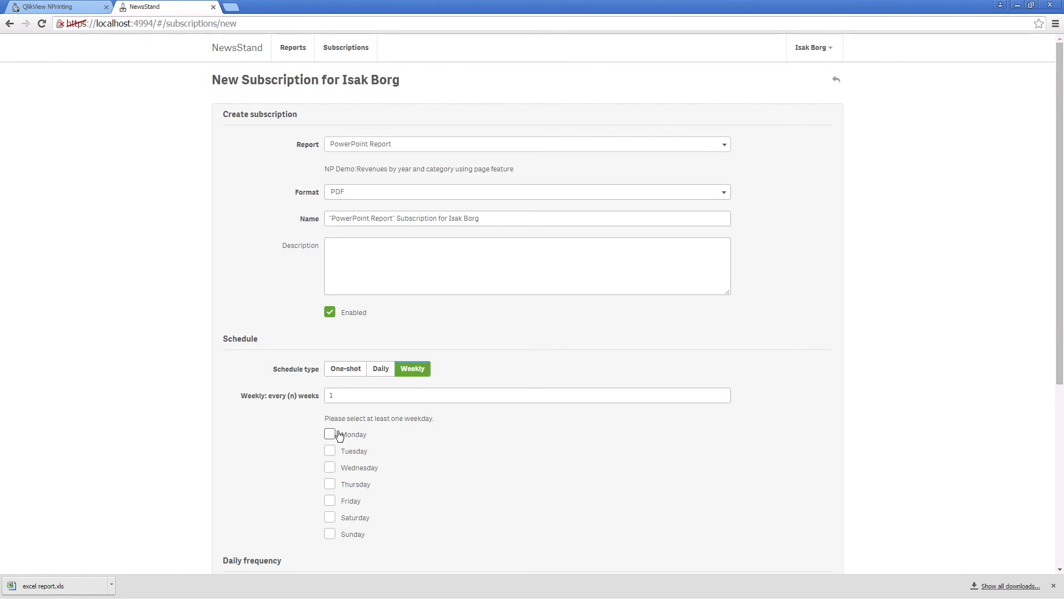
left_click(330, 435)
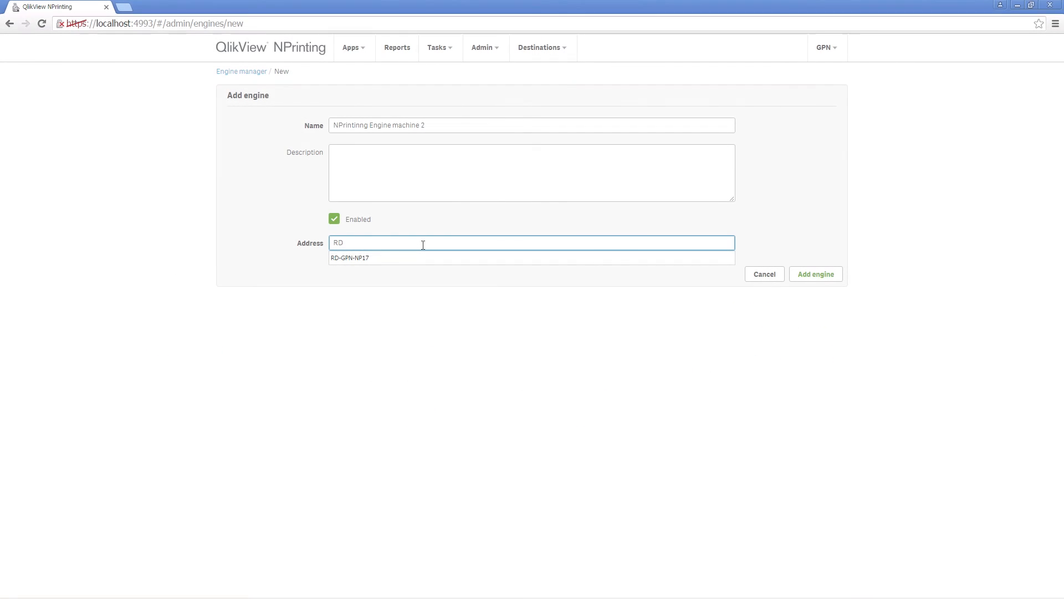
- Enter the engine address RD-GPN-NP17ENG and add NPrinting Engine machine 2 to the Engine manager
type("RD-GPN-NP17ENG")
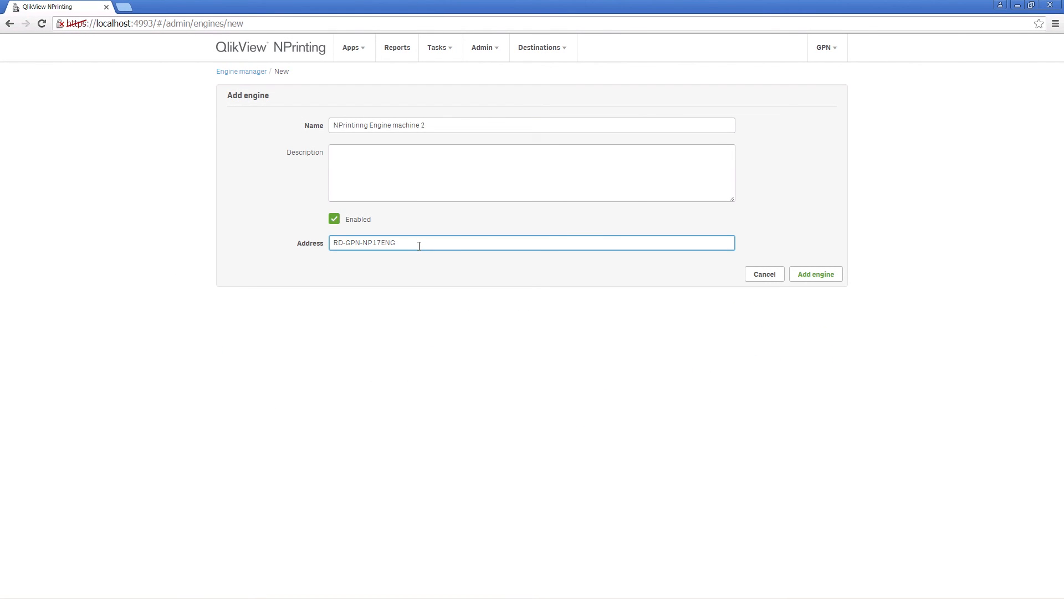
left_click(816, 274)
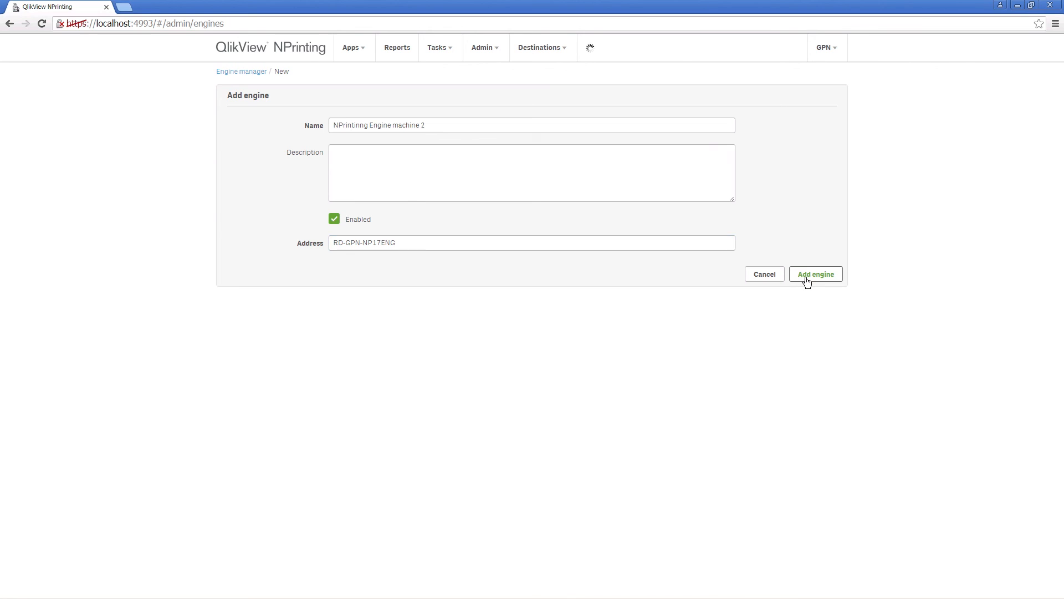
left_click(816, 274)
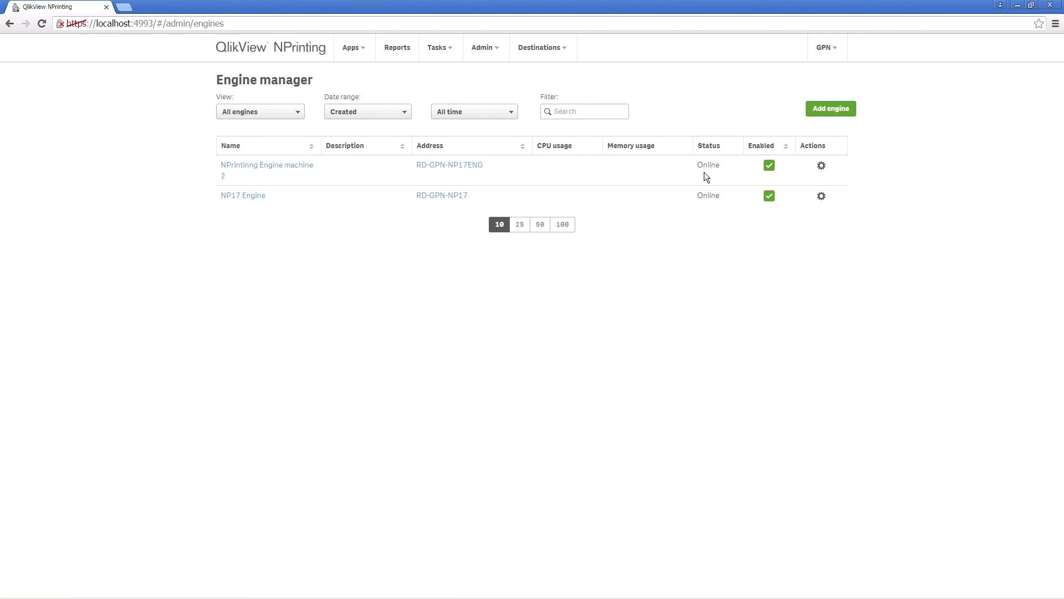